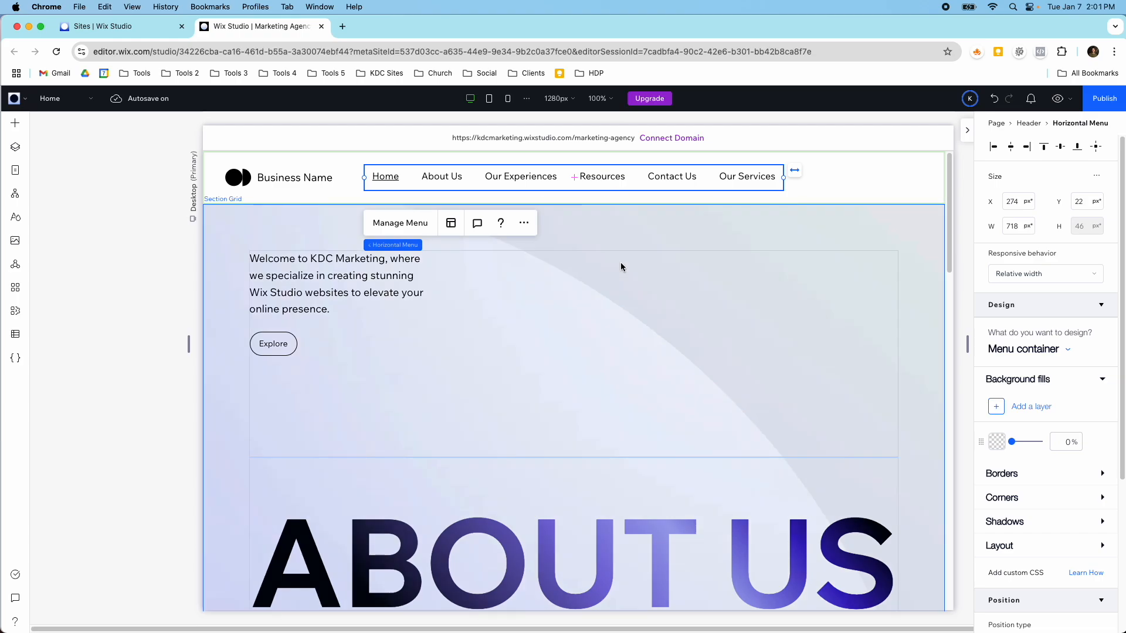
- Open Manage Menu for the header menu, listing six pages with Portfolio under Our Services
scroll("down", 3)
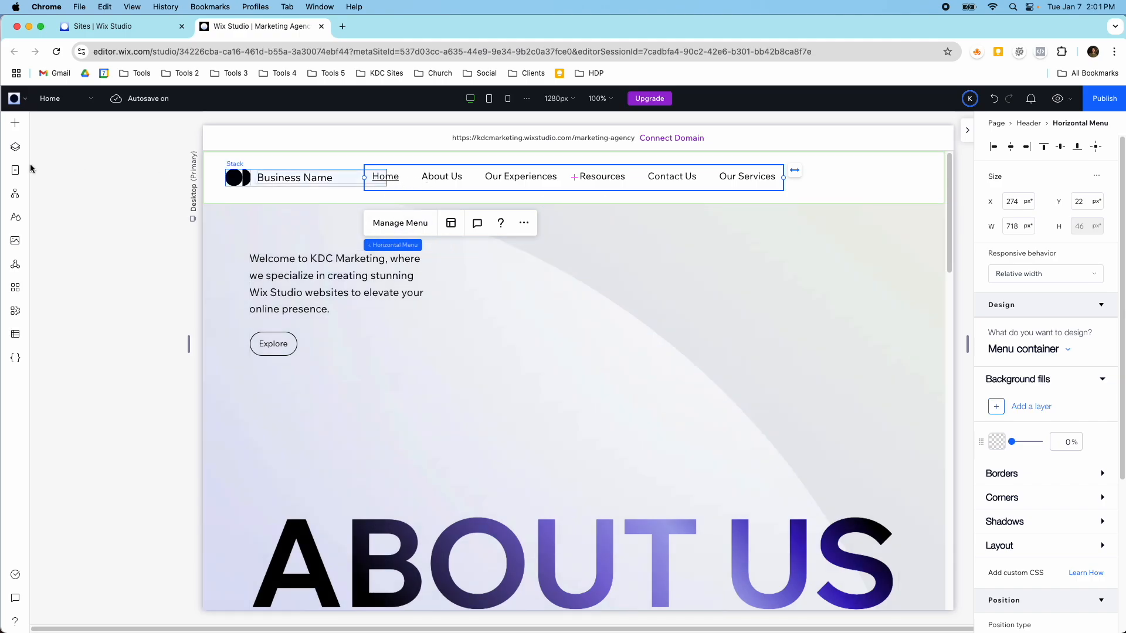
left_click(399, 223)
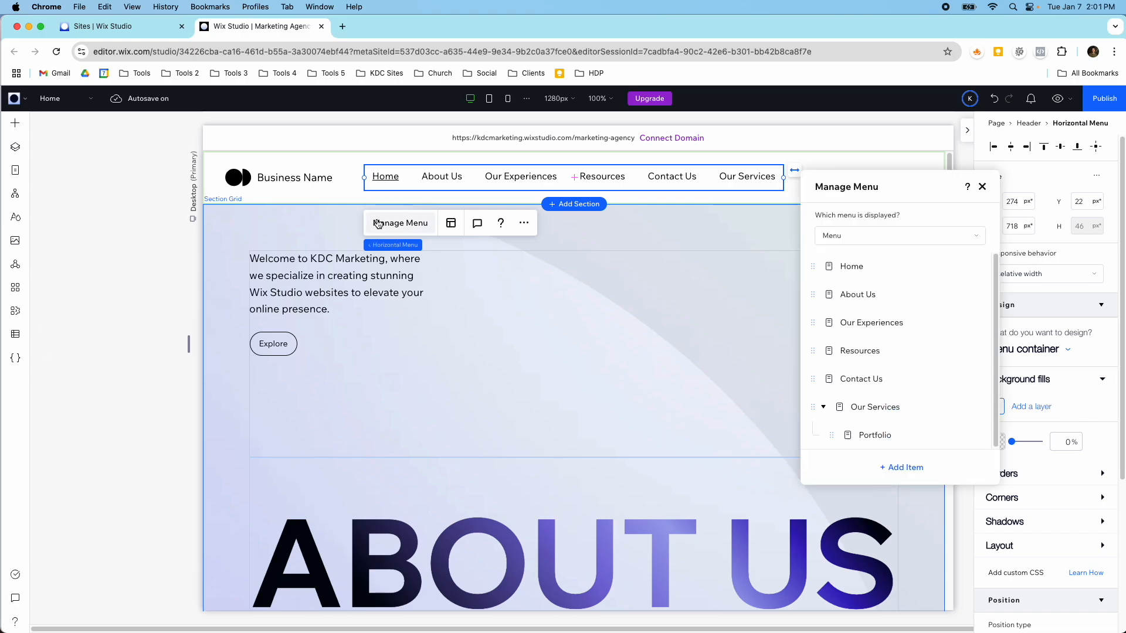
- Show the Pages panel, then reselect the header menu and reopen Manage Menu
left_click(14, 170)
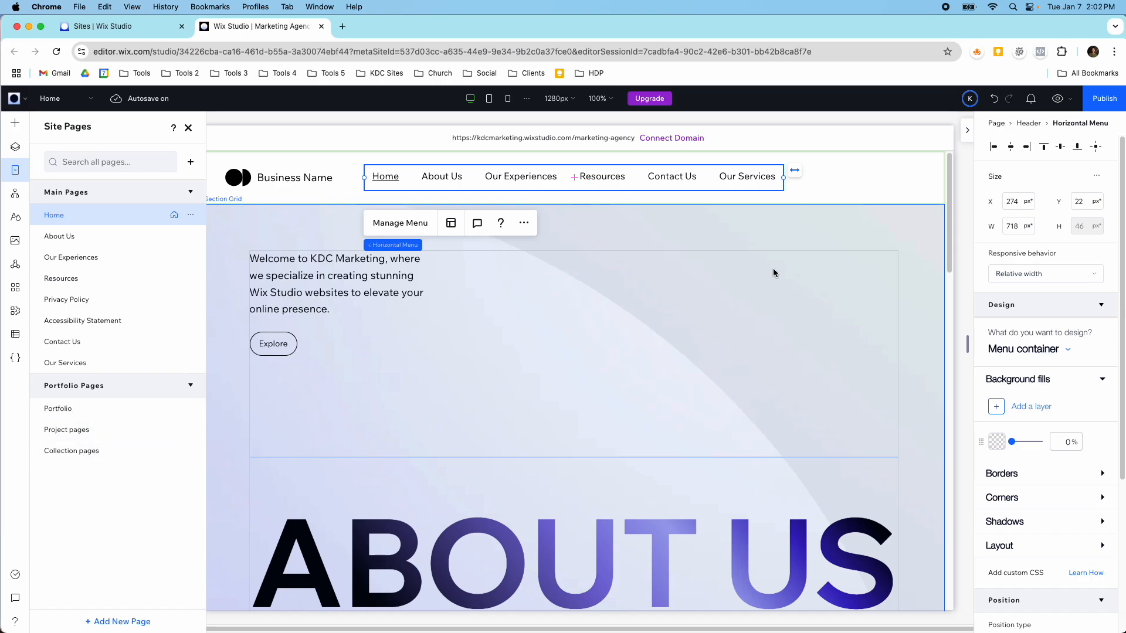
left_click(1049, 98)
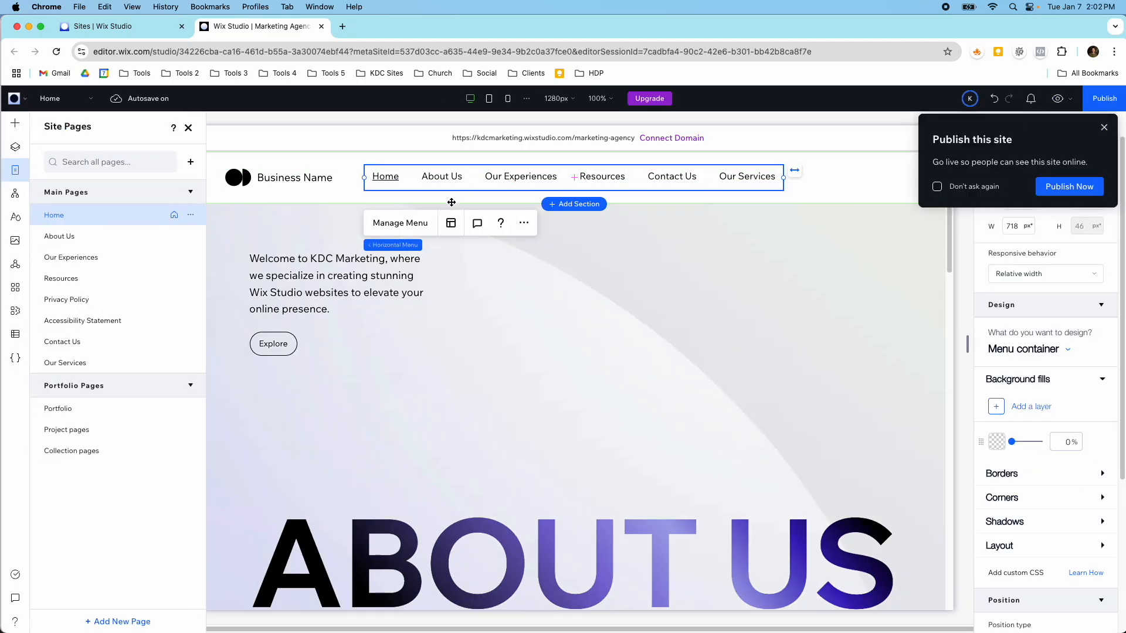
left_click(400, 223)
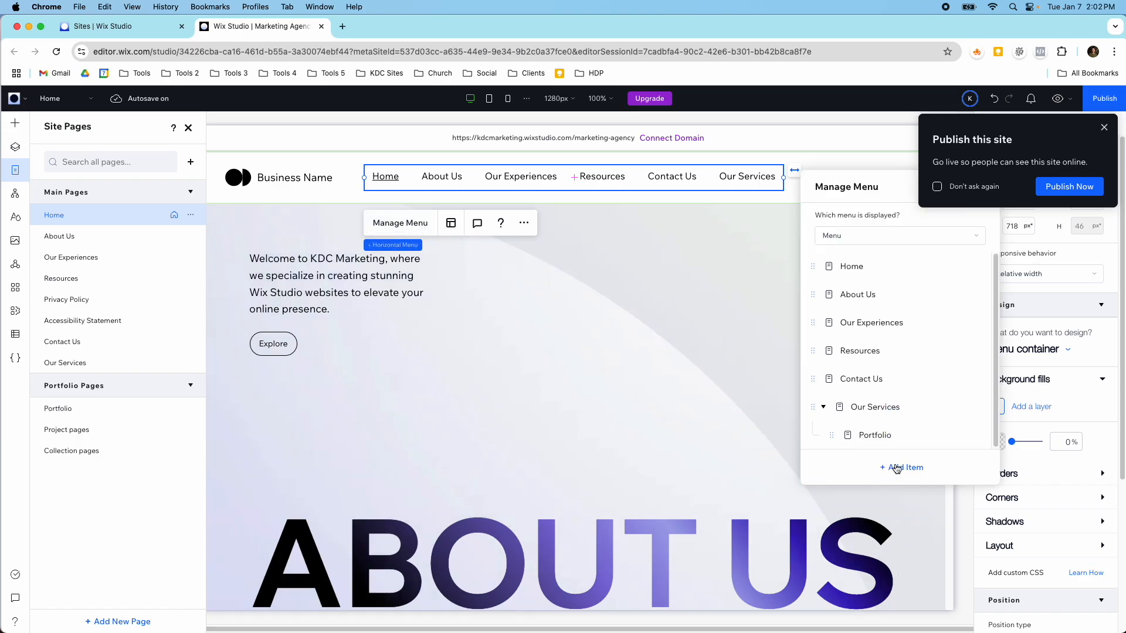
- Show the add-item options: main pages, dynamic and app pages, link, submenu title, mega menu
left_click(901, 467)
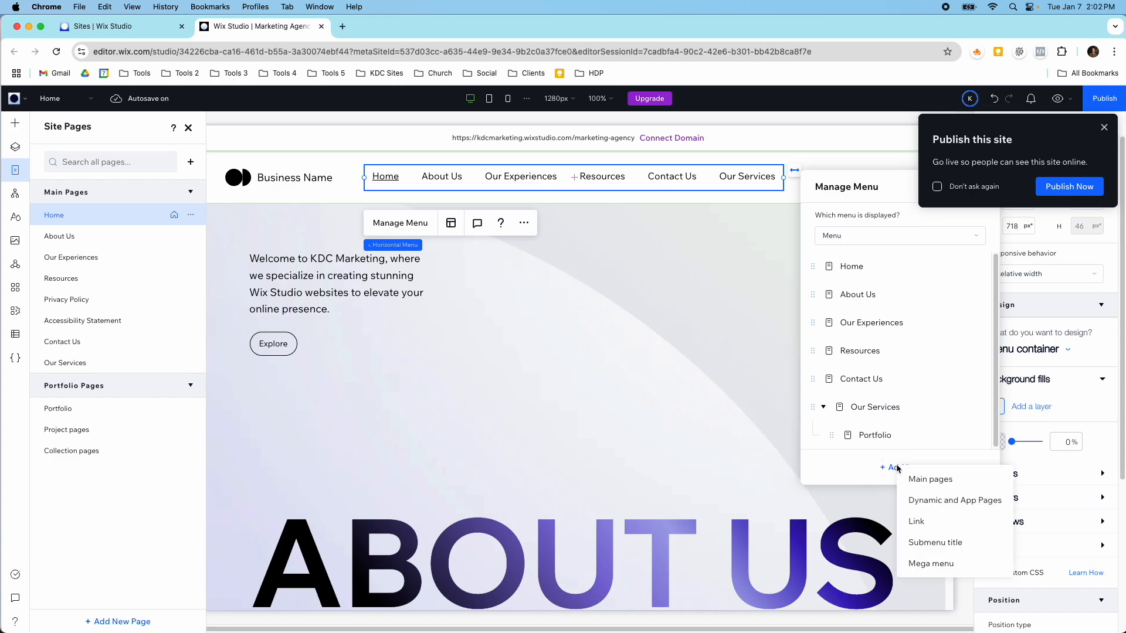
mouse_move(930, 479)
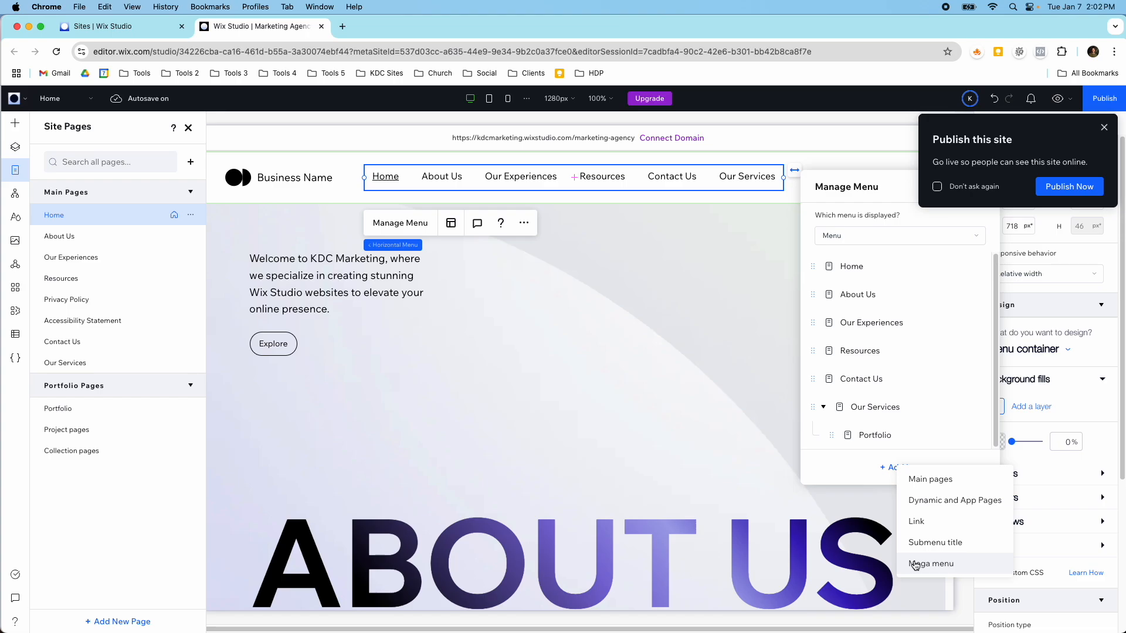
mouse_move(938, 517)
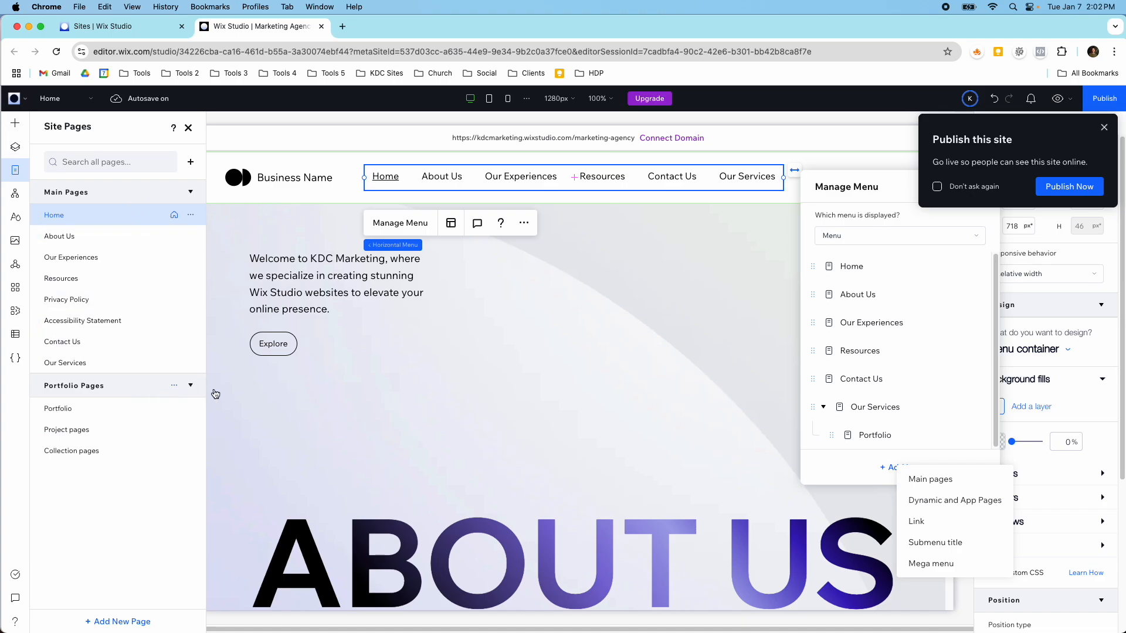
- Add a dynamic-page menu item linking to the Project Title project page
left_click(916, 521)
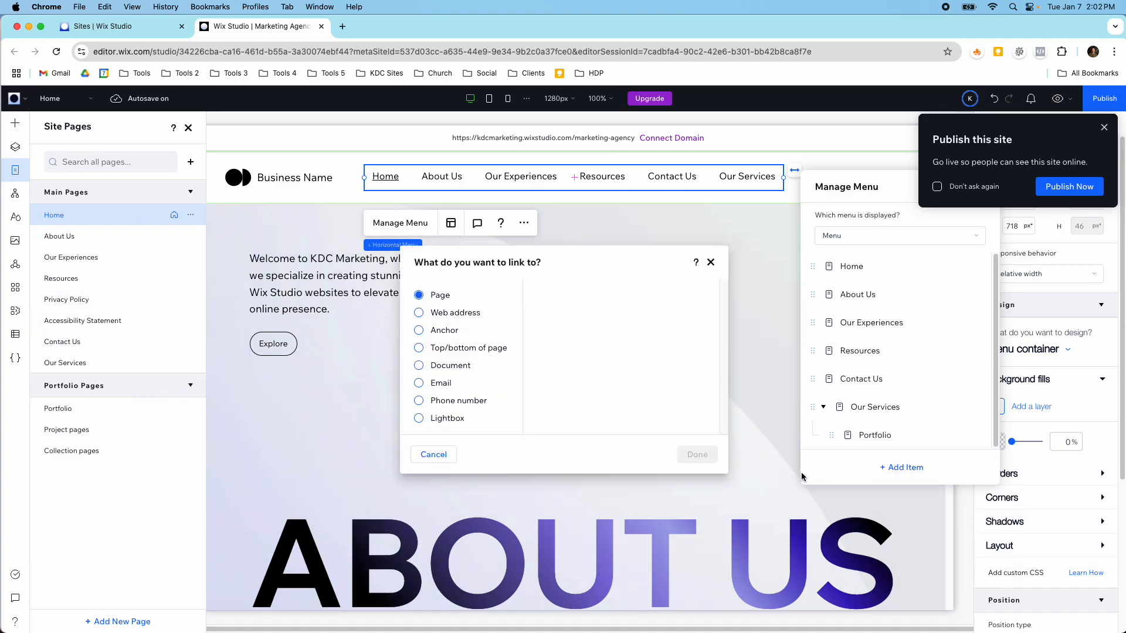
left_click(418, 294)
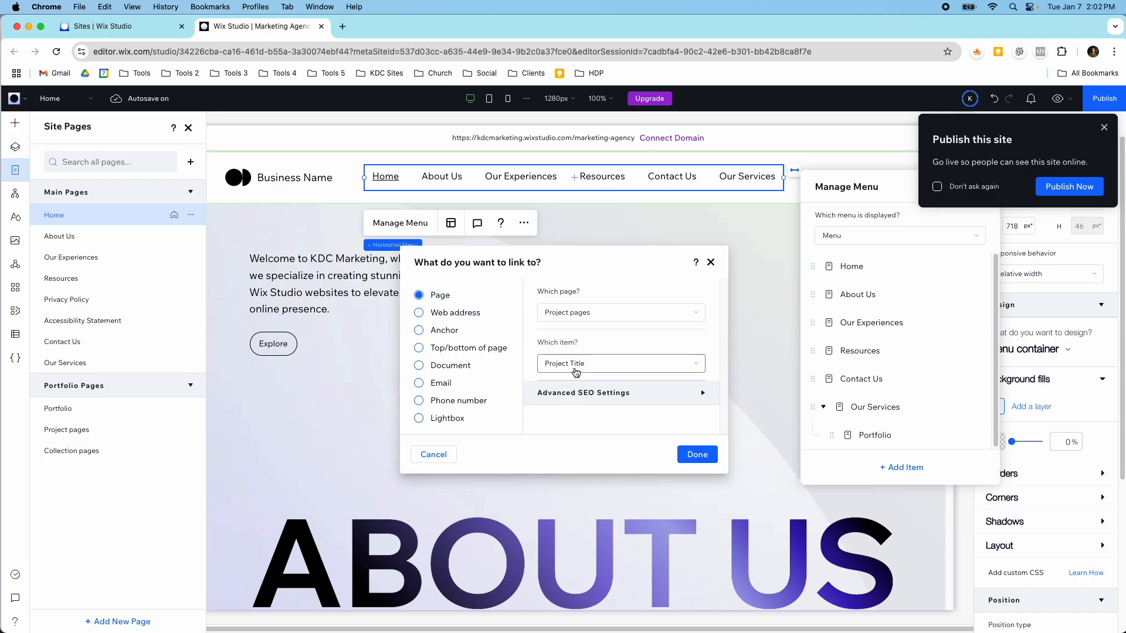
mouse_move(580, 322)
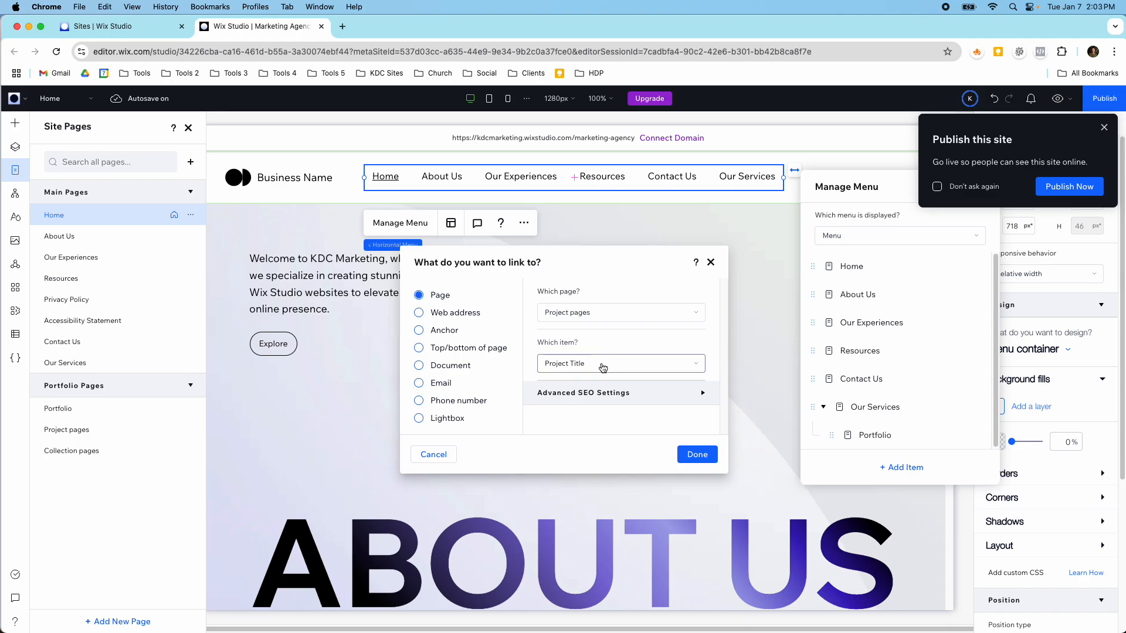
left_click(619, 363)
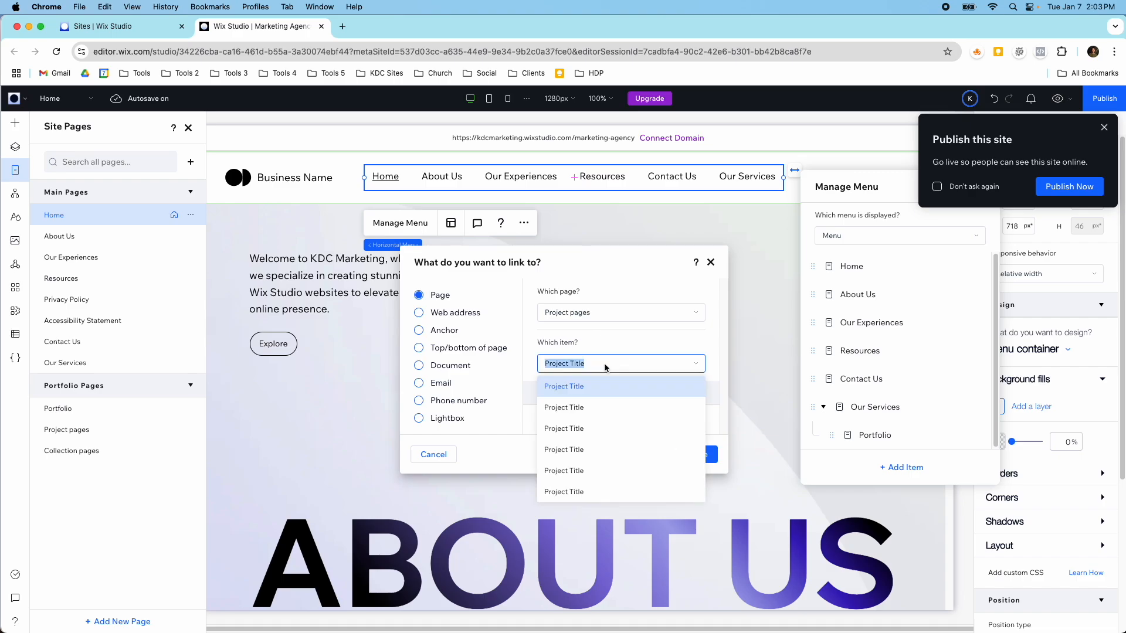
left_click(563, 387)
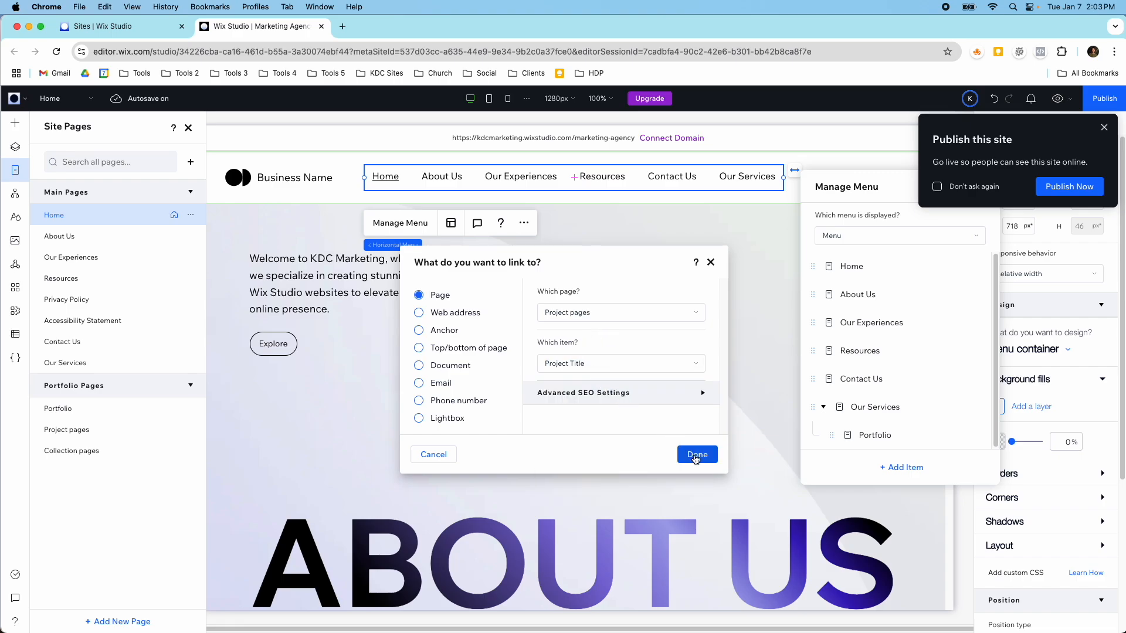
left_click(695, 455)
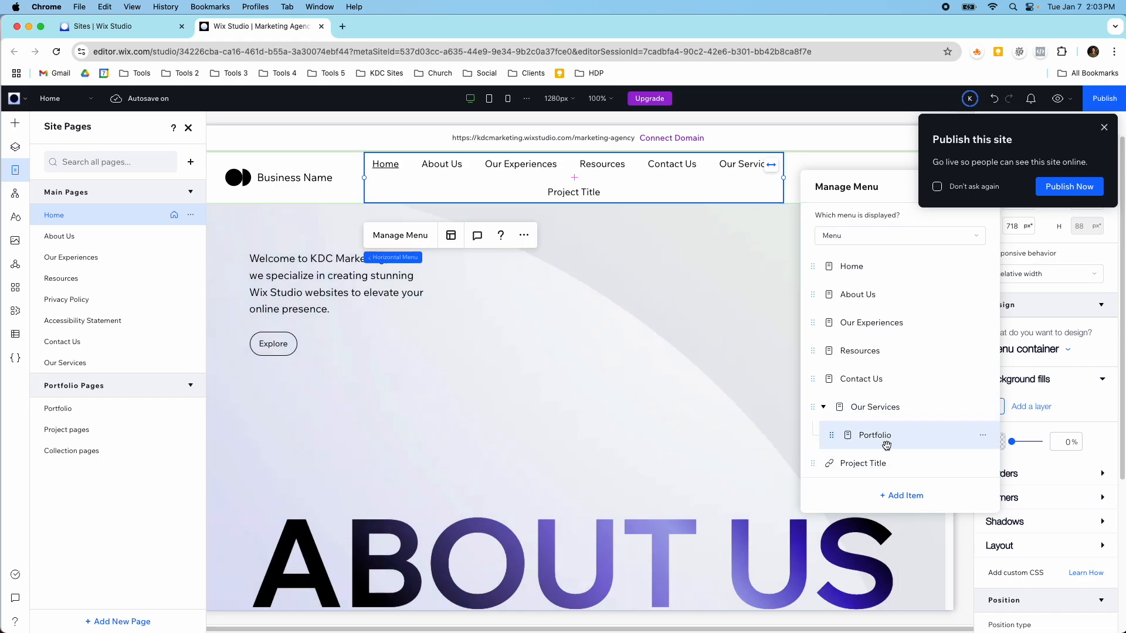
- Indent Project Title so it becomes a subitem of Our Services after Portfolio
left_click(982, 435)
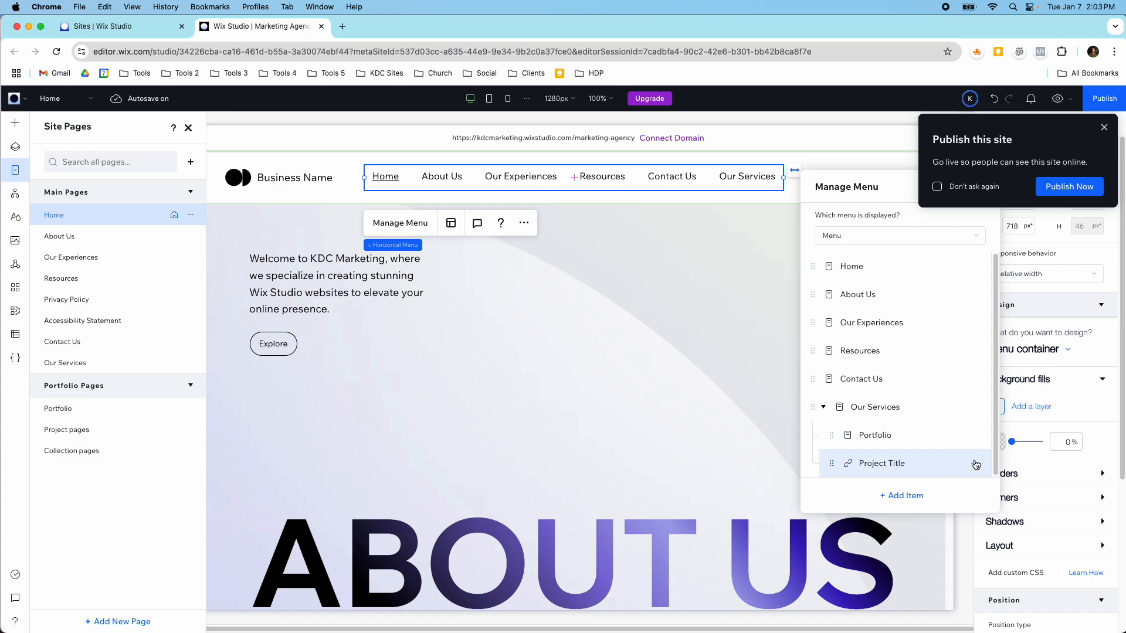
left_click(976, 463)
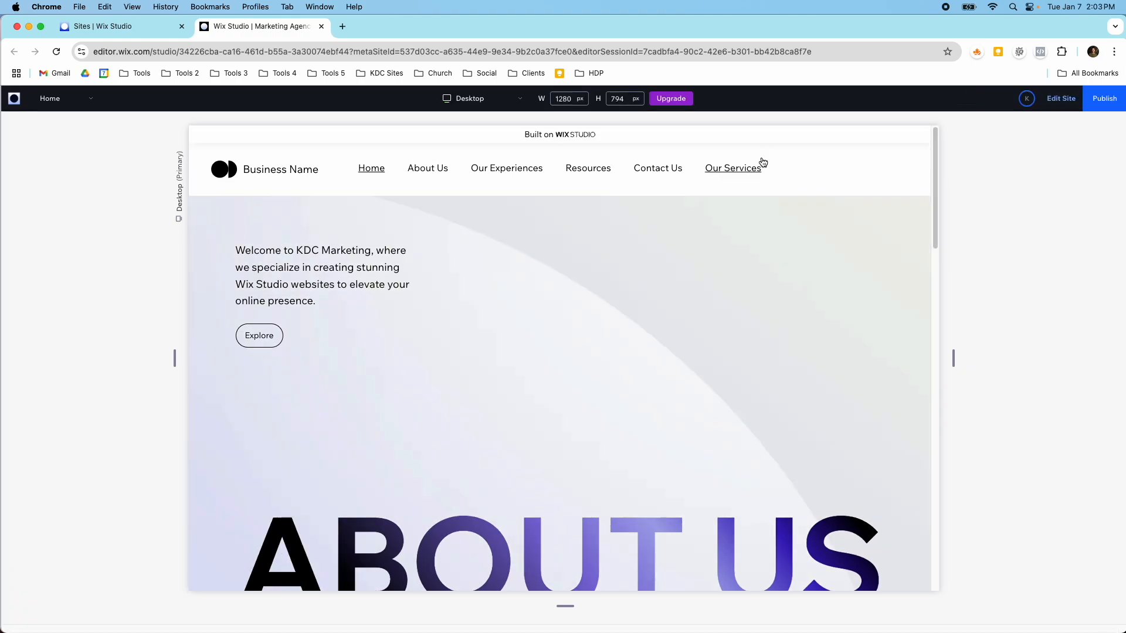
mouse_move(783, 144)
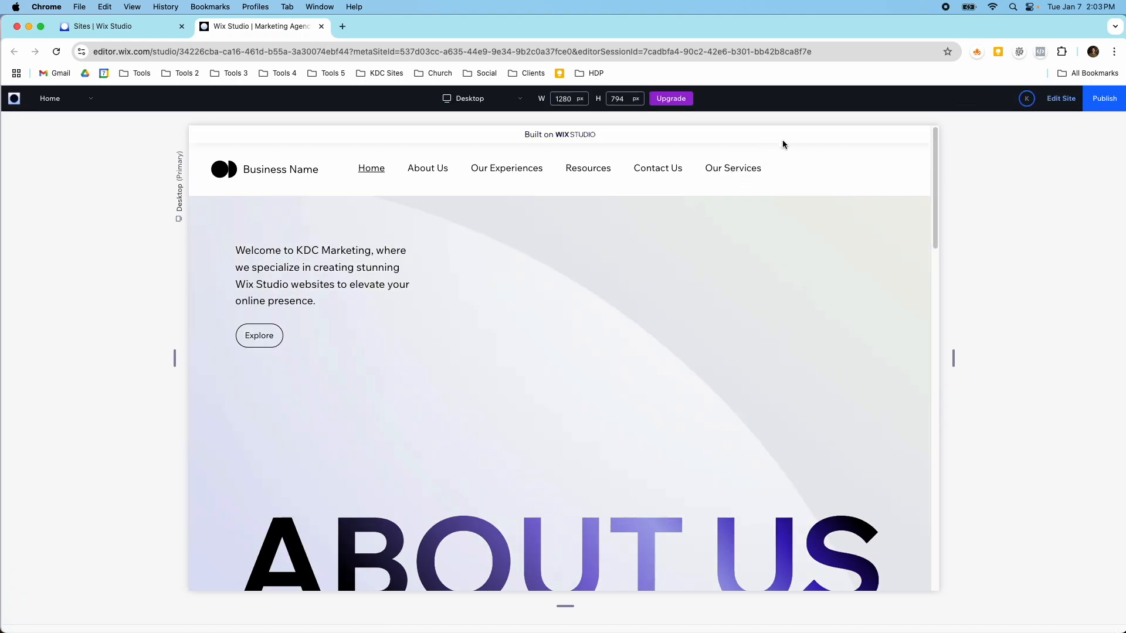
mouse_move(733, 169)
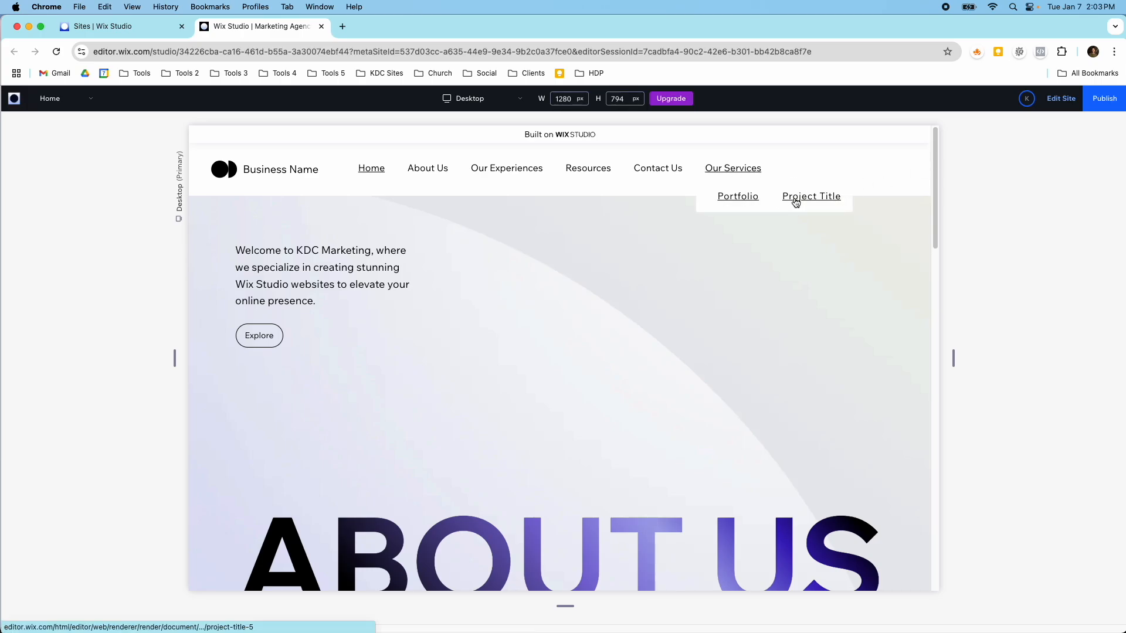
- In preview, use the Our Services dropdown to follow the Project Title link
left_click(810, 195)
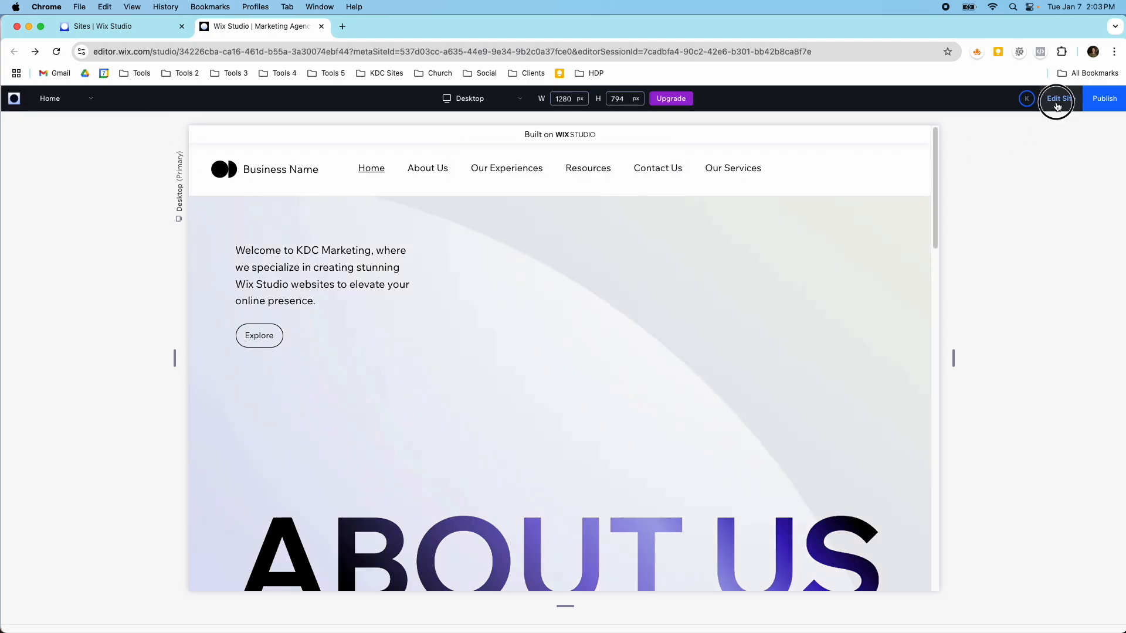
- Return to the editor and open the horizontal menu's Layout settings
left_click(1056, 99)
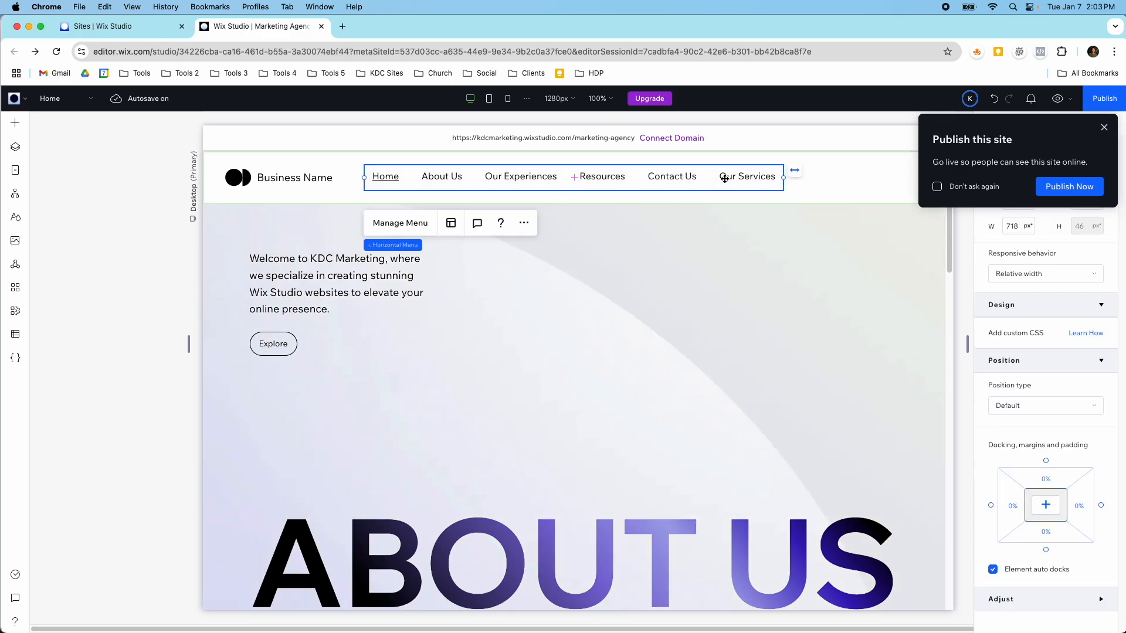
left_click(503, 189)
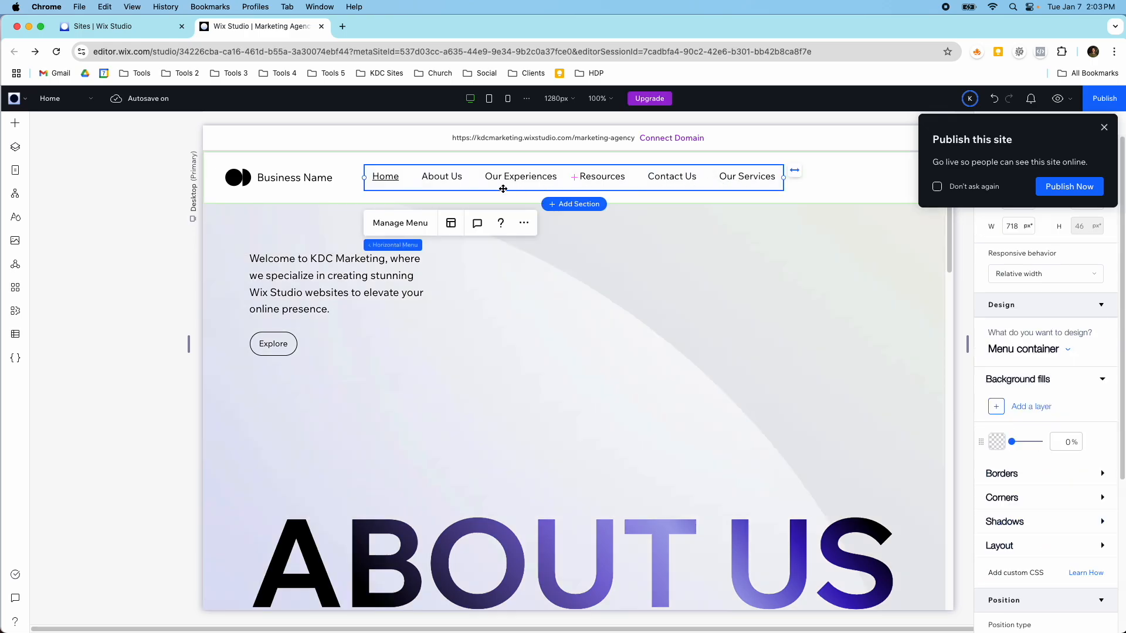
left_click(451, 223)
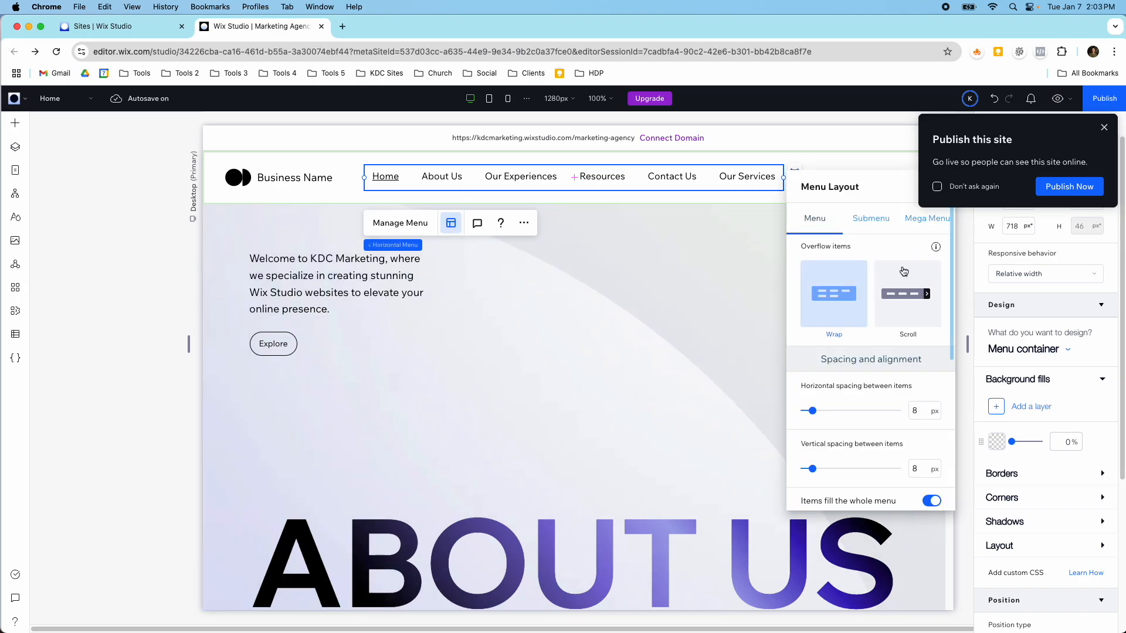
- Centre the menu item text and leave horizontal and vertical spacing at 8 px
left_click(1103, 127)
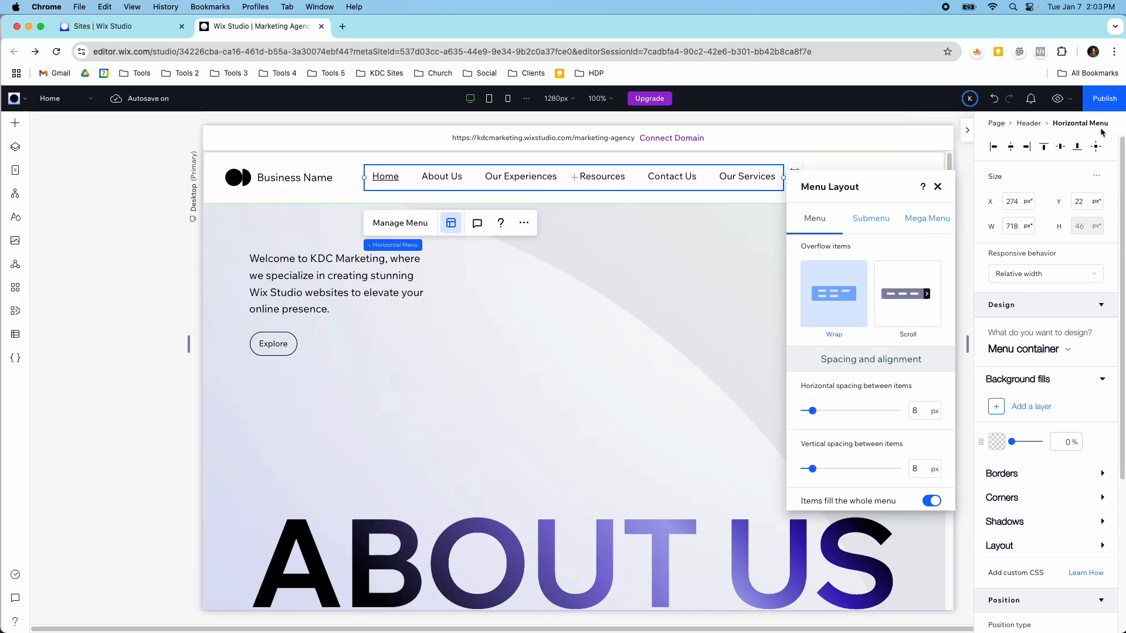
mouse_move(450, 224)
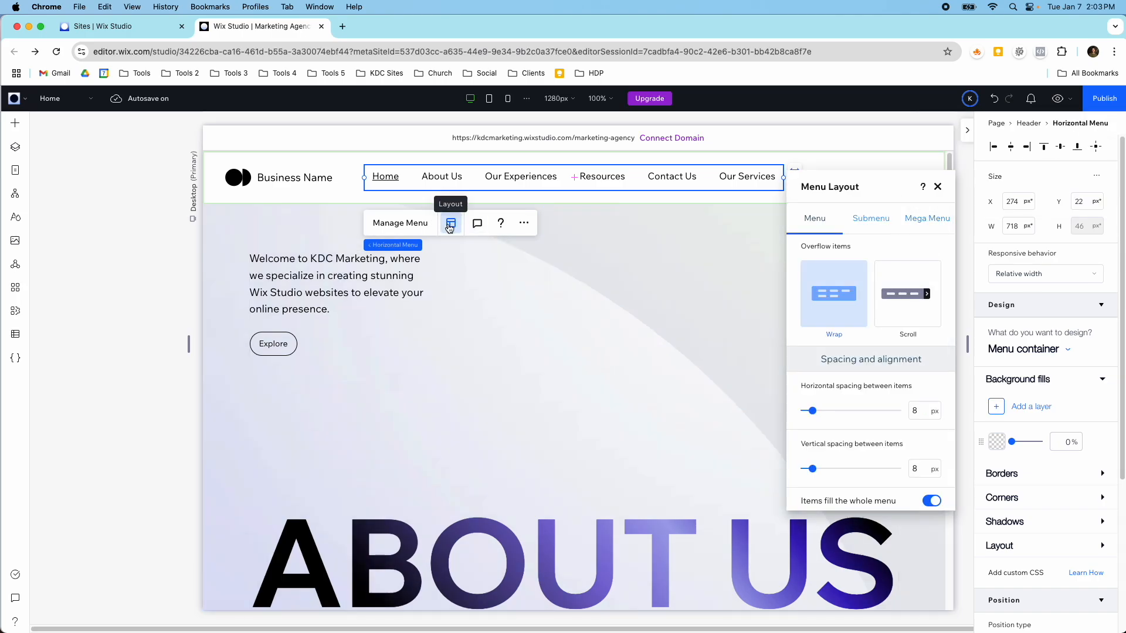
mouse_move(854, 303)
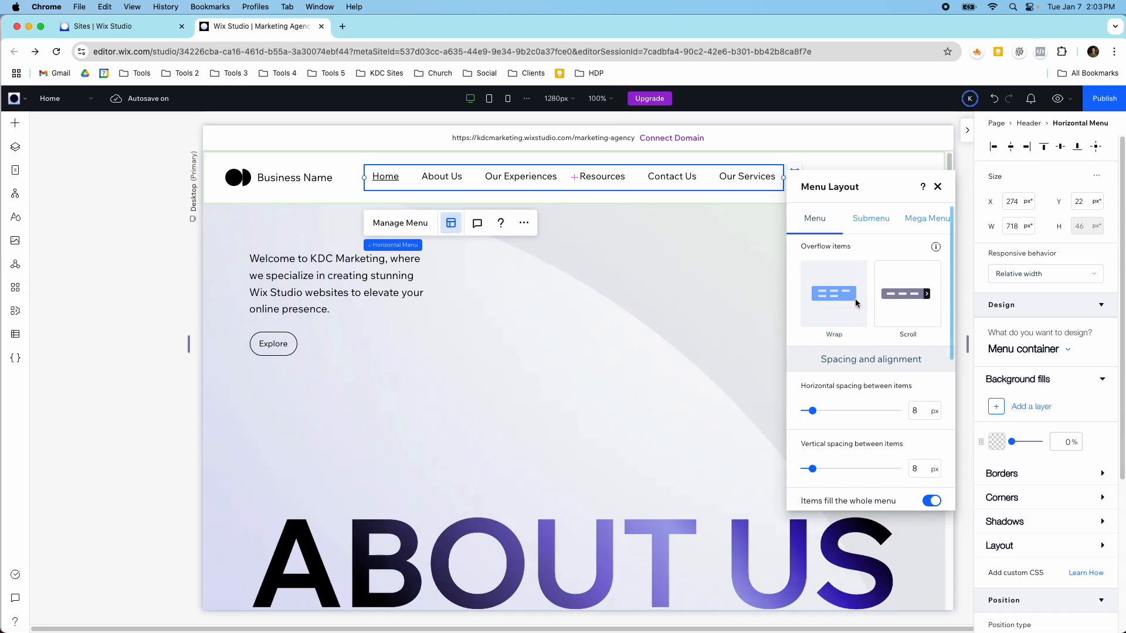
mouse_move(835, 301)
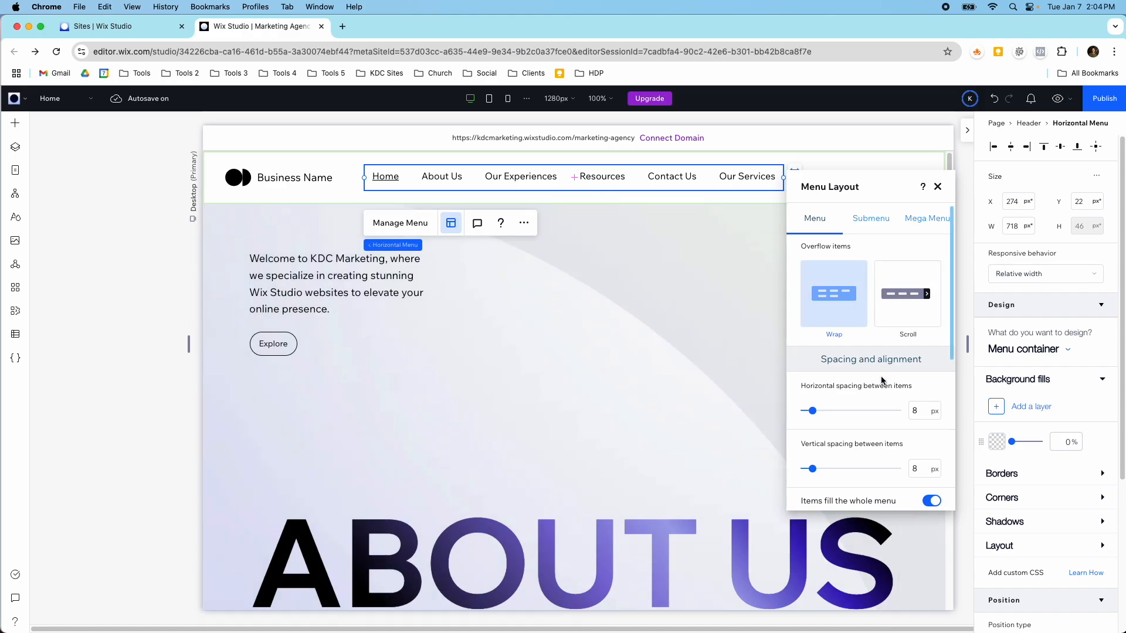
scroll("down", 3)
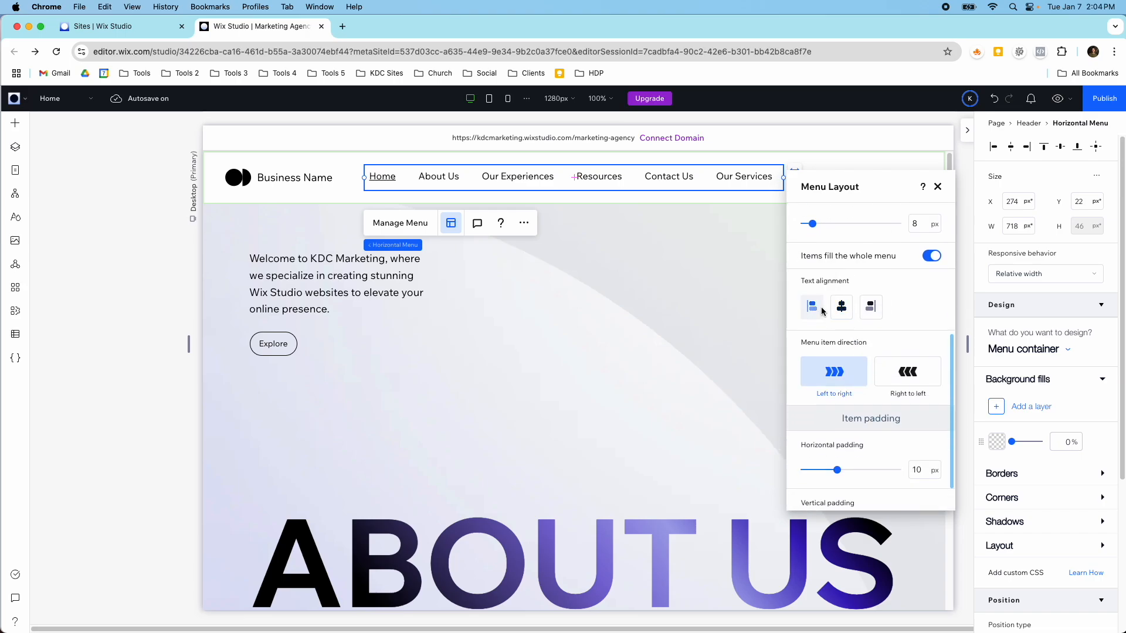
left_click(841, 307)
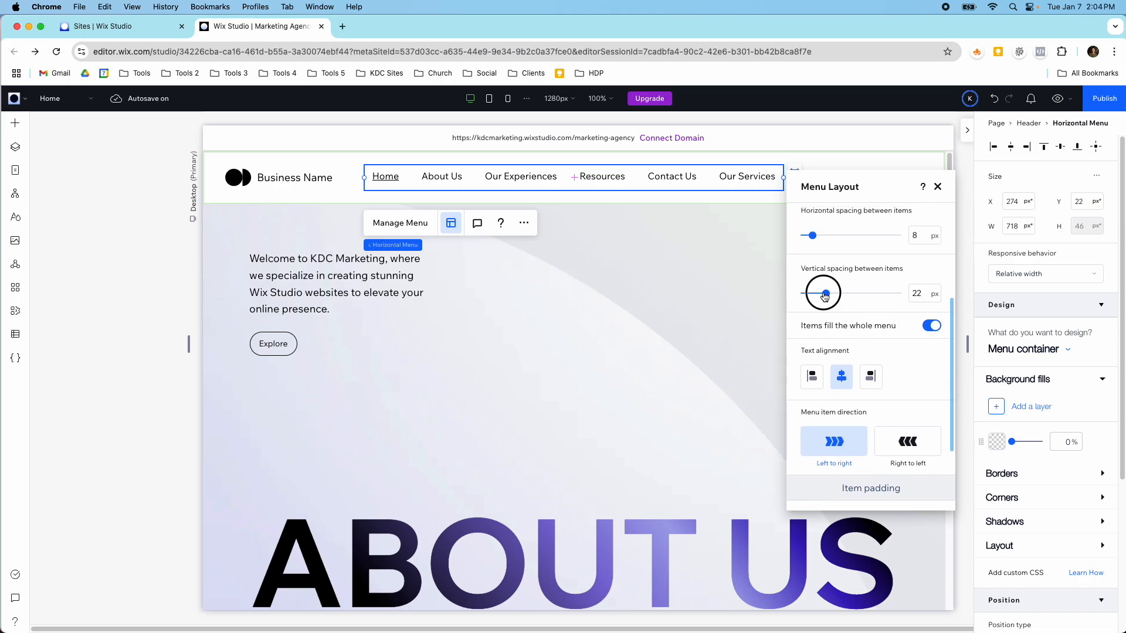
left_click_drag(824, 294, 810, 294)
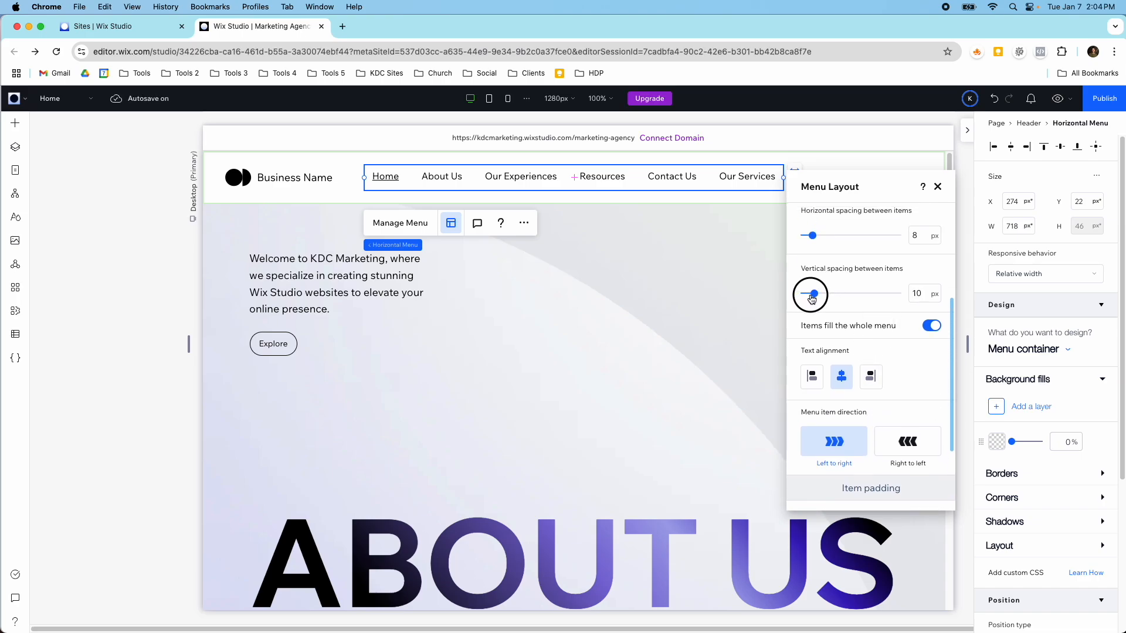
left_click_drag(810, 236, 821, 237)
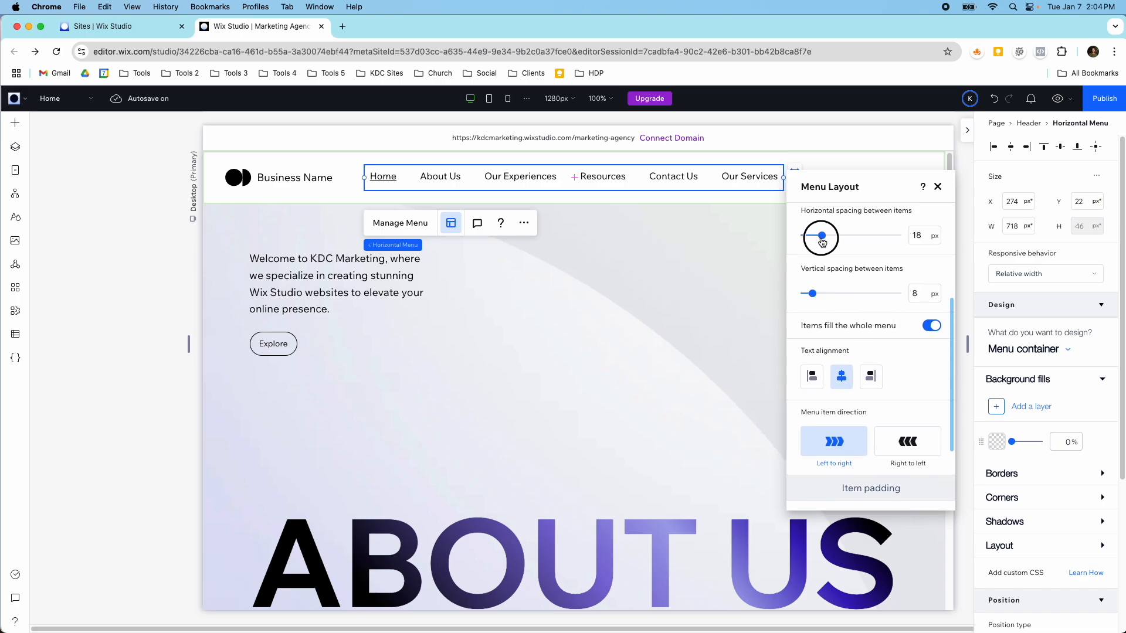
left_click_drag(821, 238, 809, 237)
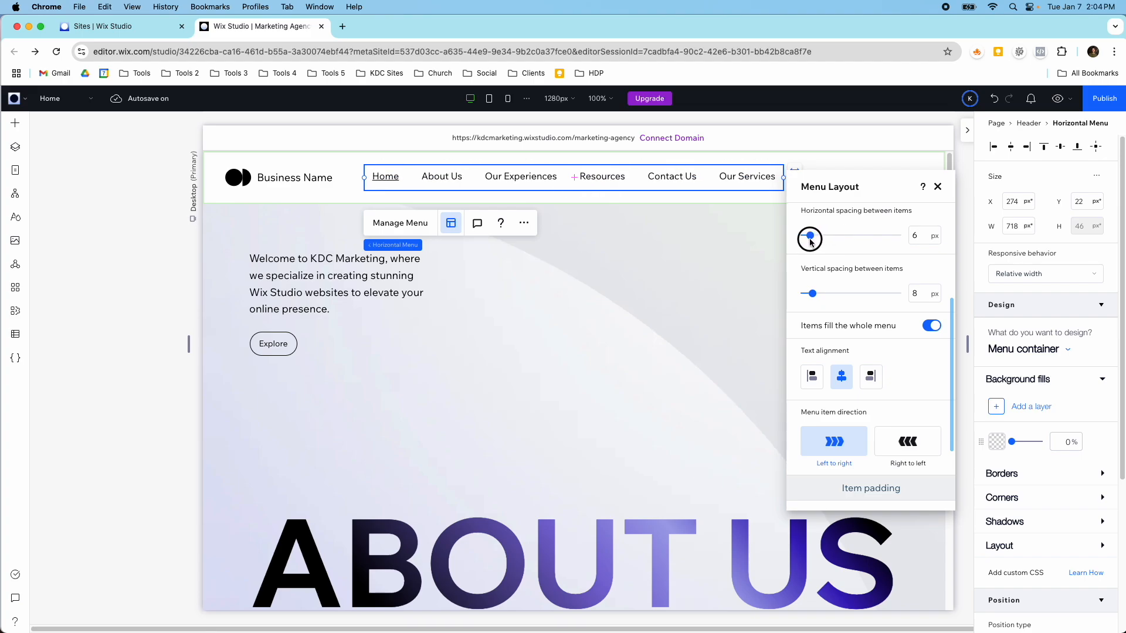
left_click_drag(809, 239, 812, 234)
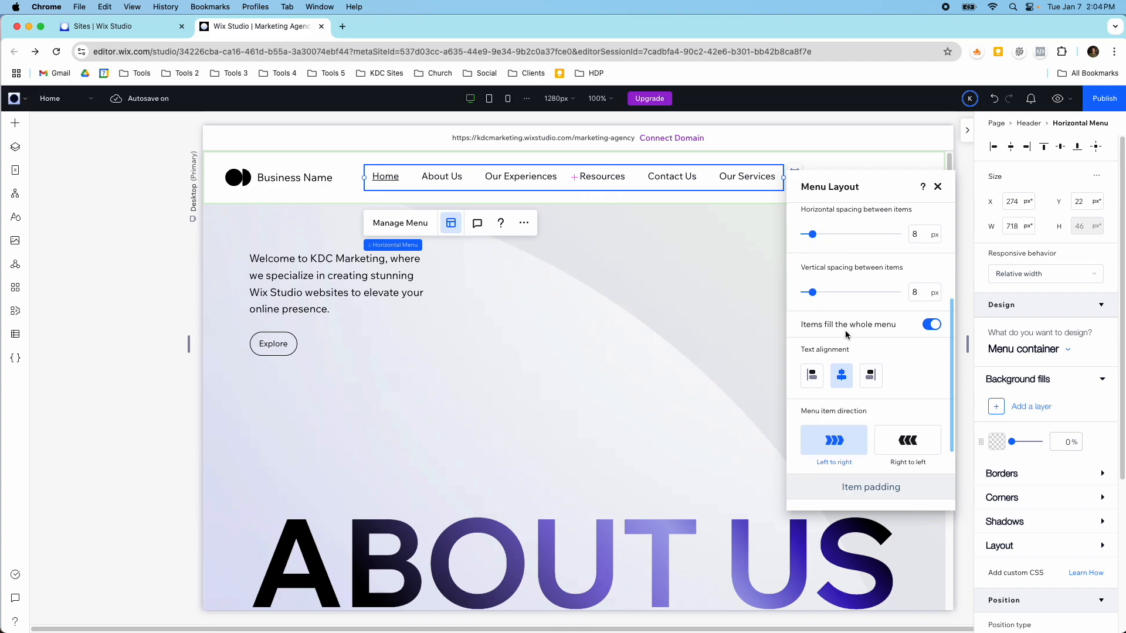
scroll("down", 3)
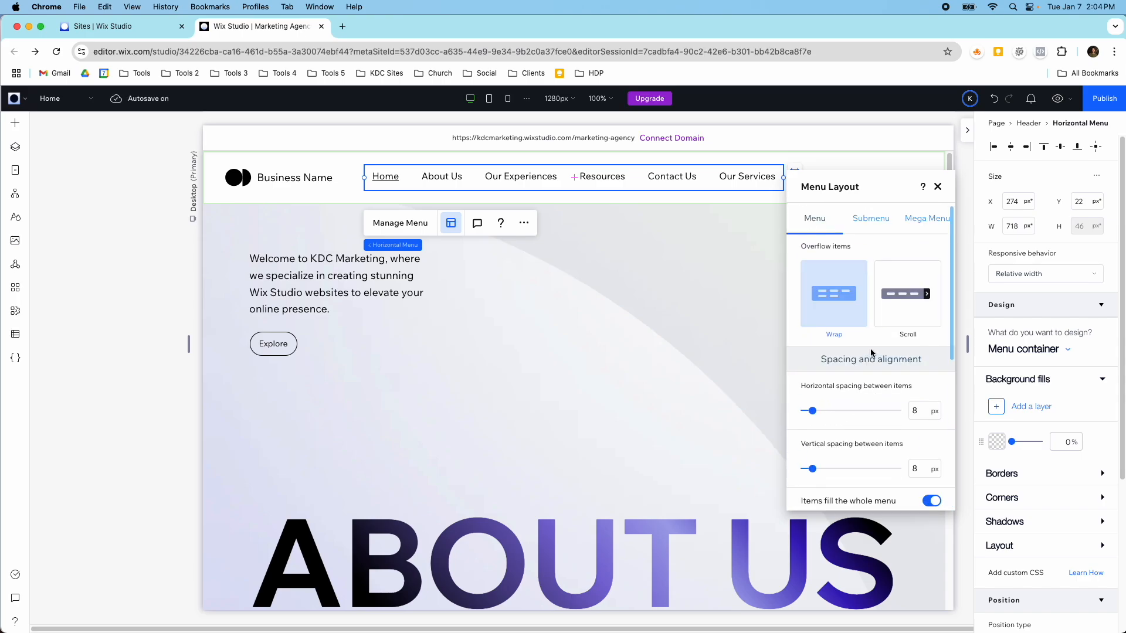
- In the Submenu tab, try Flyout, settle on Columns, and close Menu Layout
left_click(870, 218)
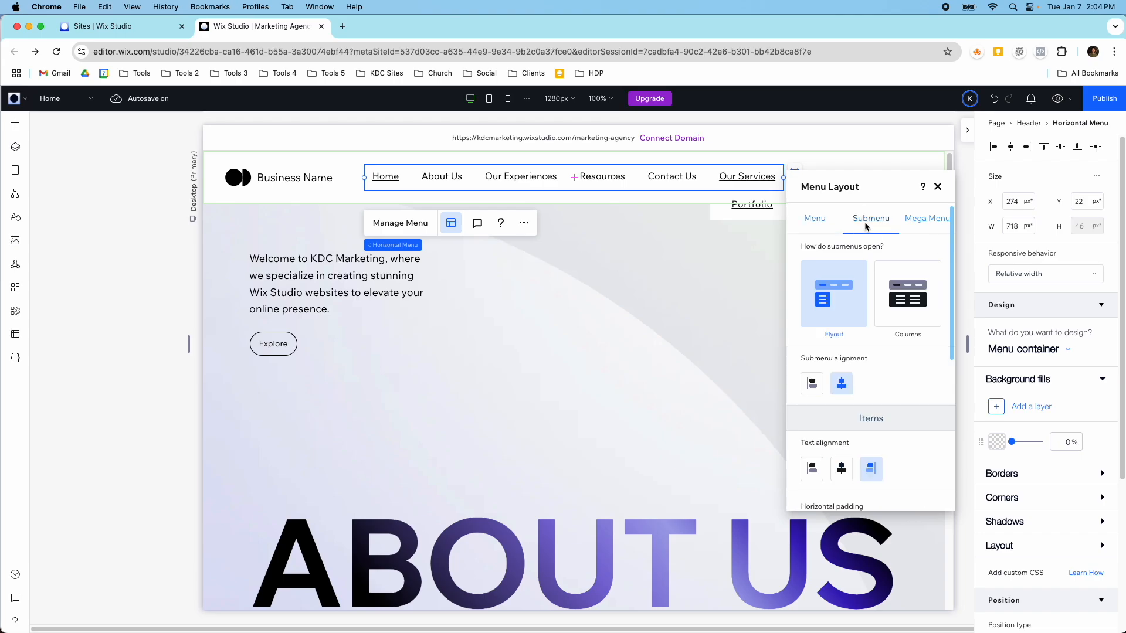
left_click(907, 294)
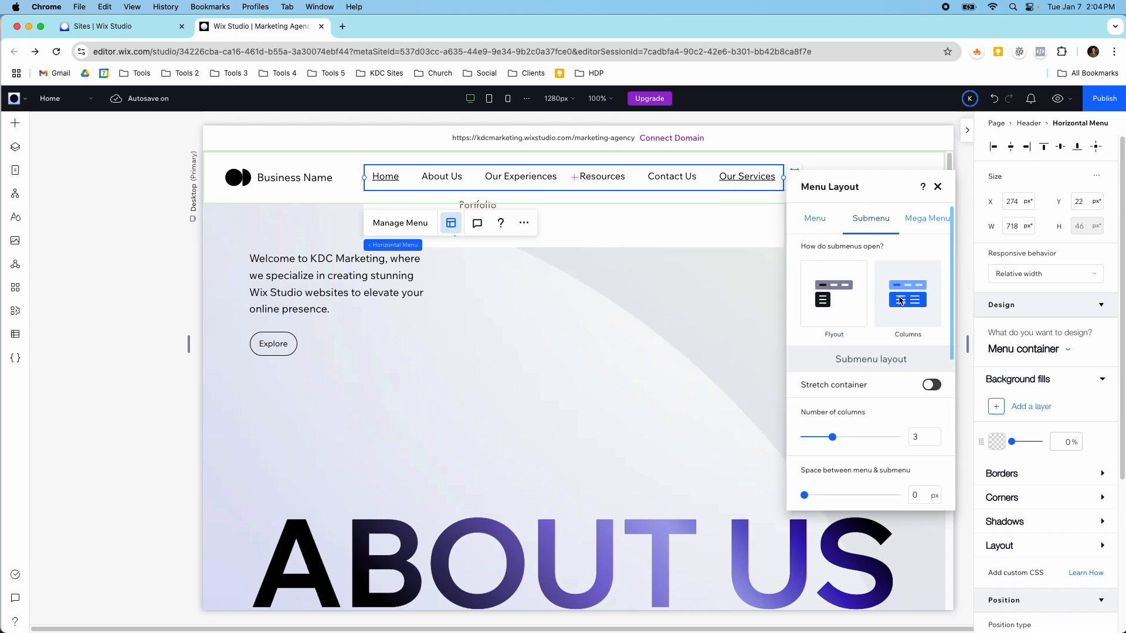
left_click(833, 294)
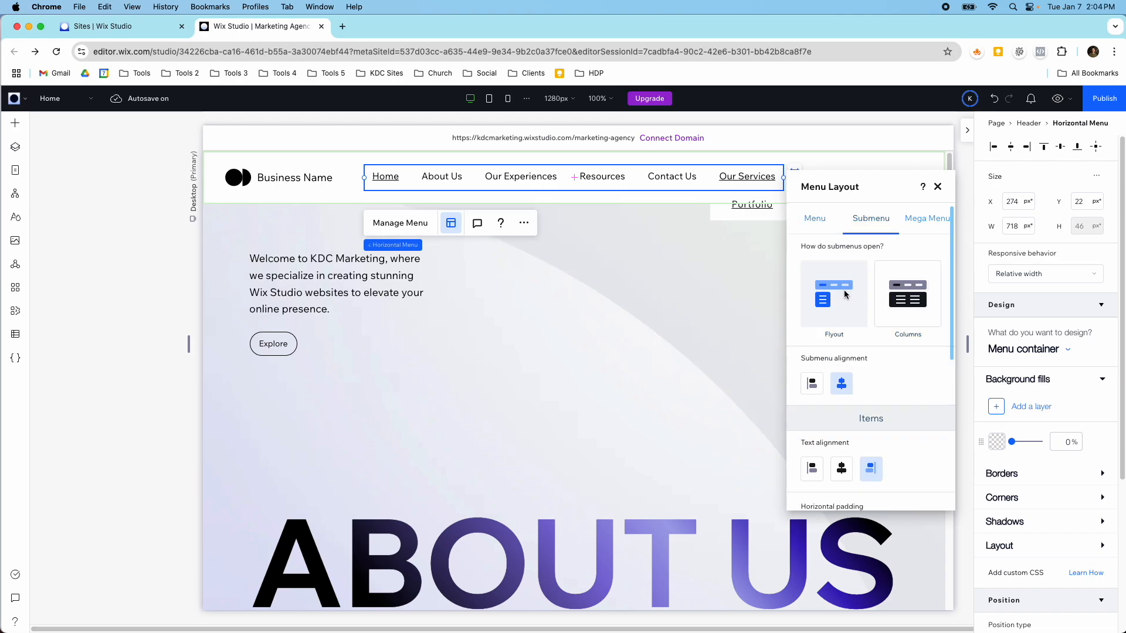
mouse_move(850, 323)
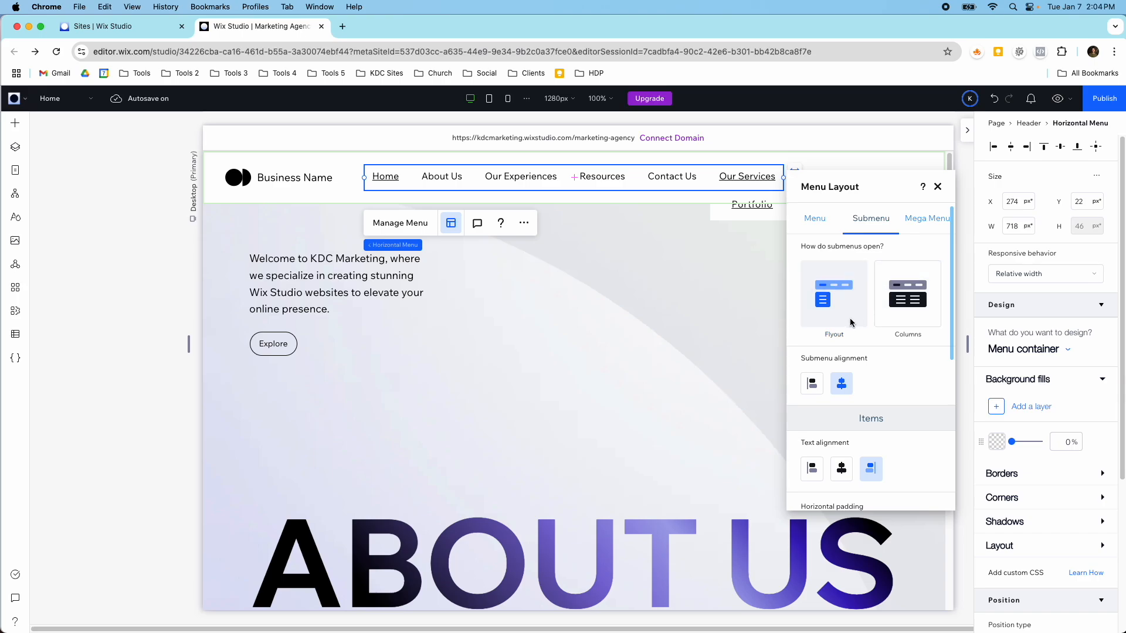
mouse_move(845, 296)
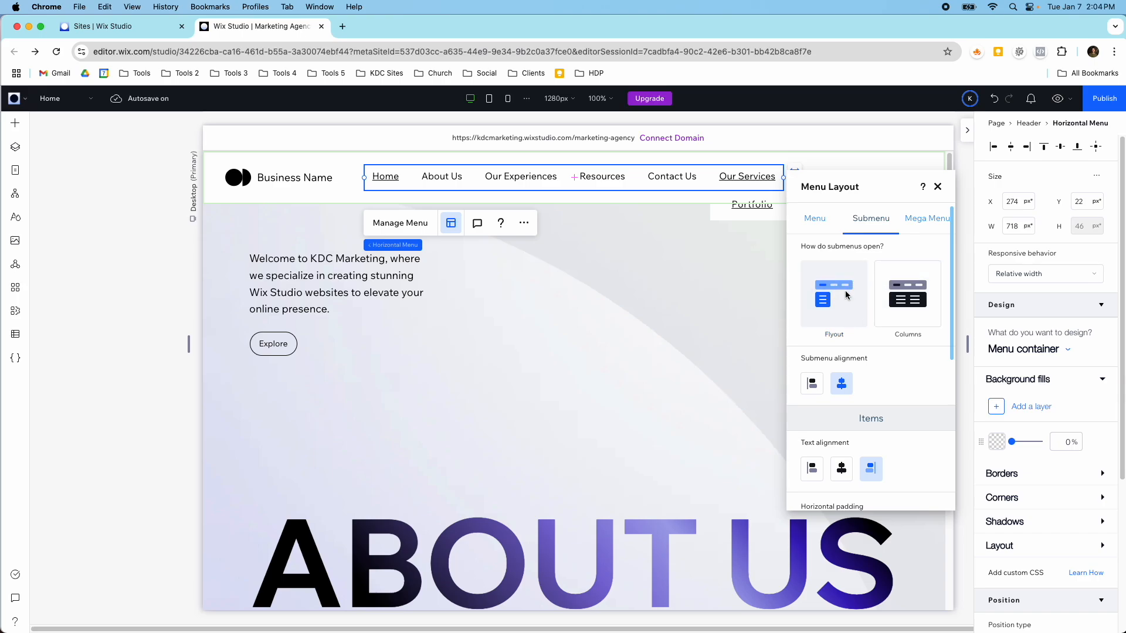
left_click(832, 295)
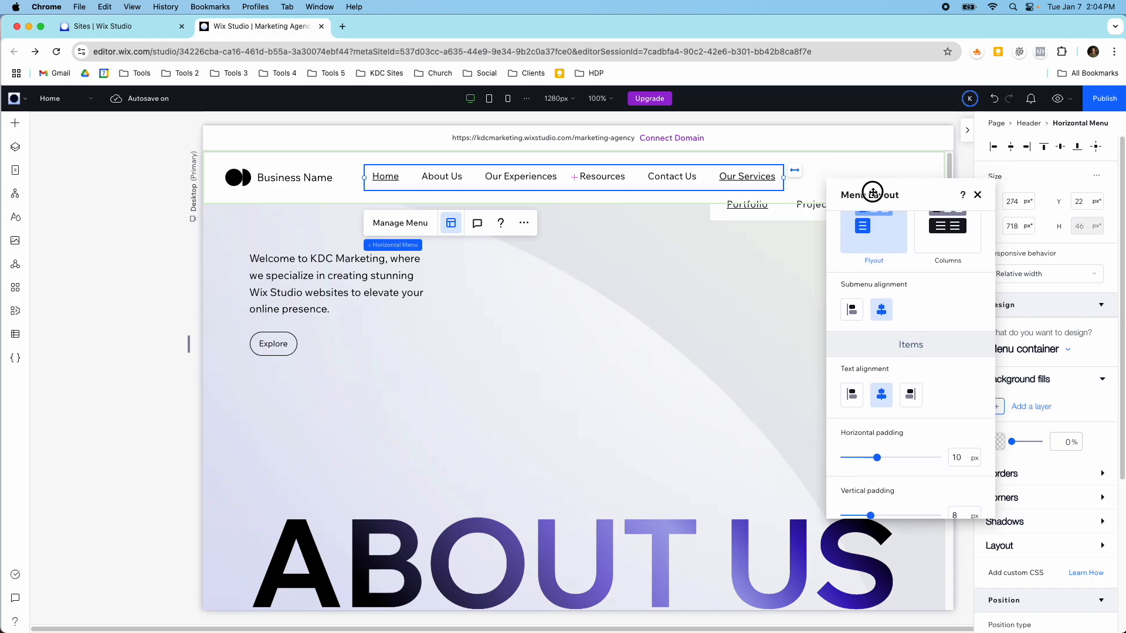
scroll("down", 3)
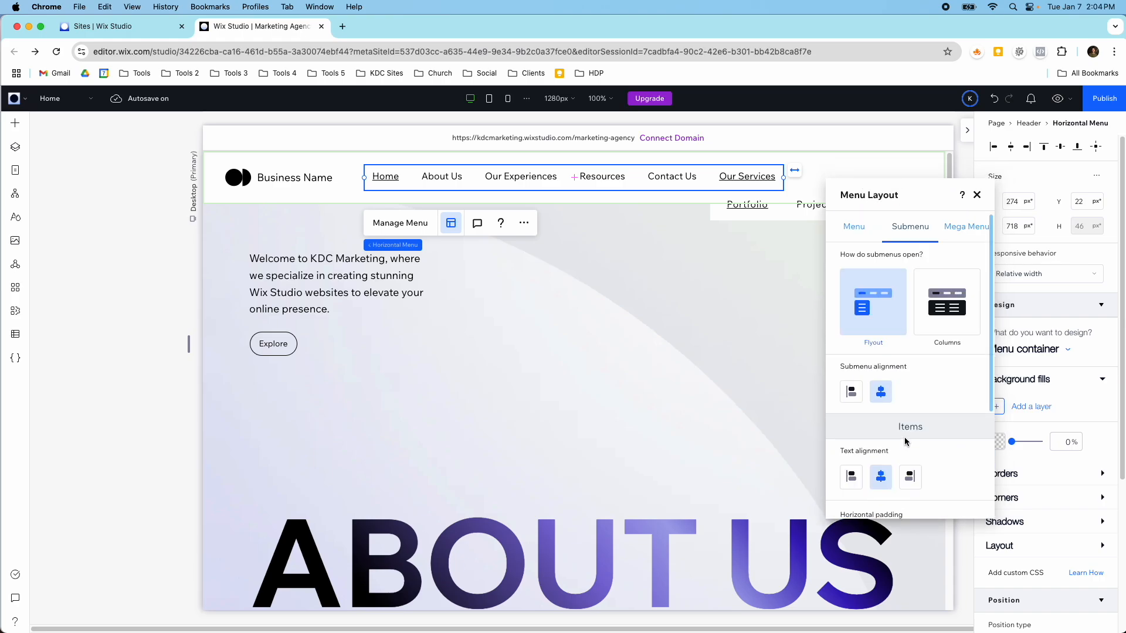
left_click(947, 301)
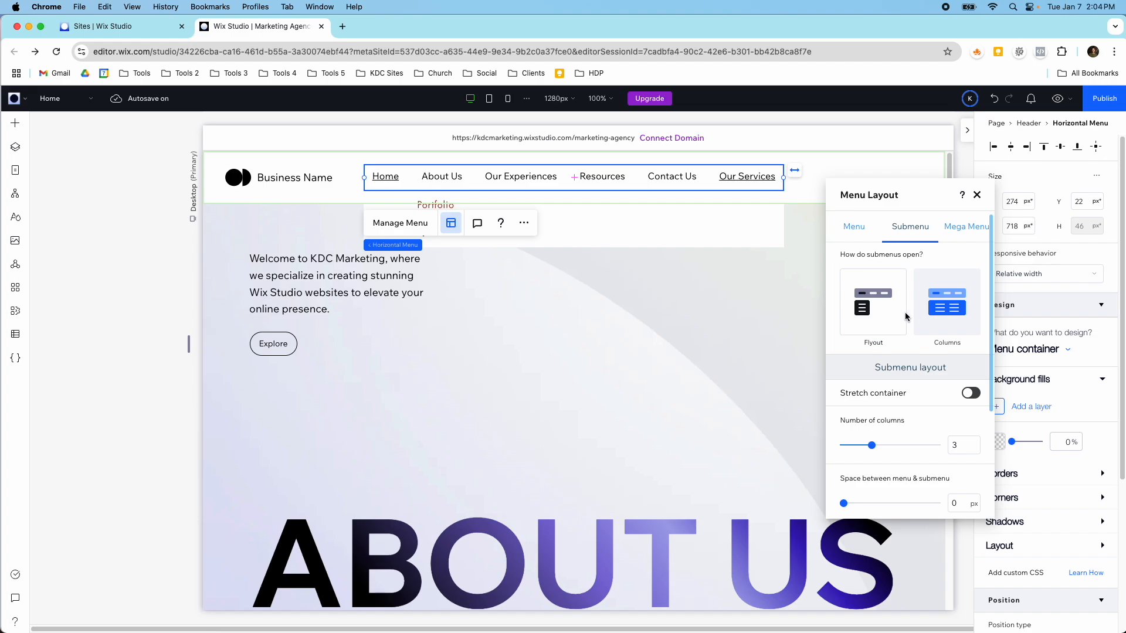
left_click(976, 195)
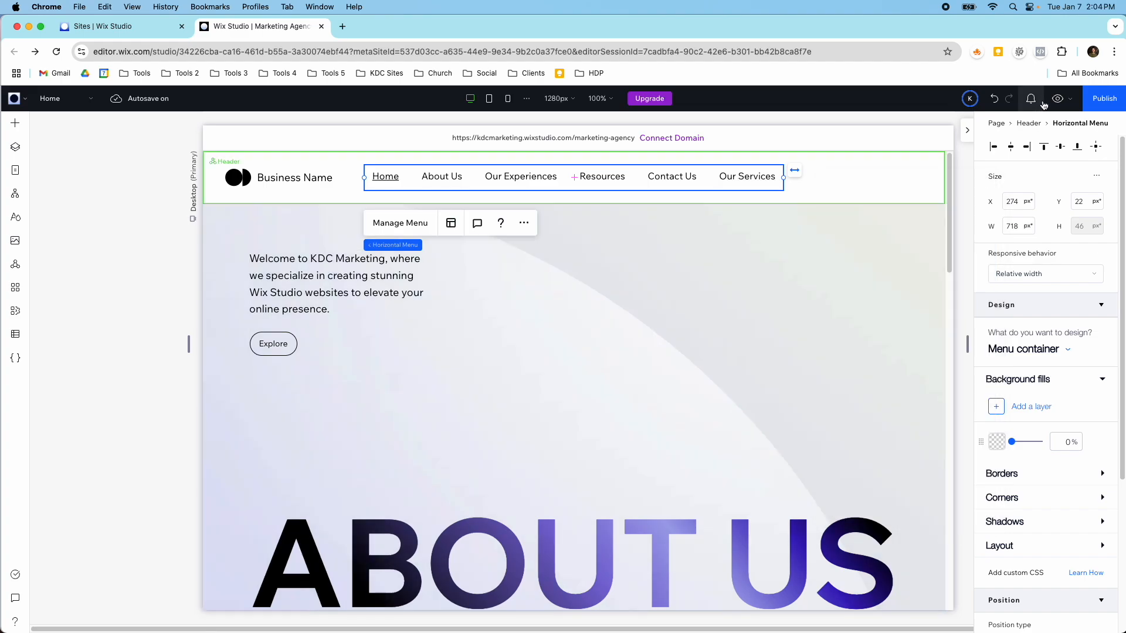
- Preview the site, return to the editor, and reopen the menu layout settings
left_click(1056, 99)
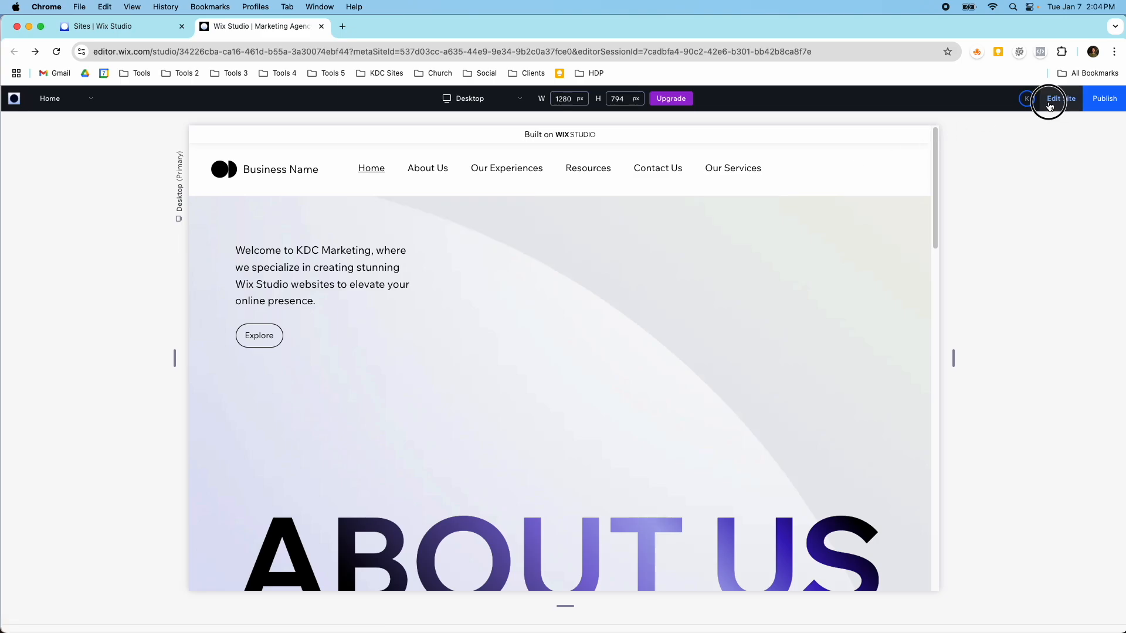
left_click(1053, 98)
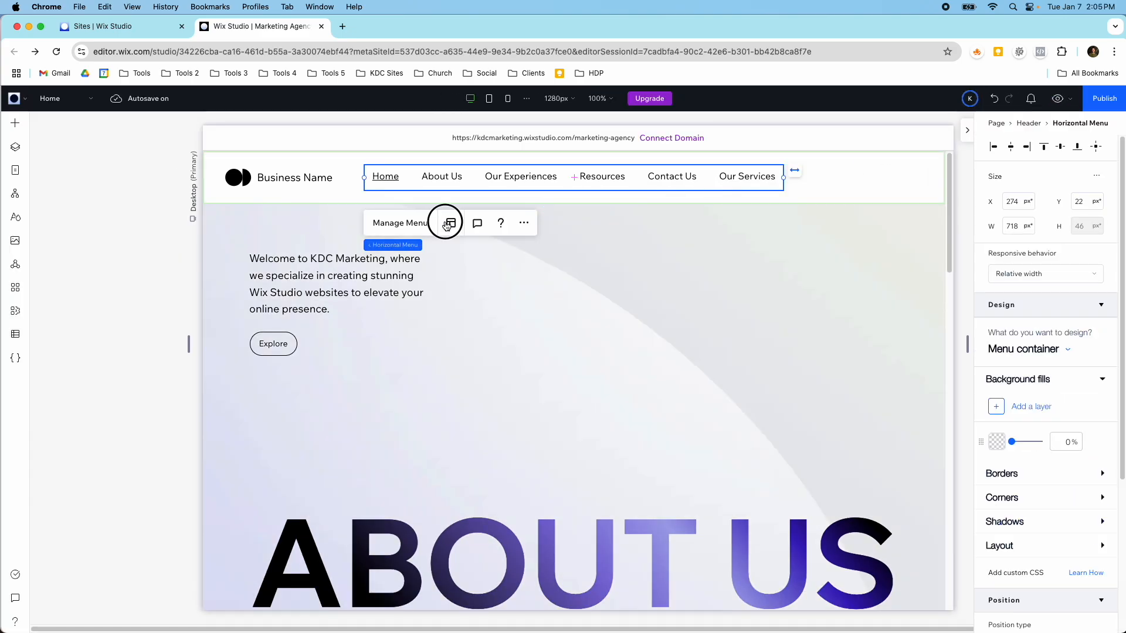
left_click(451, 223)
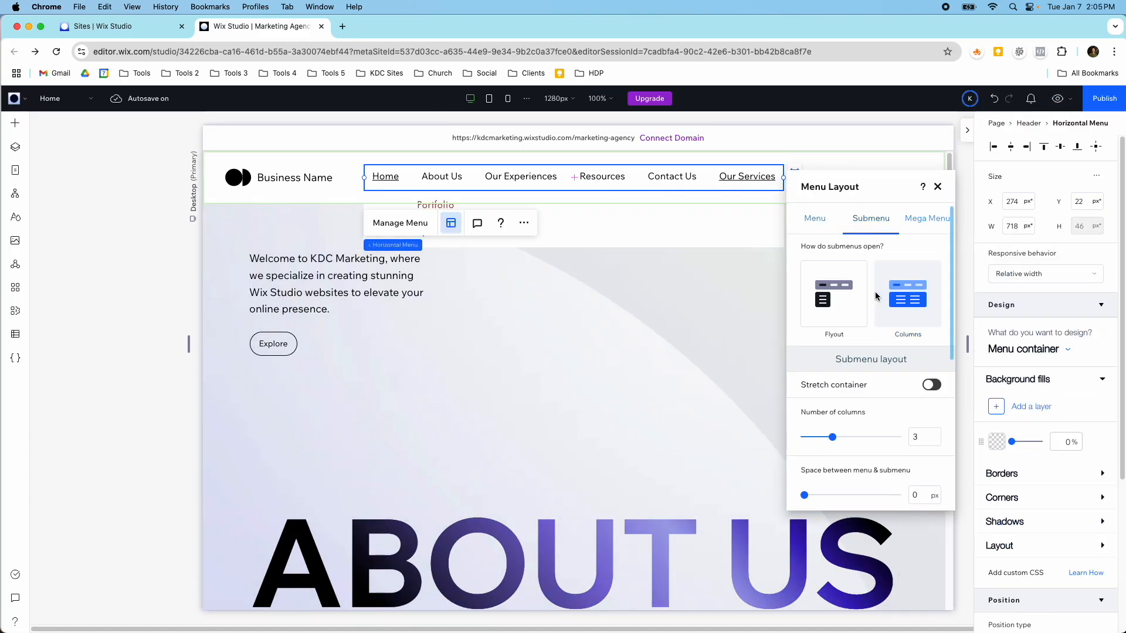
scroll("down", 3)
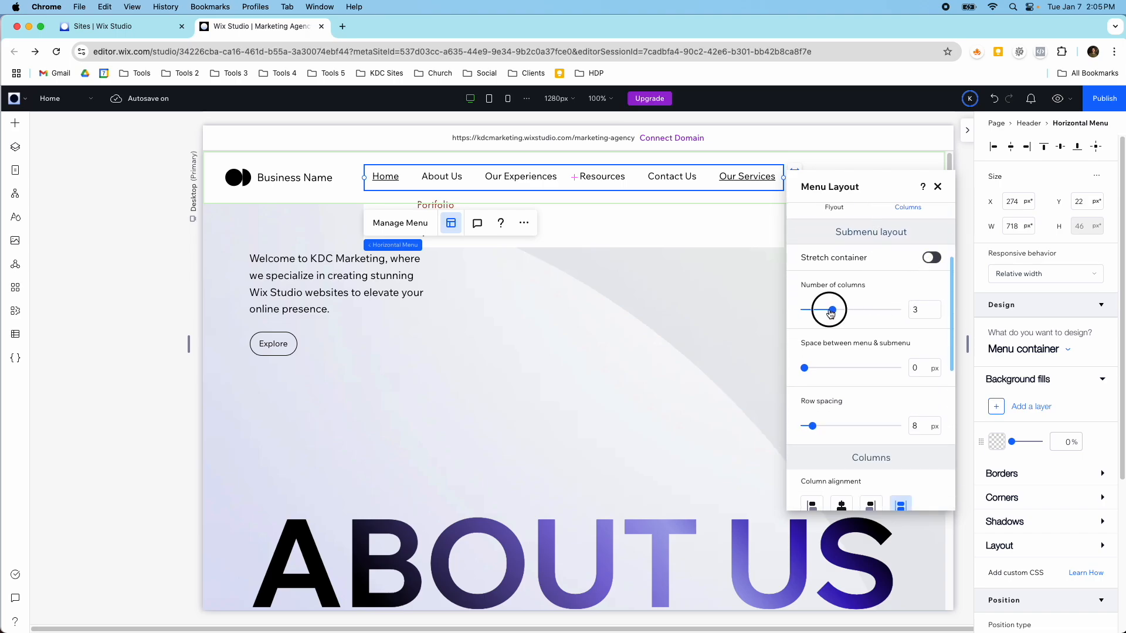
- Set the submenu to one column with 0 px menu gap and row spacing, then close
left_click_drag(831, 310, 804, 310)
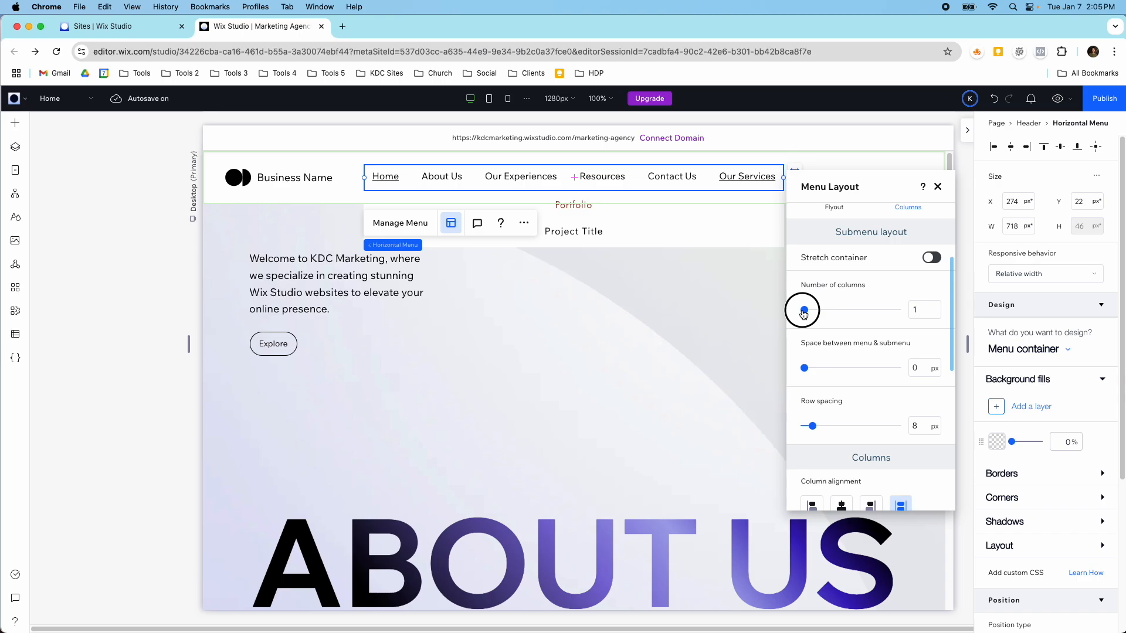
left_click_drag(804, 368, 809, 368)
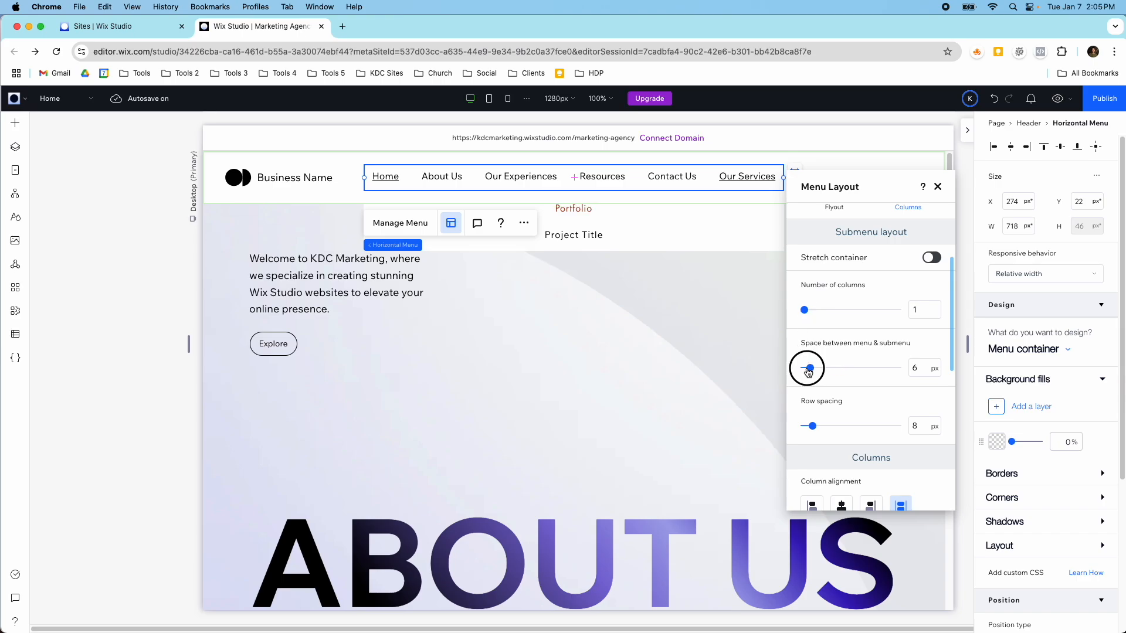
left_click_drag(810, 367, 804, 368)
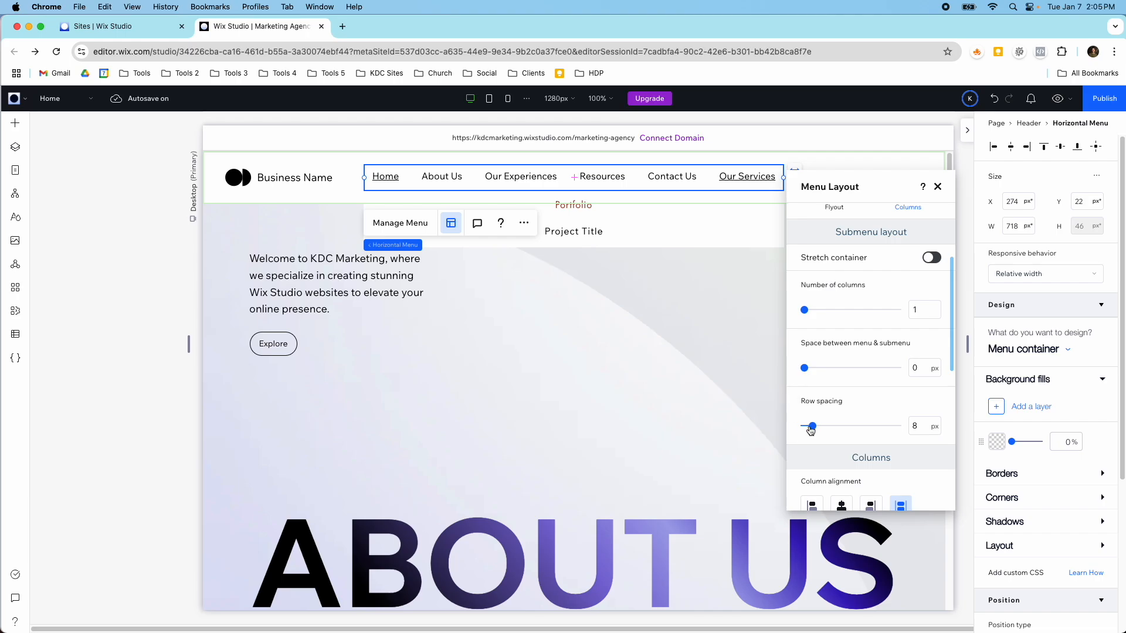
left_click_drag(811, 425, 804, 426)
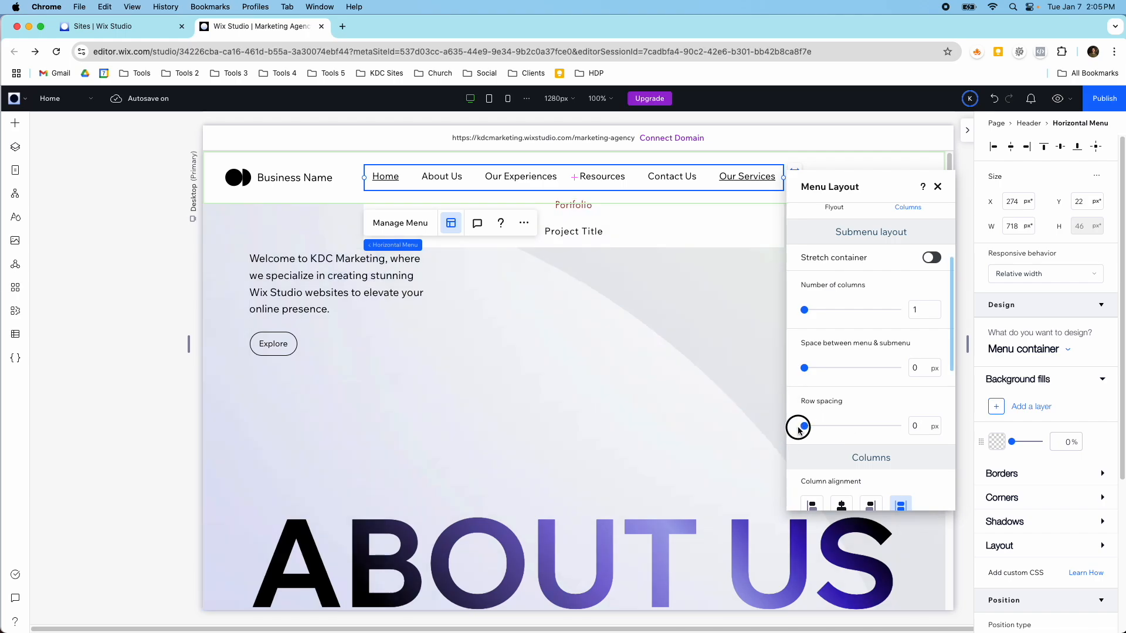
left_click_drag(803, 426, 812, 427)
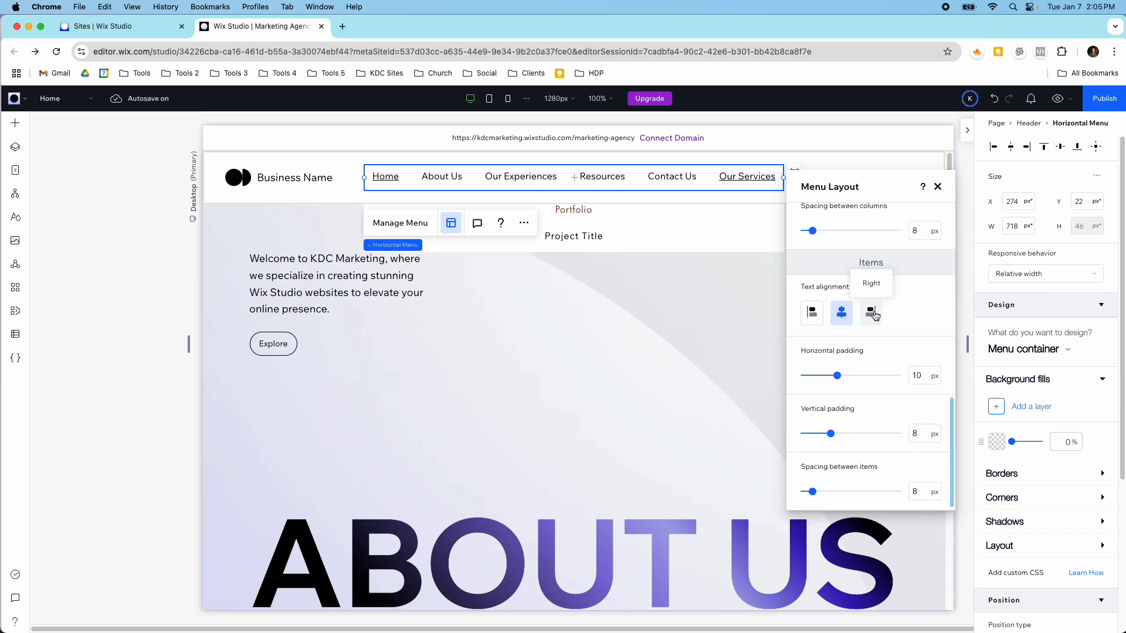
left_click(937, 186)
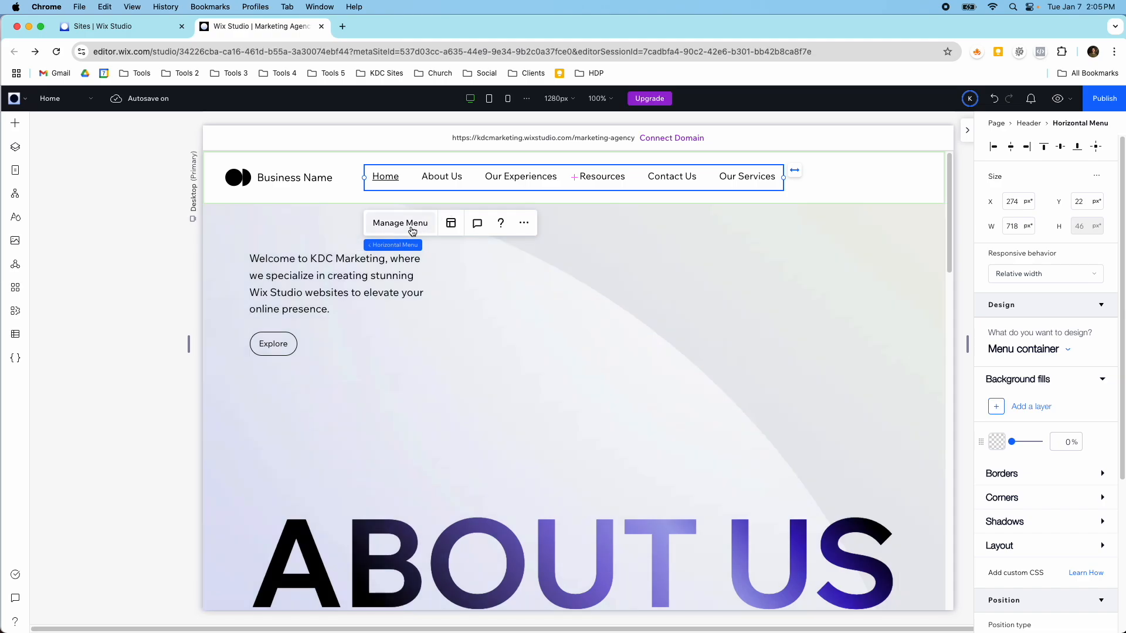
- Reopen the menu manager, collapse Our Services' submenu, and close Menu Layout again
left_click(400, 222)
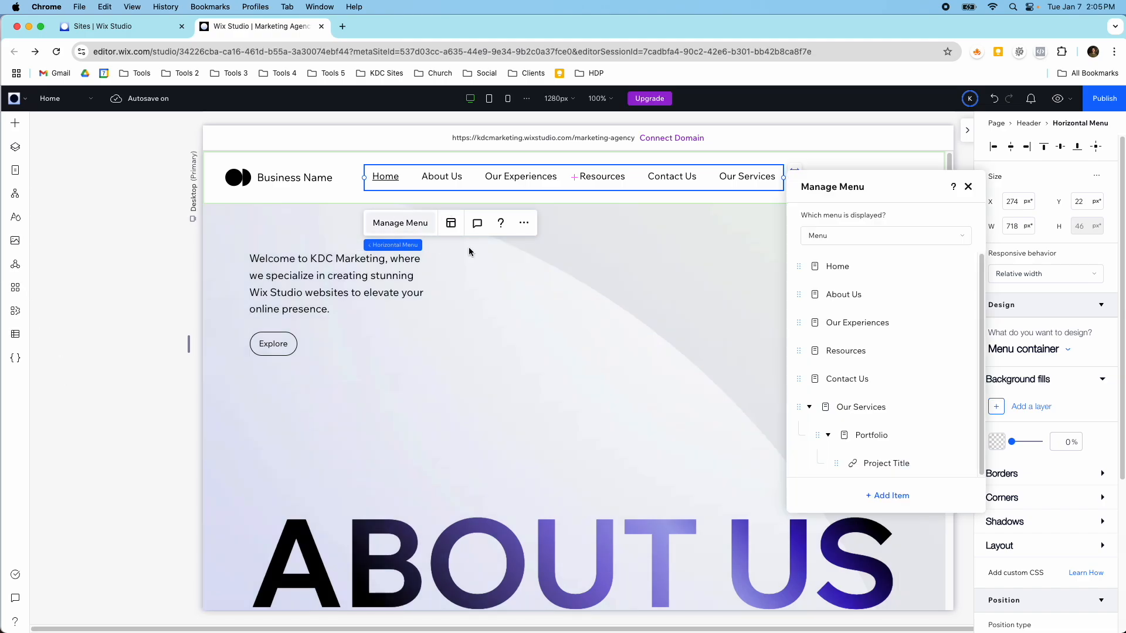
left_click(809, 407)
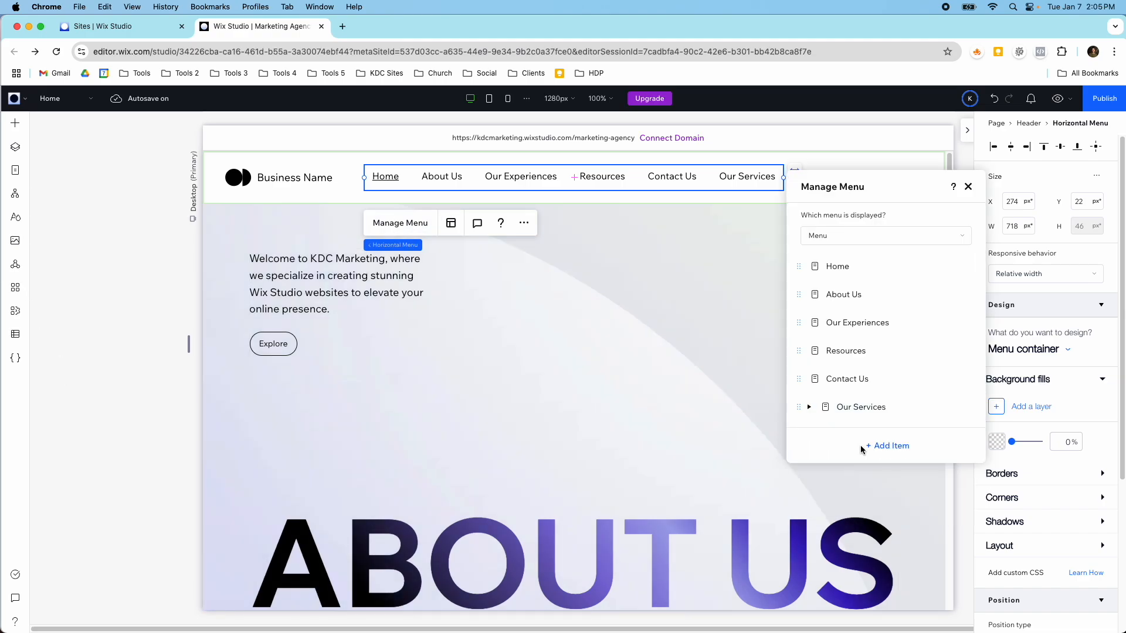
left_click(451, 223)
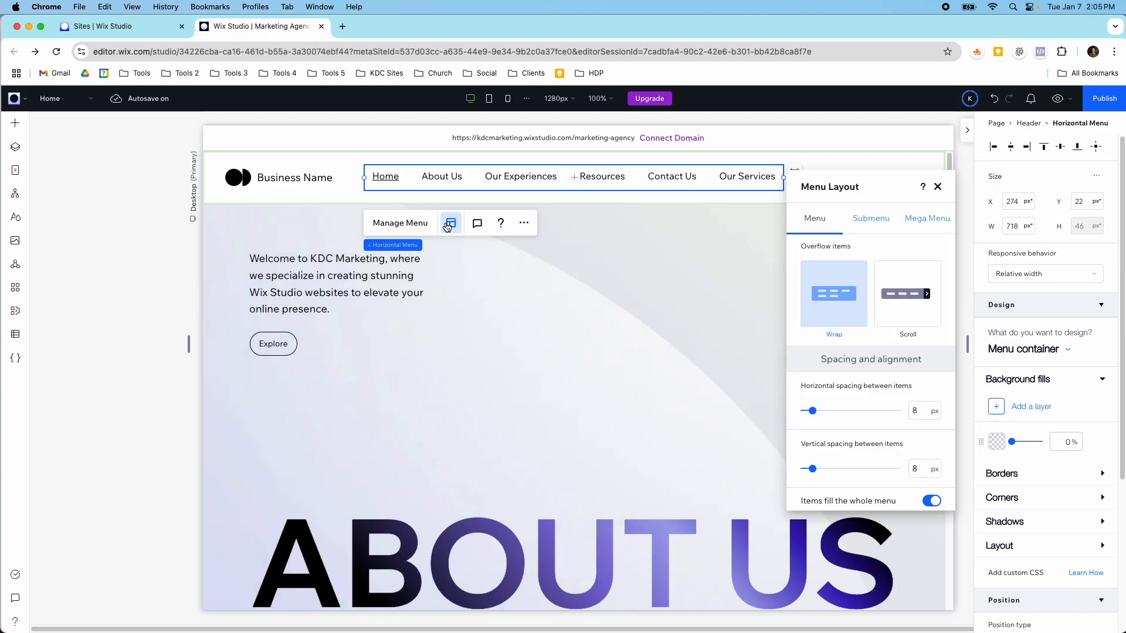
left_click(937, 186)
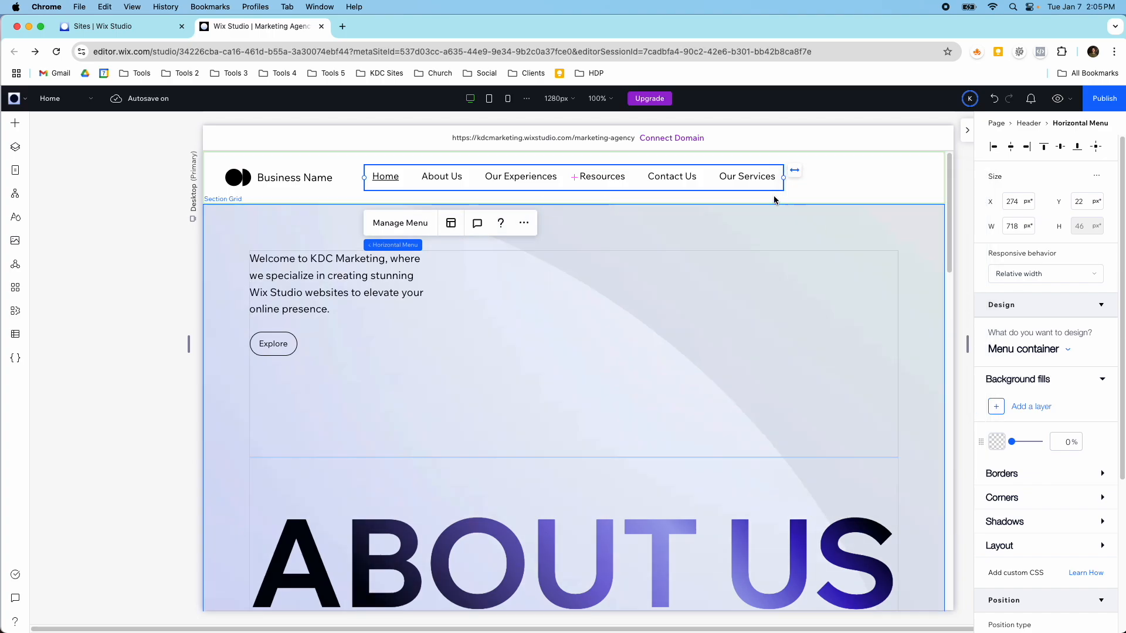
mouse_move(624, 262)
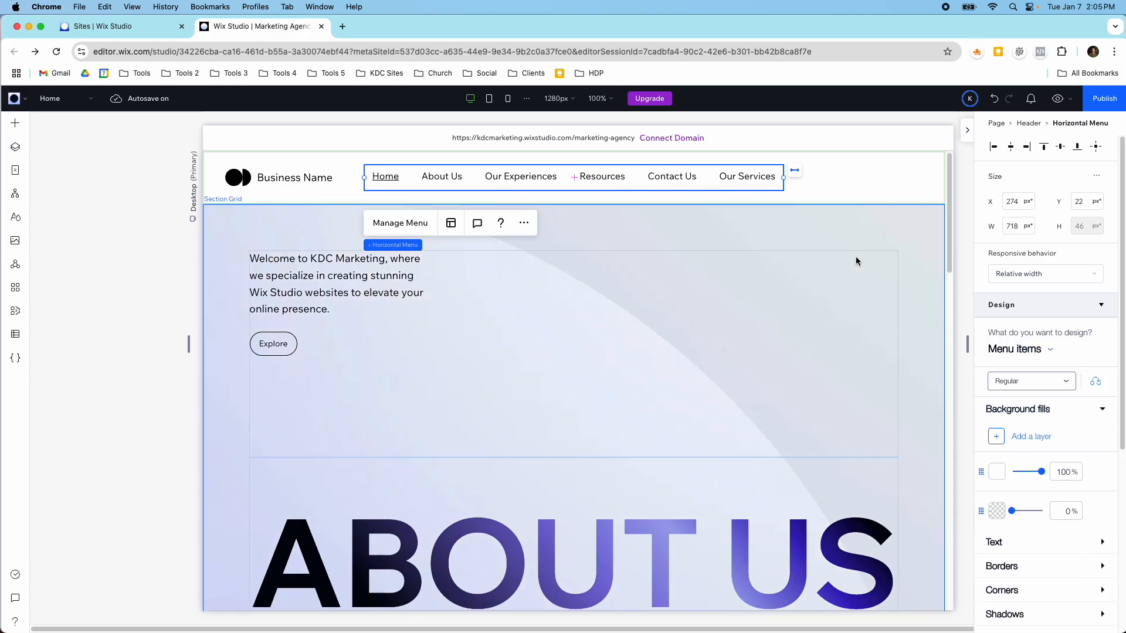
- Fill the dropdown container with light grey, then target submenu titles for styling
left_click(1018, 349)
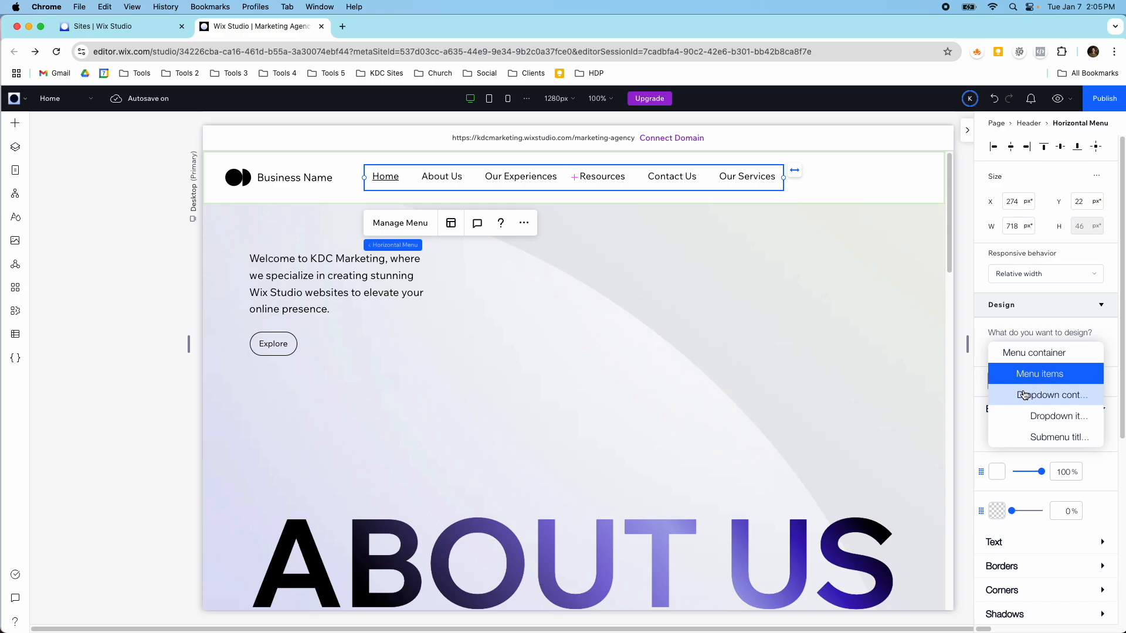
left_click(1053, 395)
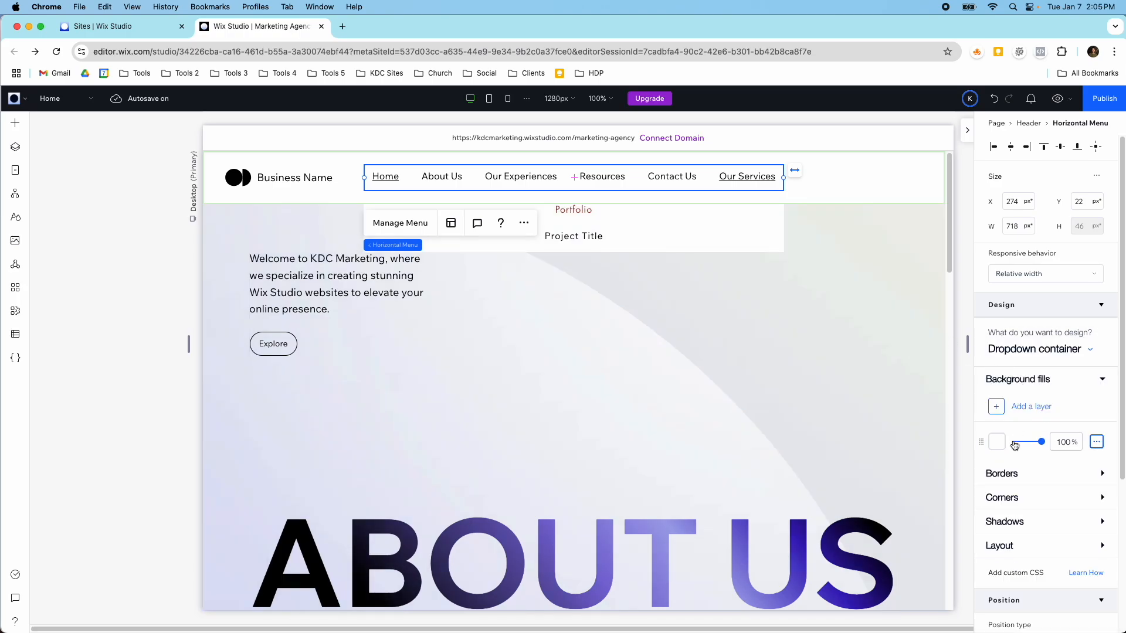
left_click(997, 441)
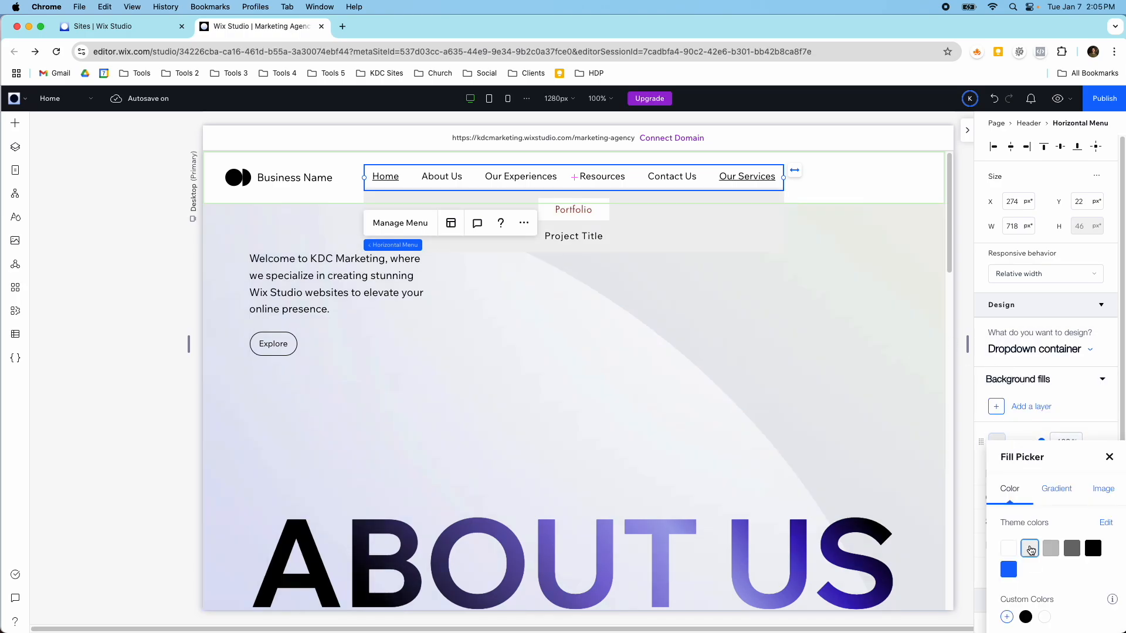
left_click(1050, 549)
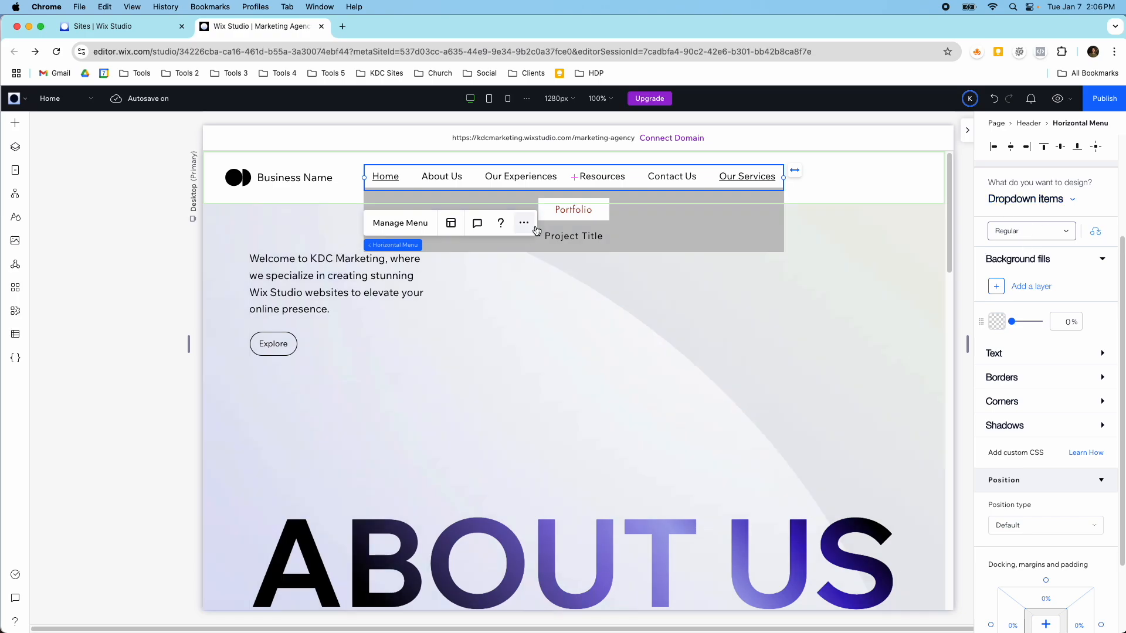
left_click(1031, 199)
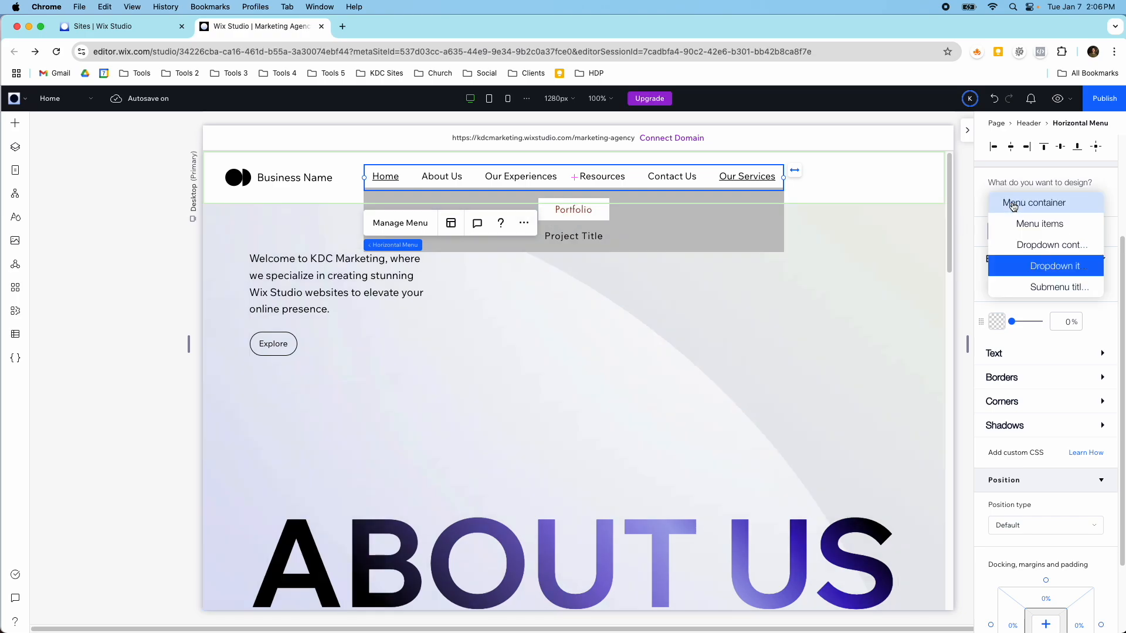
left_click(1045, 287)
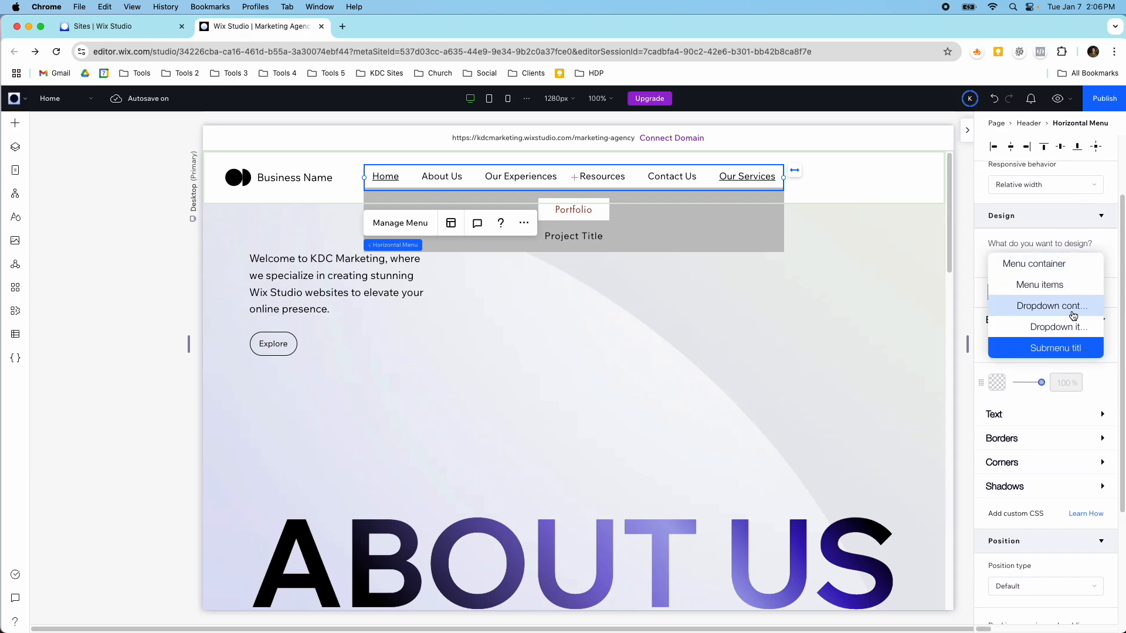
- Give the dropdown container rounded corners, then show dropdown items' text colour options
left_click(1051, 306)
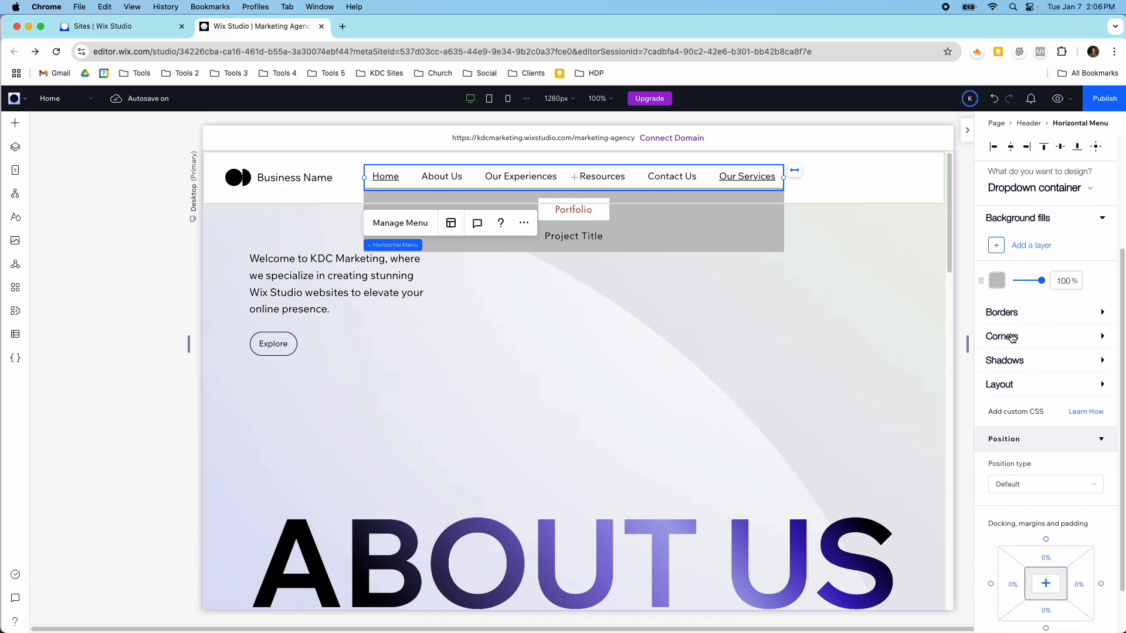
left_click(1001, 336)
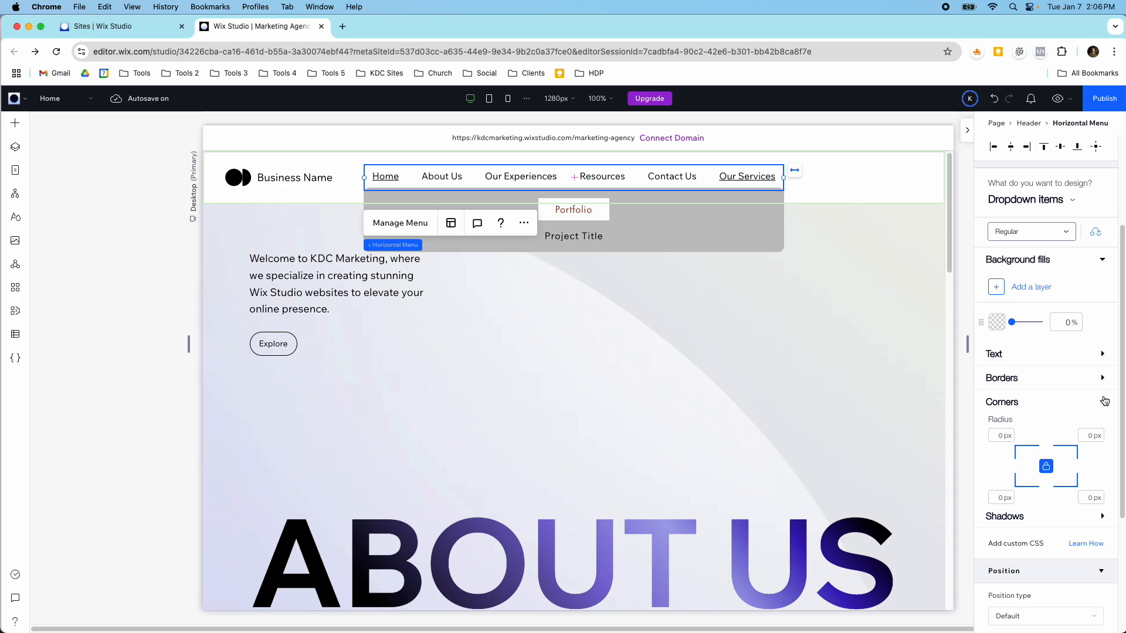
left_click(994, 354)
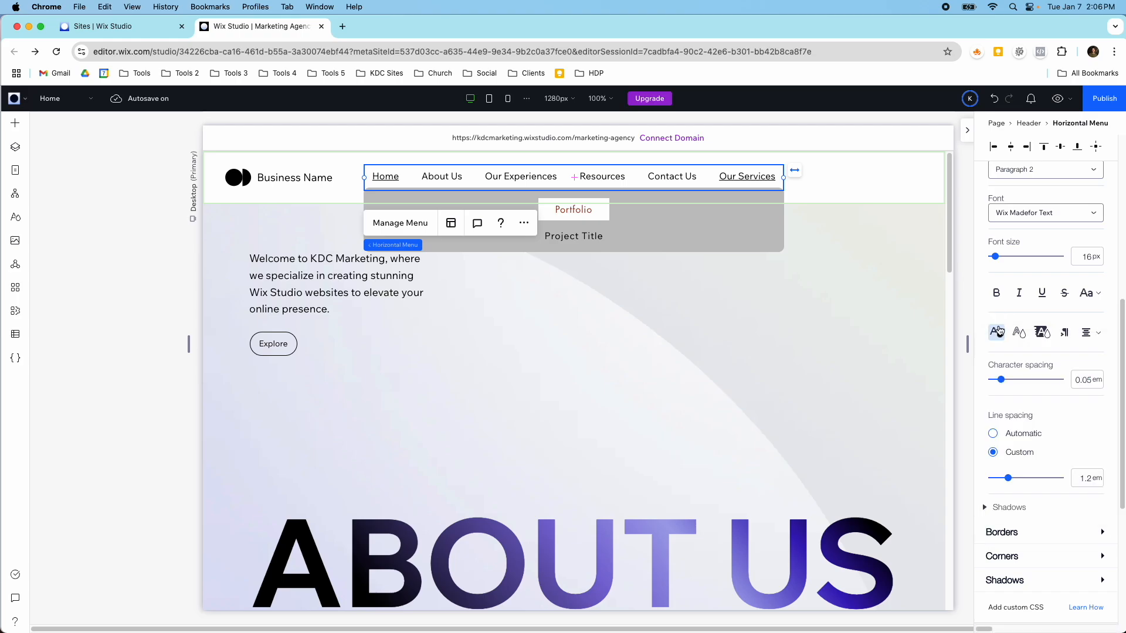
left_click(997, 332)
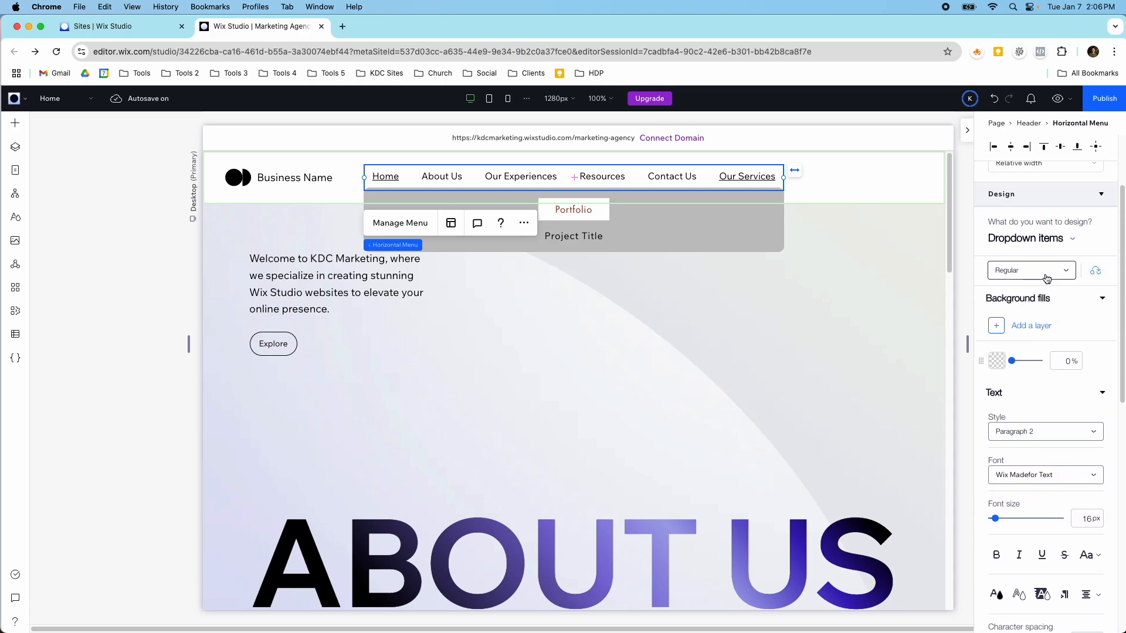
scroll("down", 3)
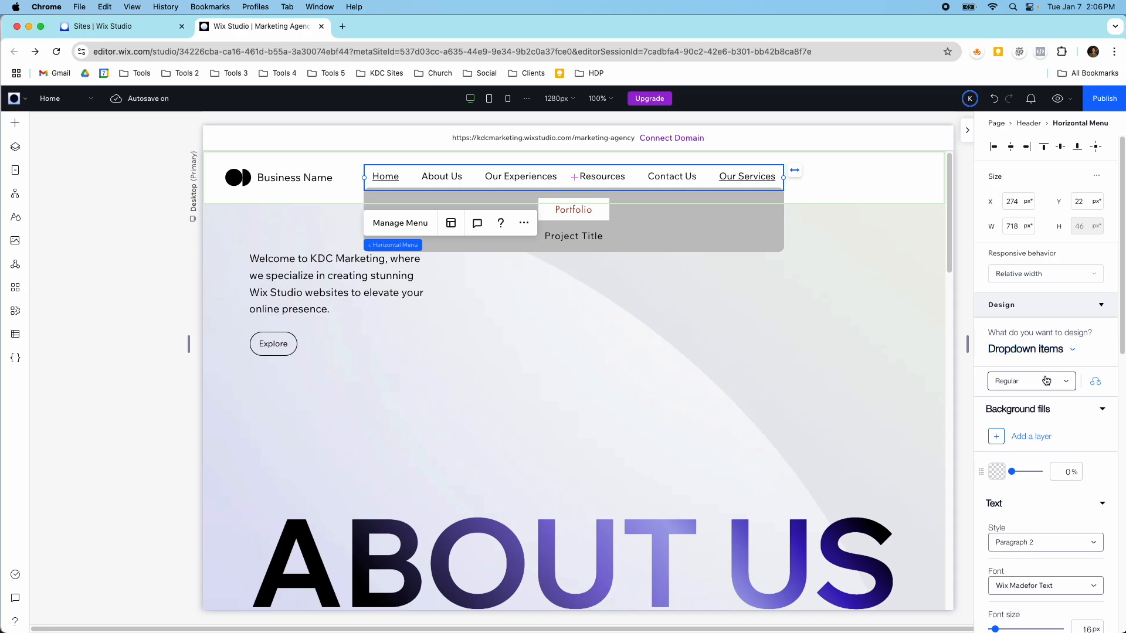
- Target top-level menu items in the Regular state and scroll to Text settings
left_click(1027, 381)
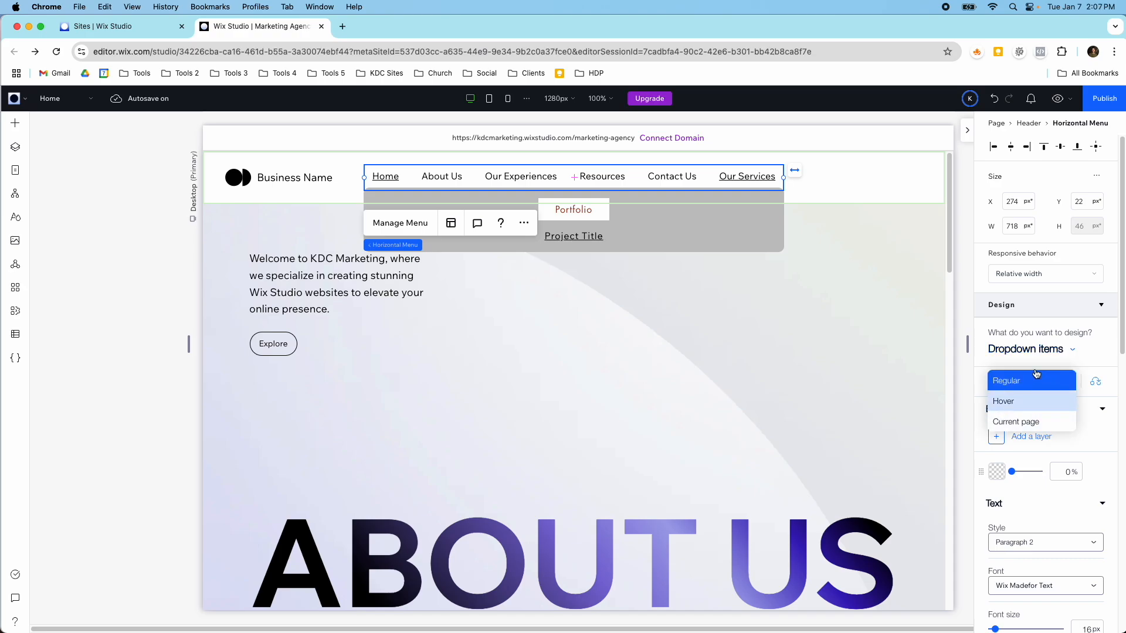
left_click(1030, 348)
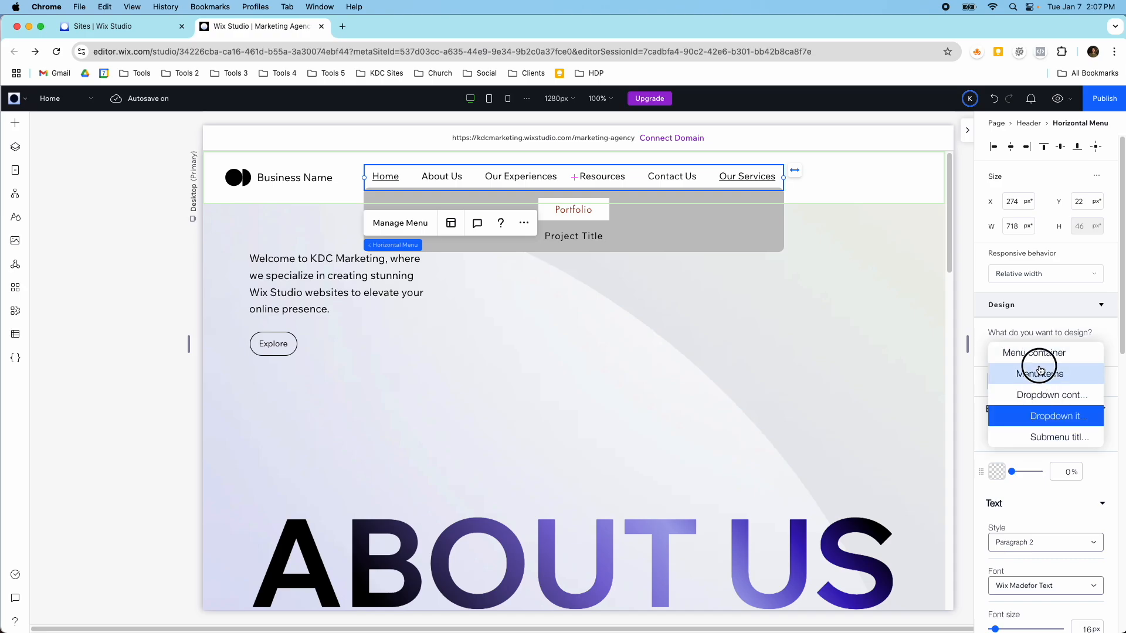
left_click(1038, 374)
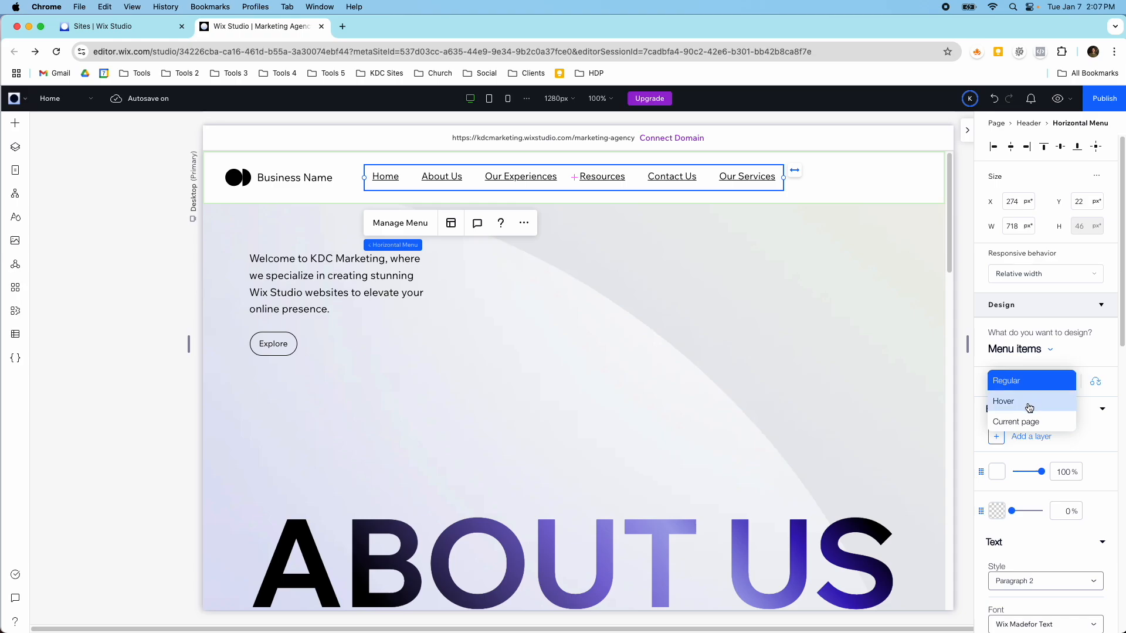
left_click(1030, 381)
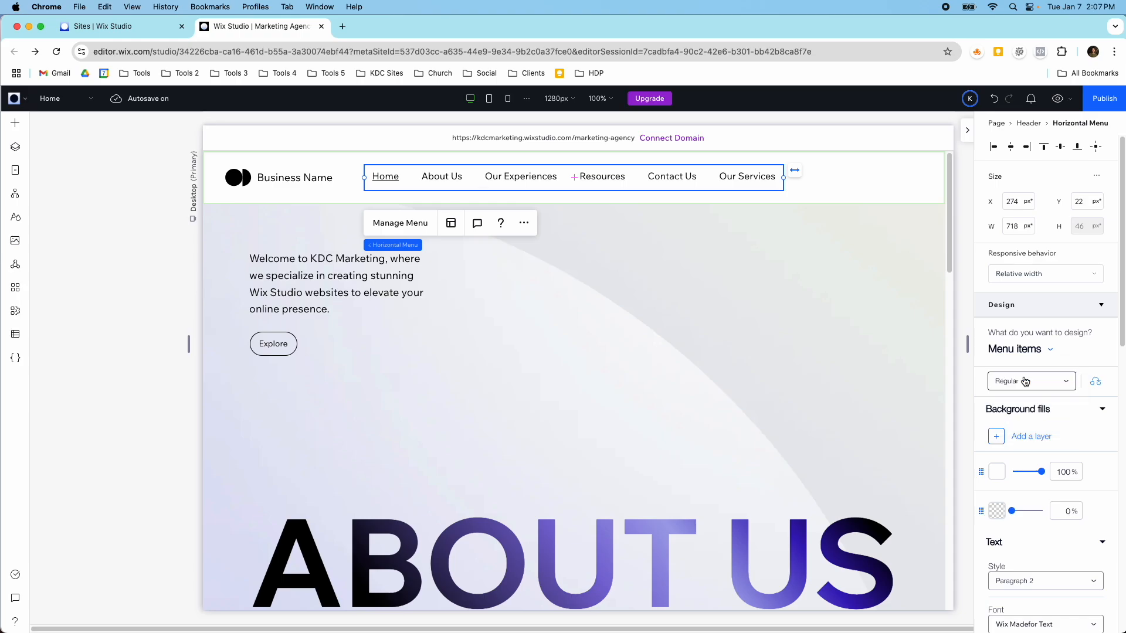
scroll("down", 3)
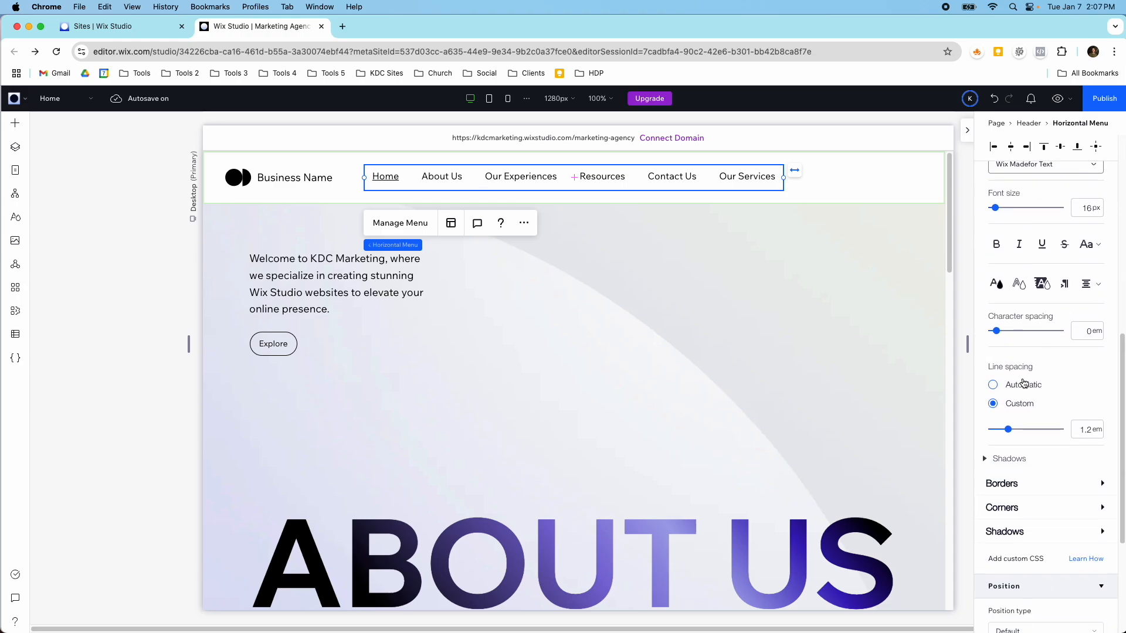
scroll("down", 3)
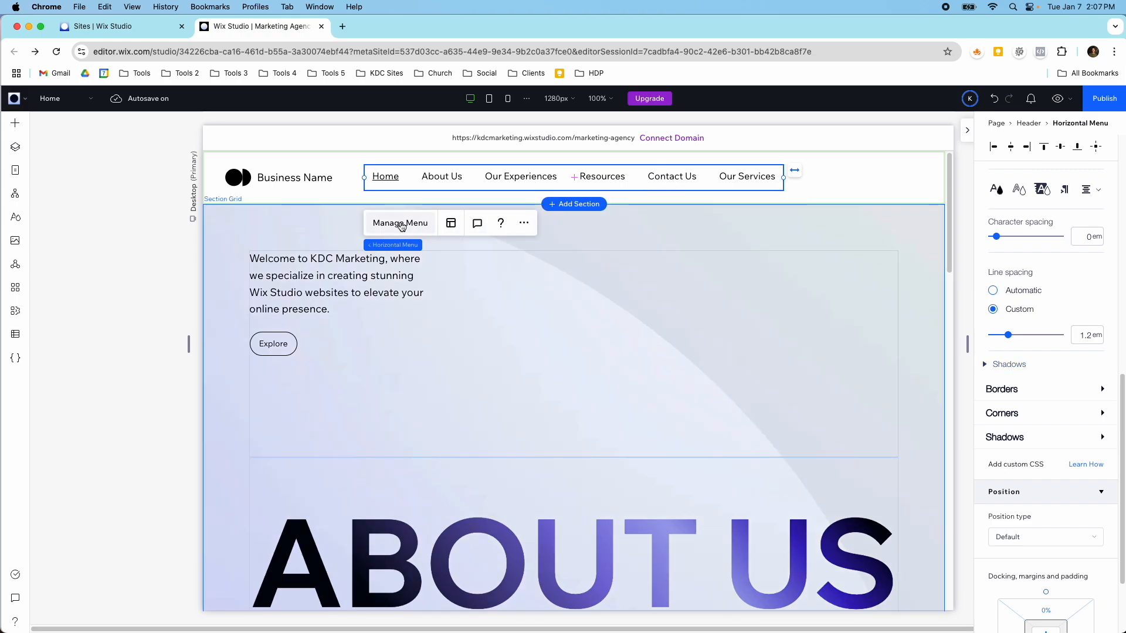
- Preview the site at Mobile size, then exit Preview to the mobile editor
left_click(488, 99)
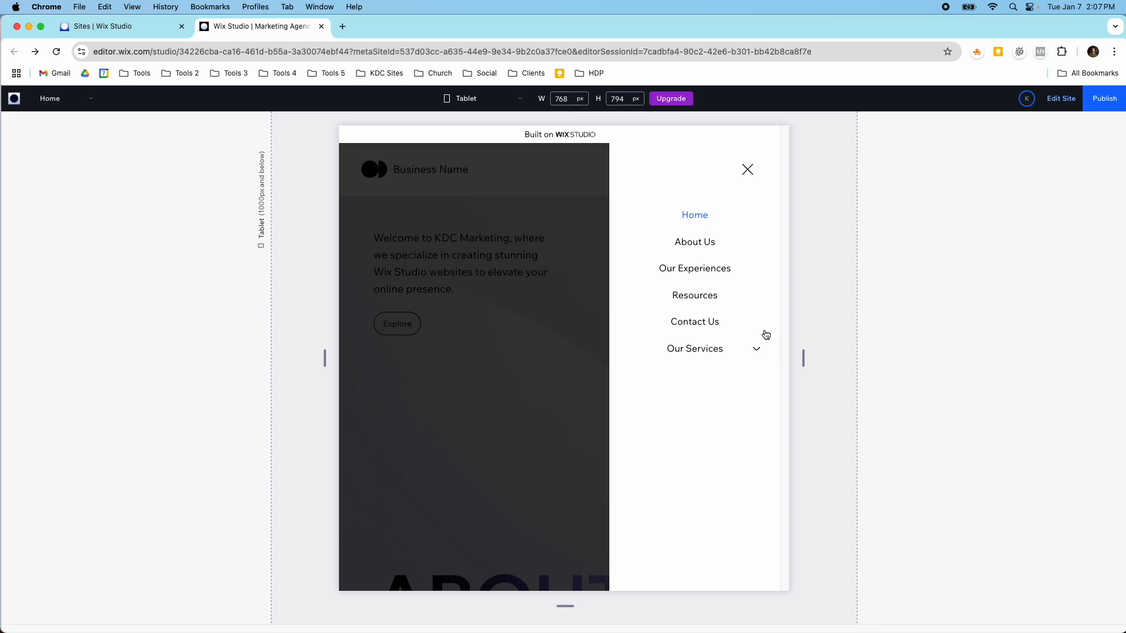
left_click(465, 98)
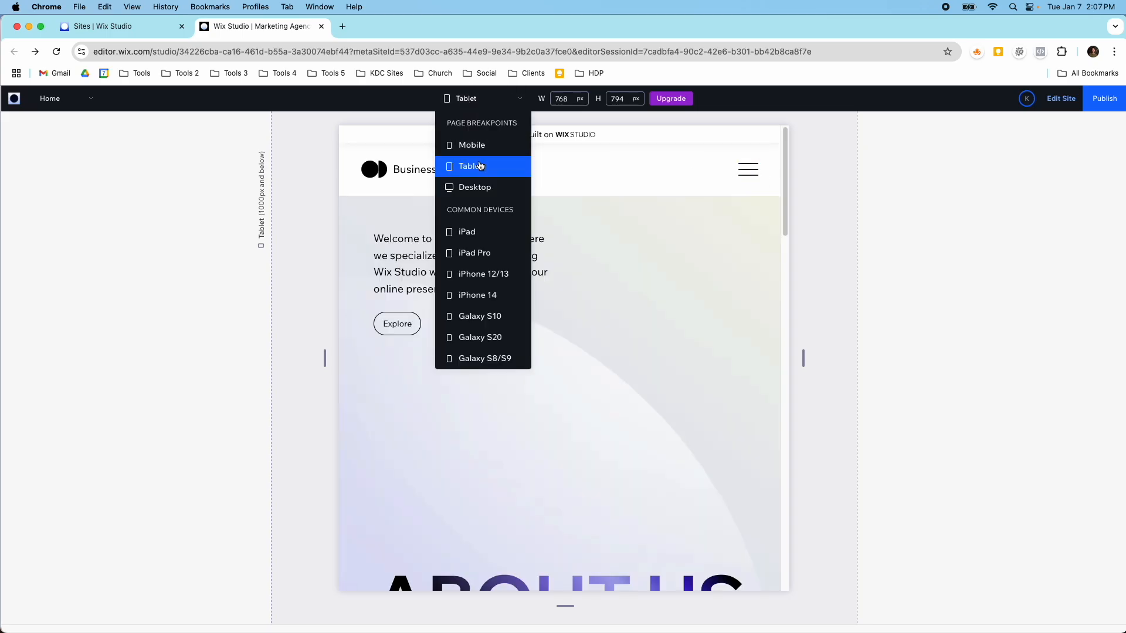
left_click(470, 145)
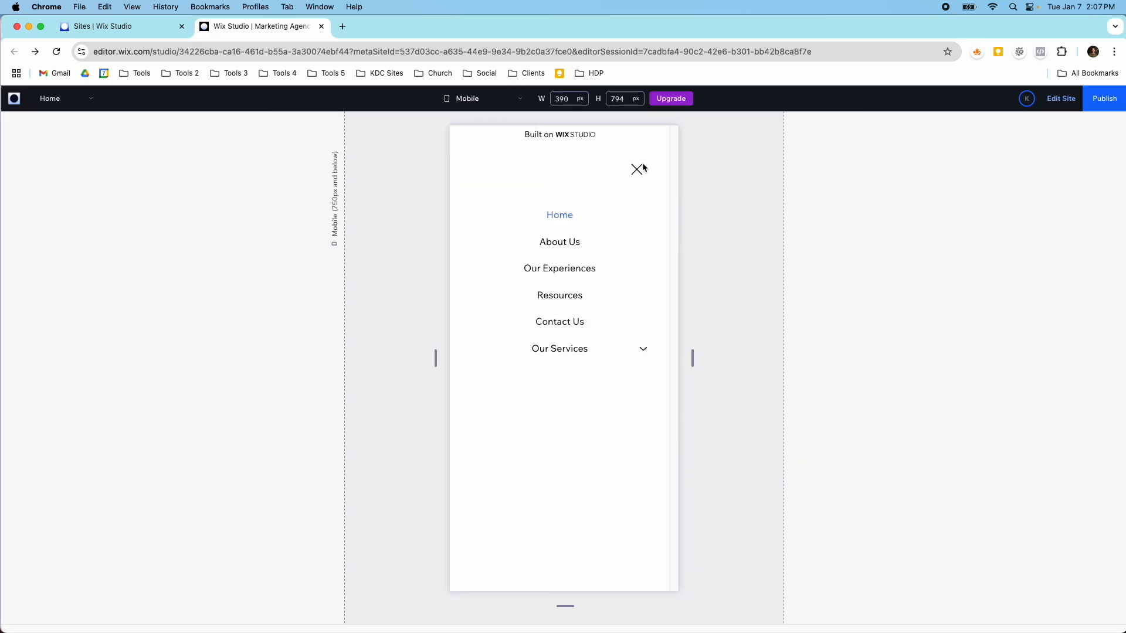
mouse_move(716, 281)
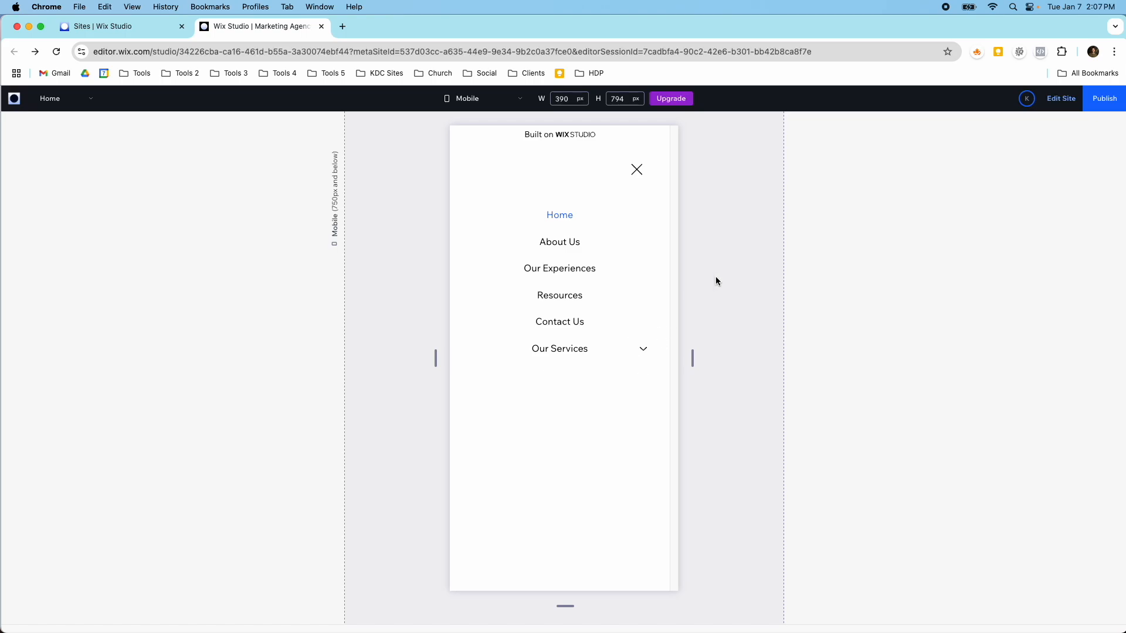
left_click(654, 177)
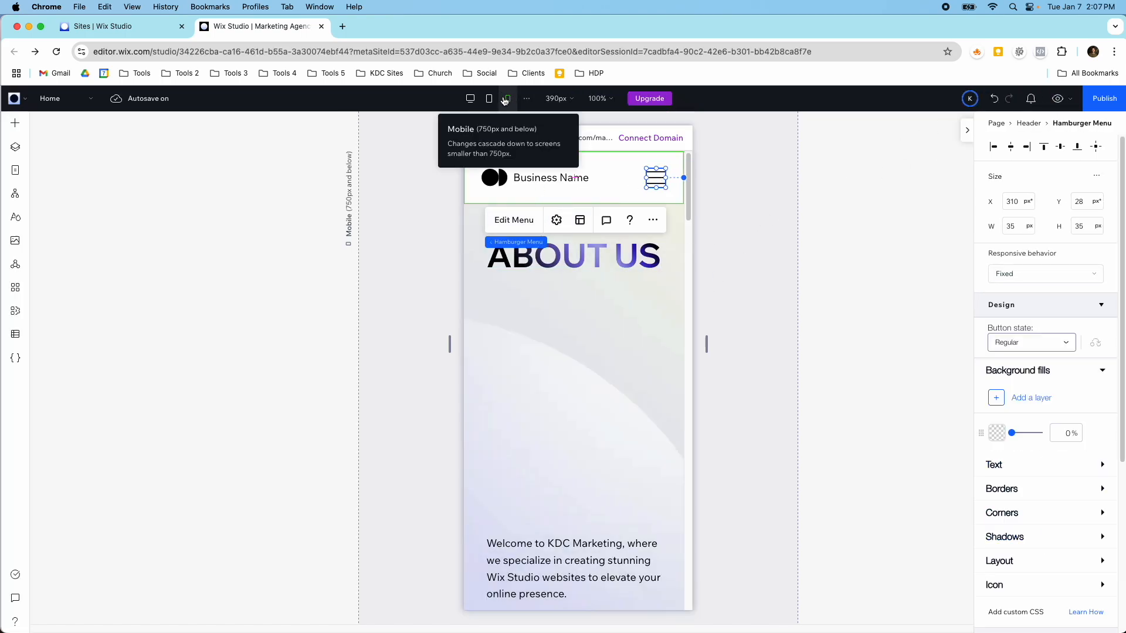
- Open the hamburger menu for editing and view the vertical menu's layout
left_click(654, 177)
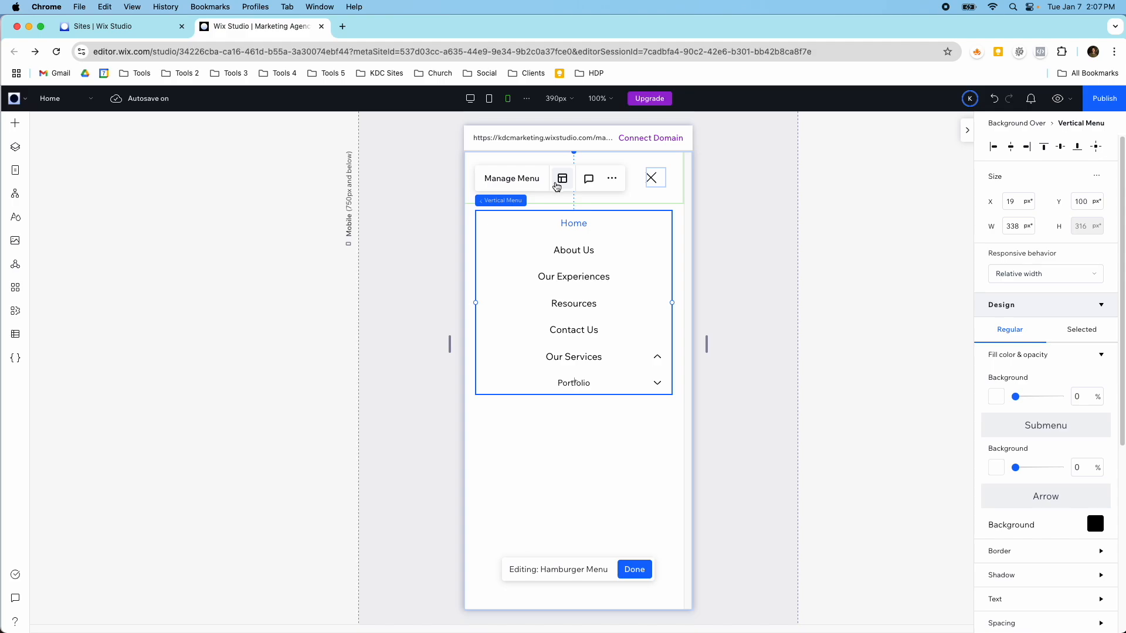
left_click(561, 178)
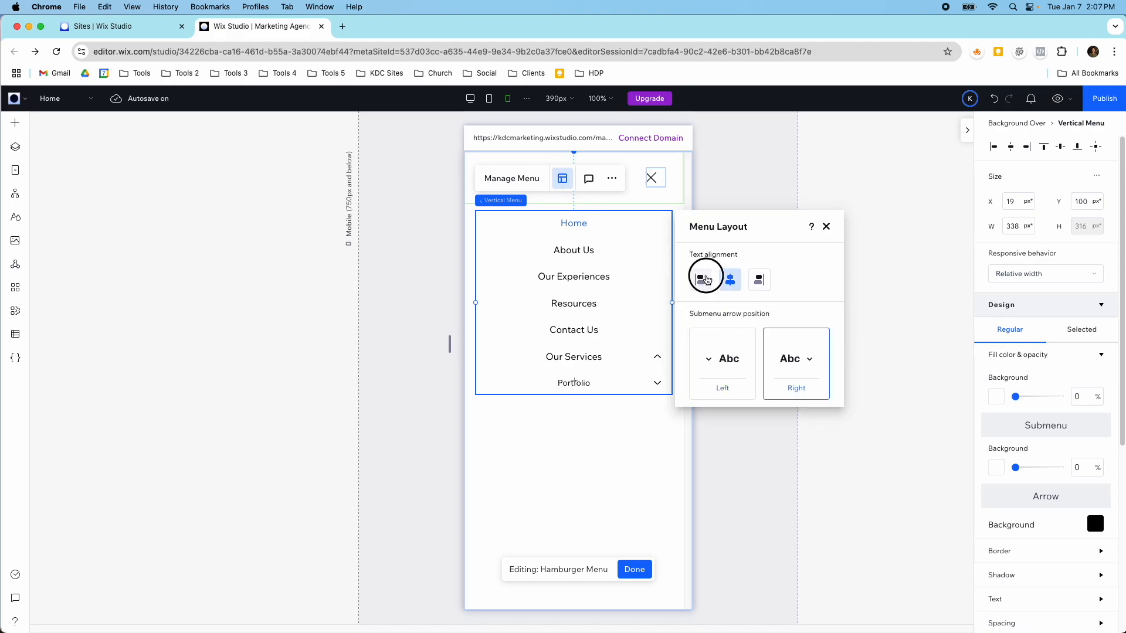
left_click(825, 227)
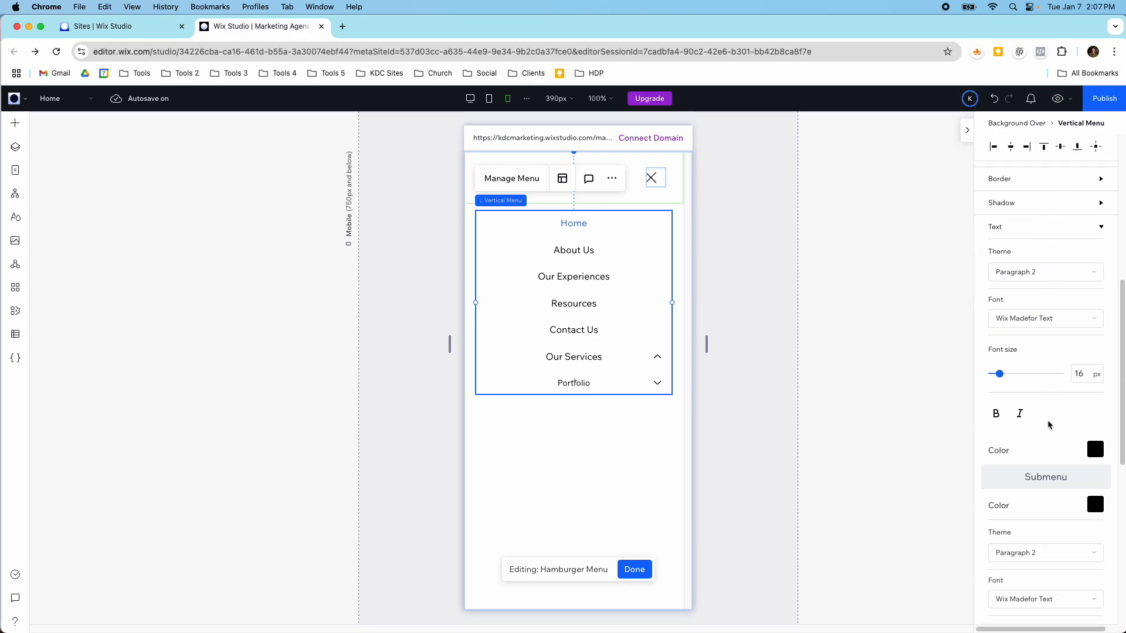
- Set the hamburger menu's submenu text colour to the blue theme colour
scroll("down", 3)
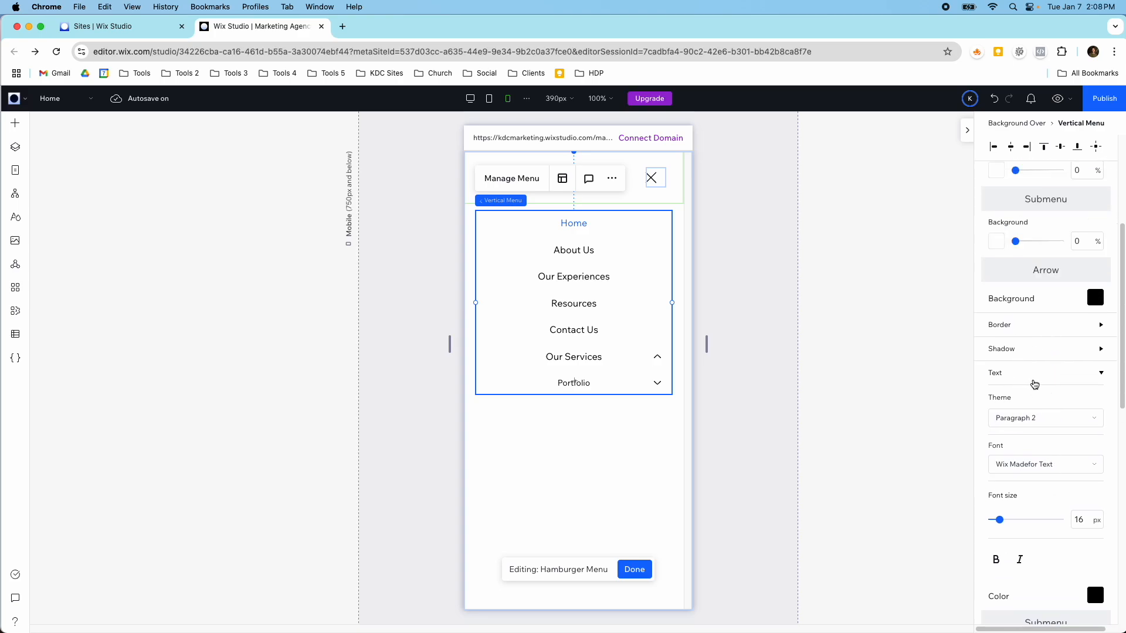
scroll("down", 3)
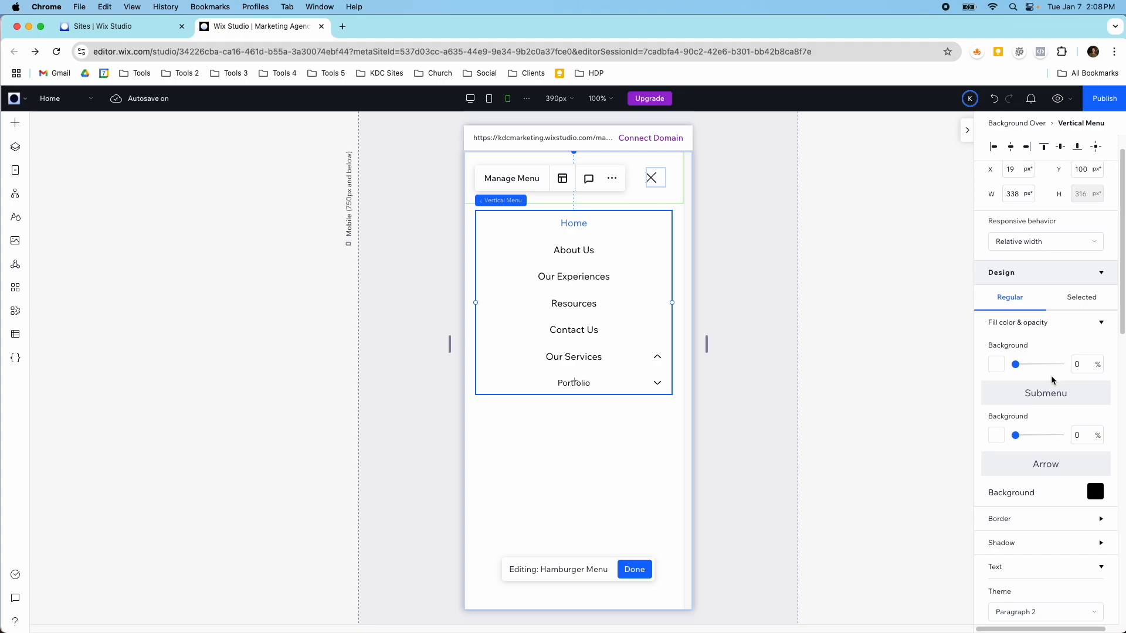
scroll("down", 3)
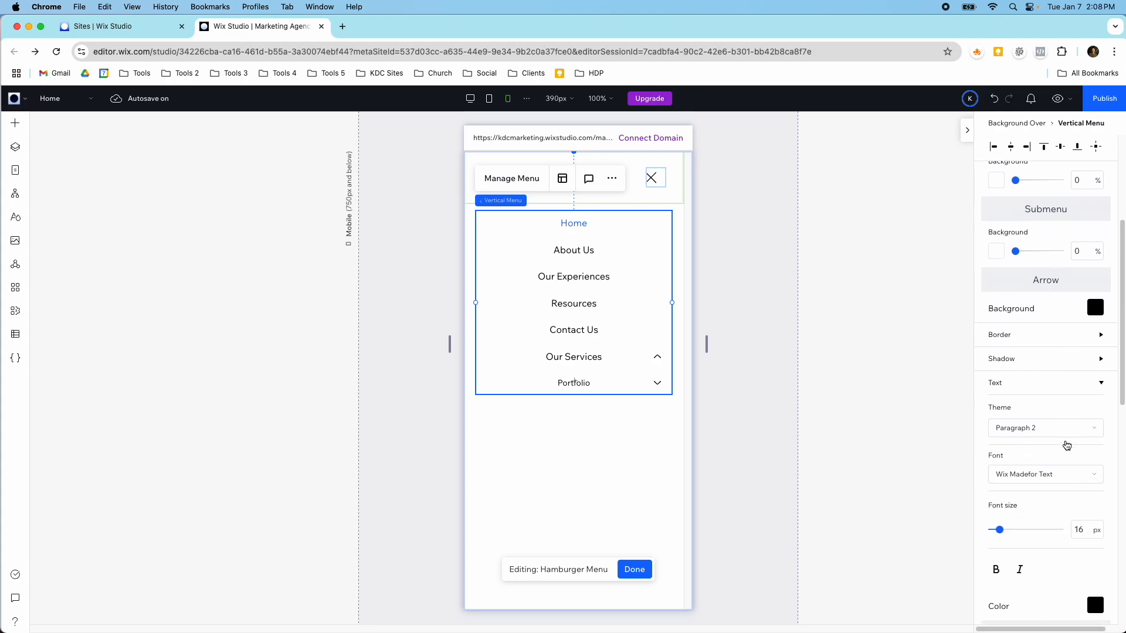
scroll("down", 3)
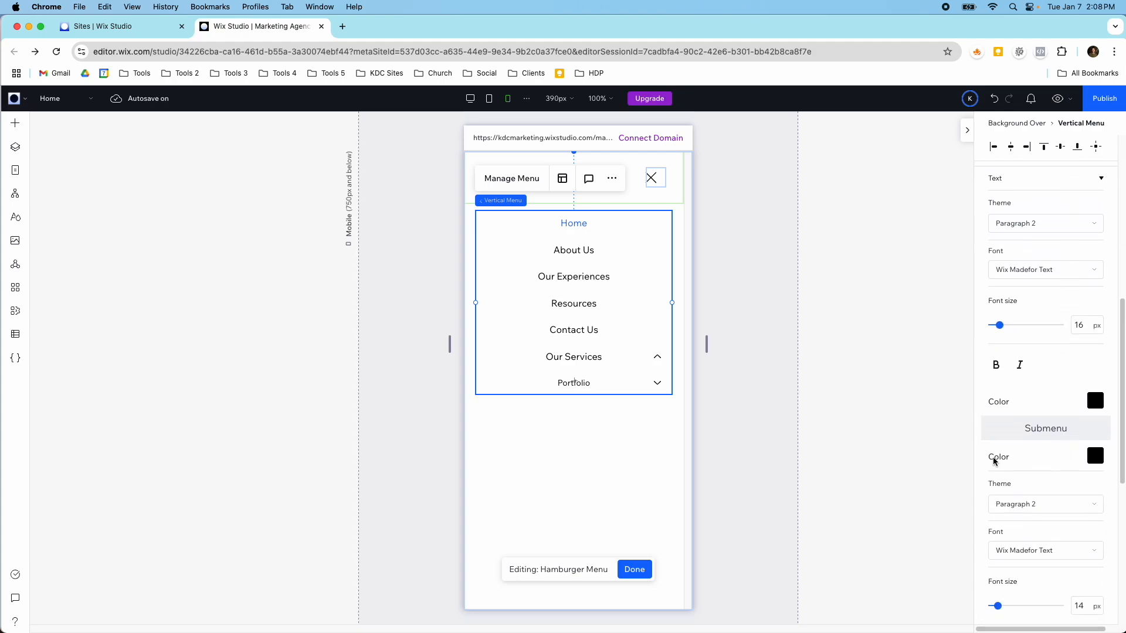
left_click(1094, 455)
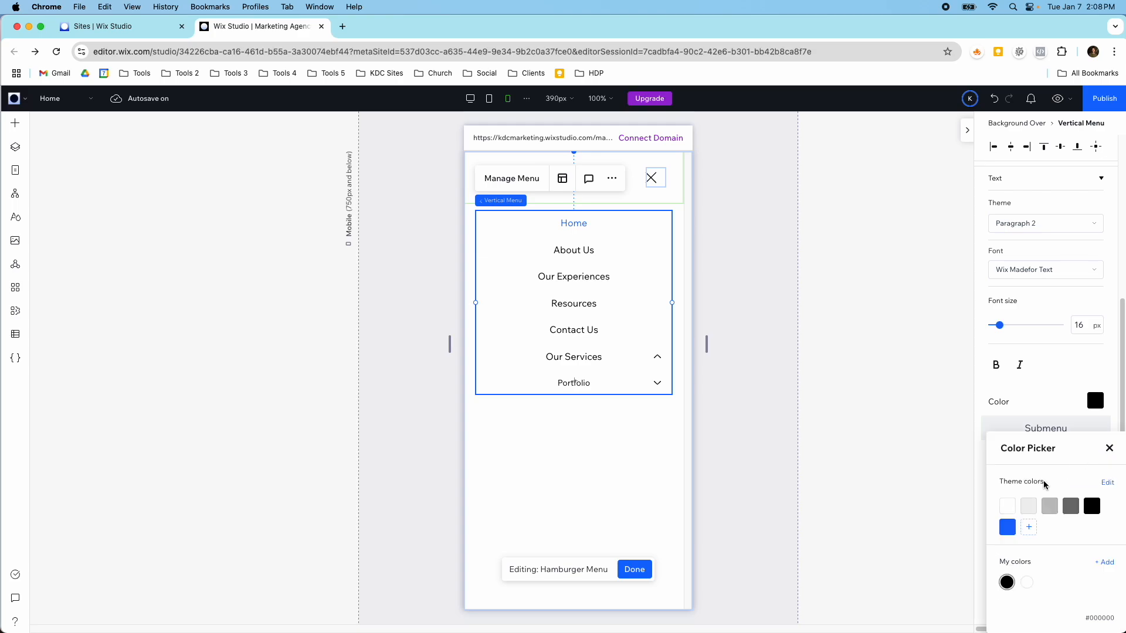
left_click(1006, 527)
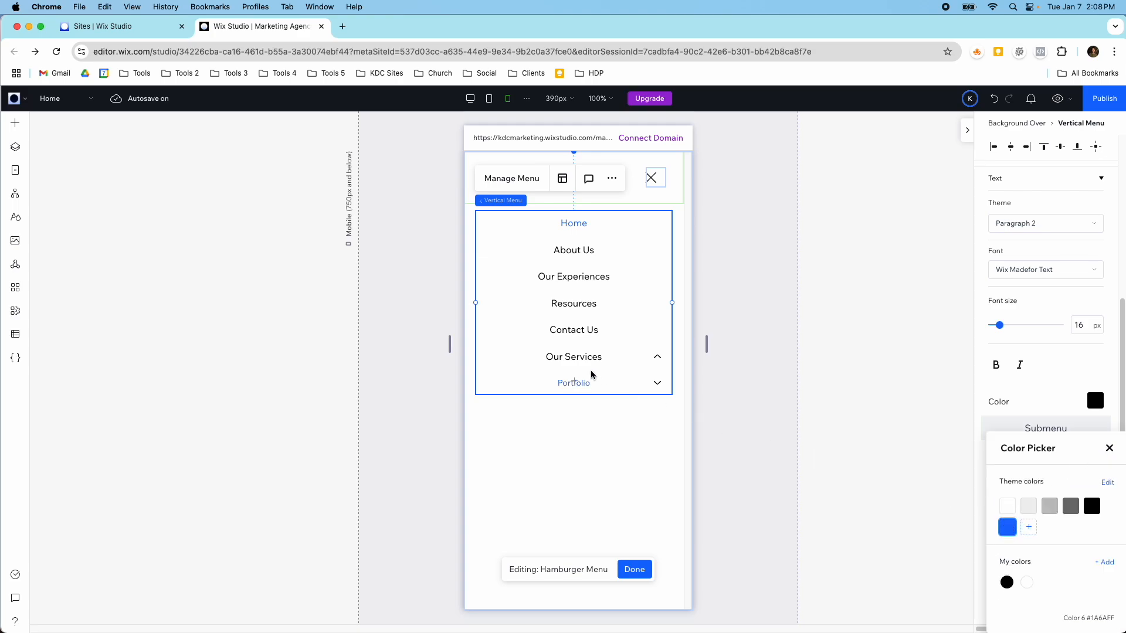
left_click(1109, 448)
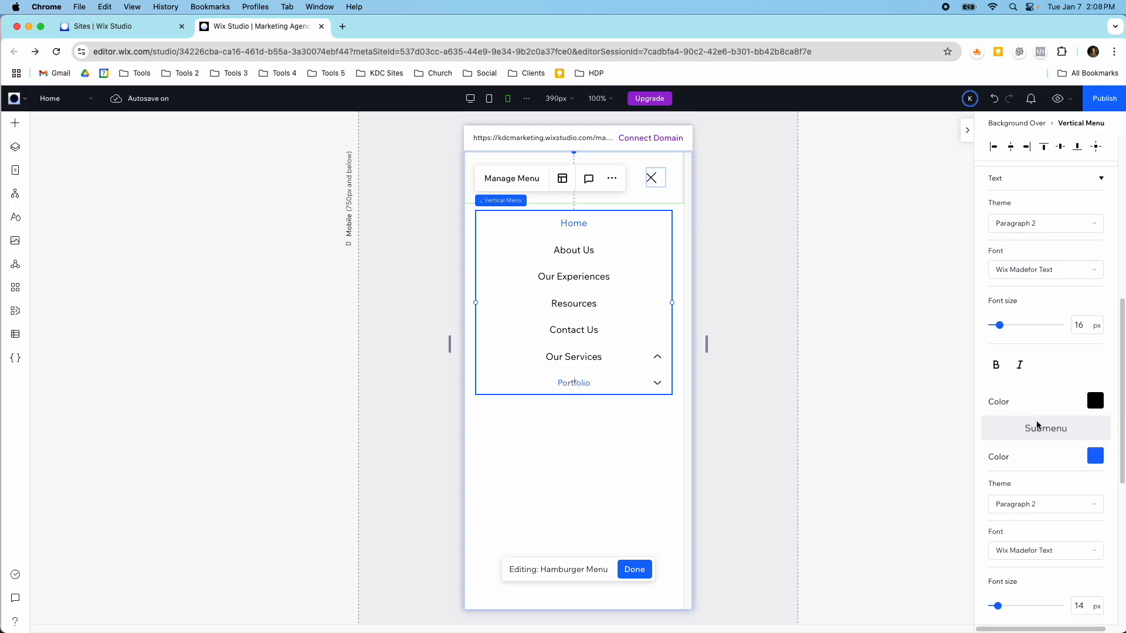
left_click(1094, 400)
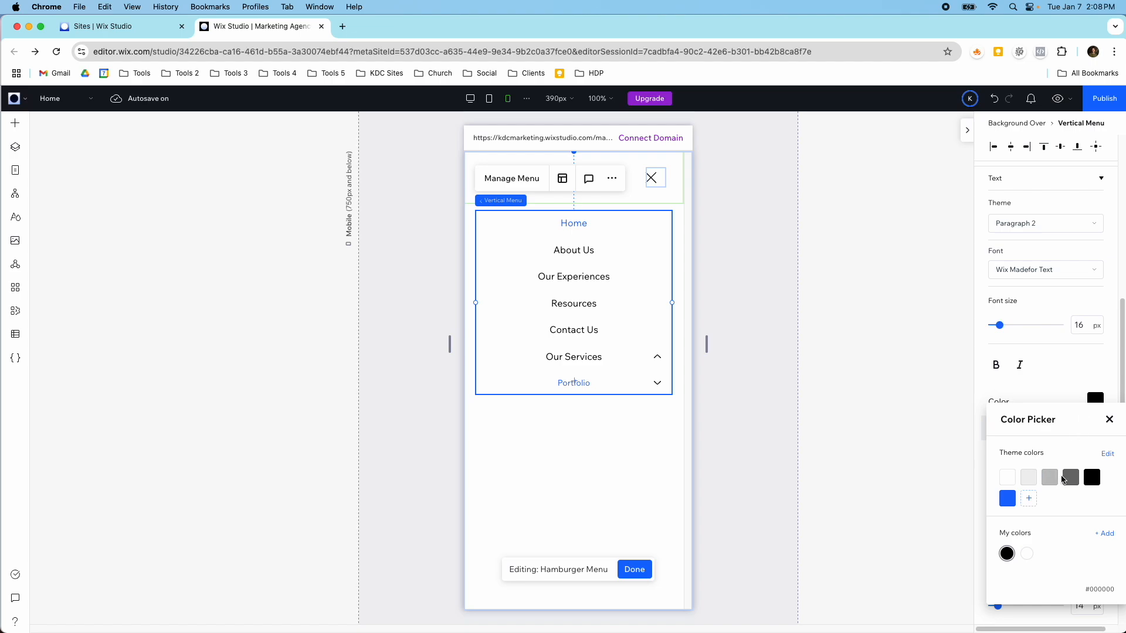
left_click(1091, 477)
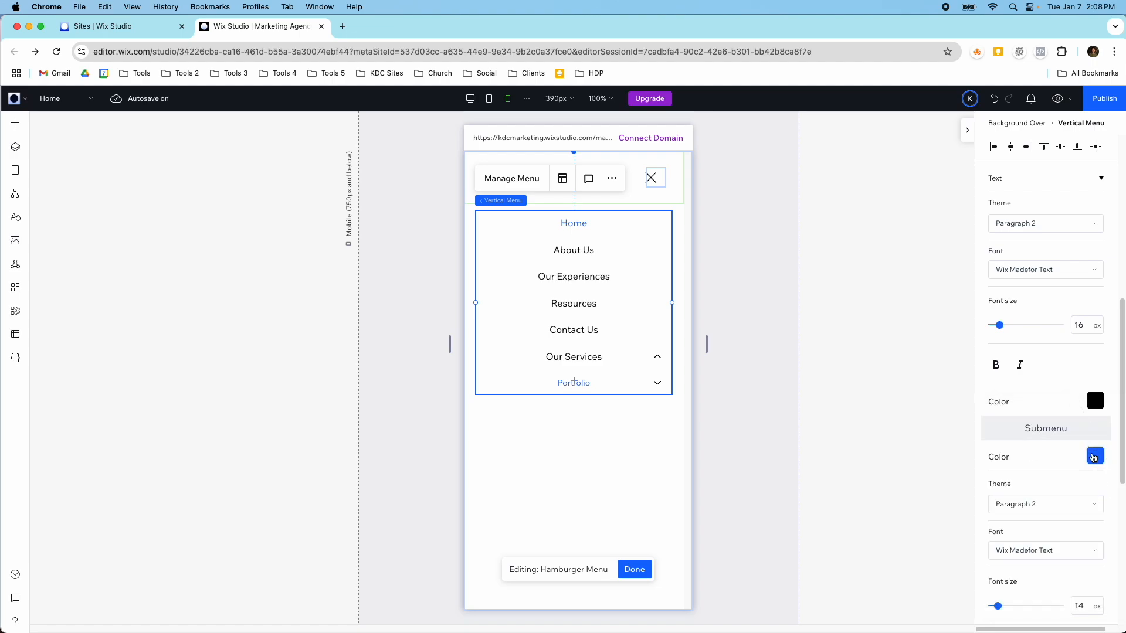
left_click(1094, 457)
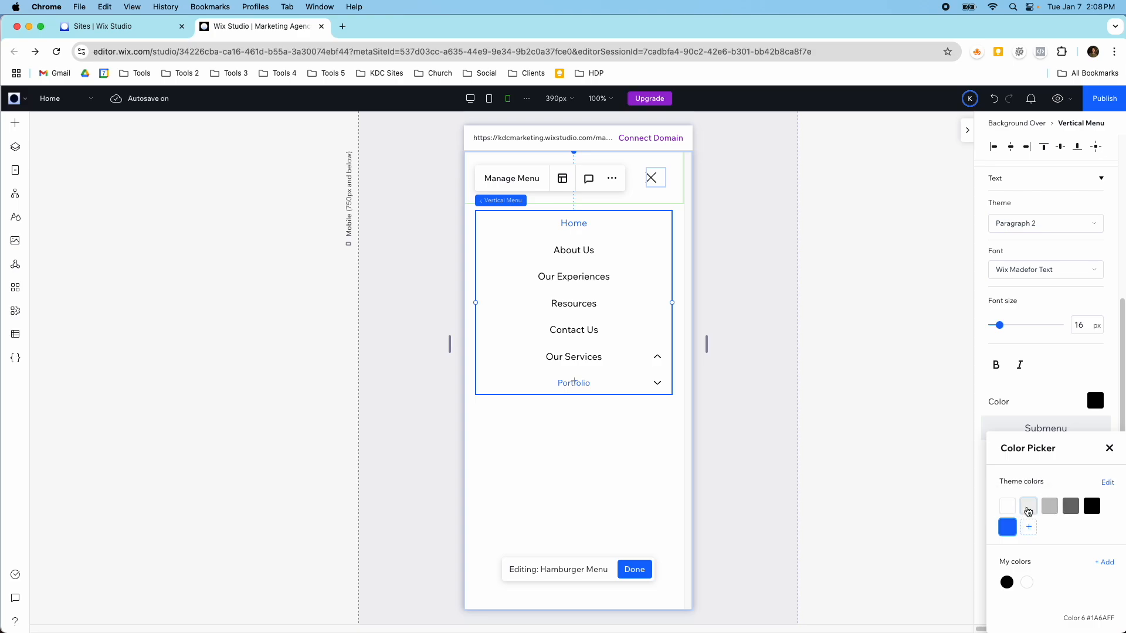
left_click(1091, 505)
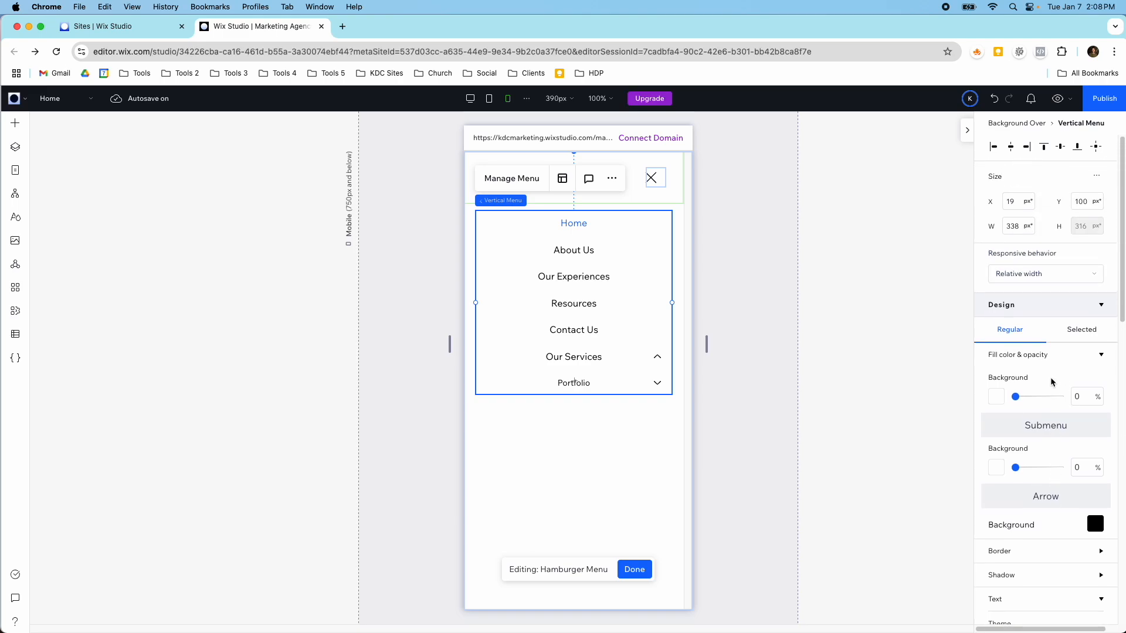
mouse_move(1027, 377)
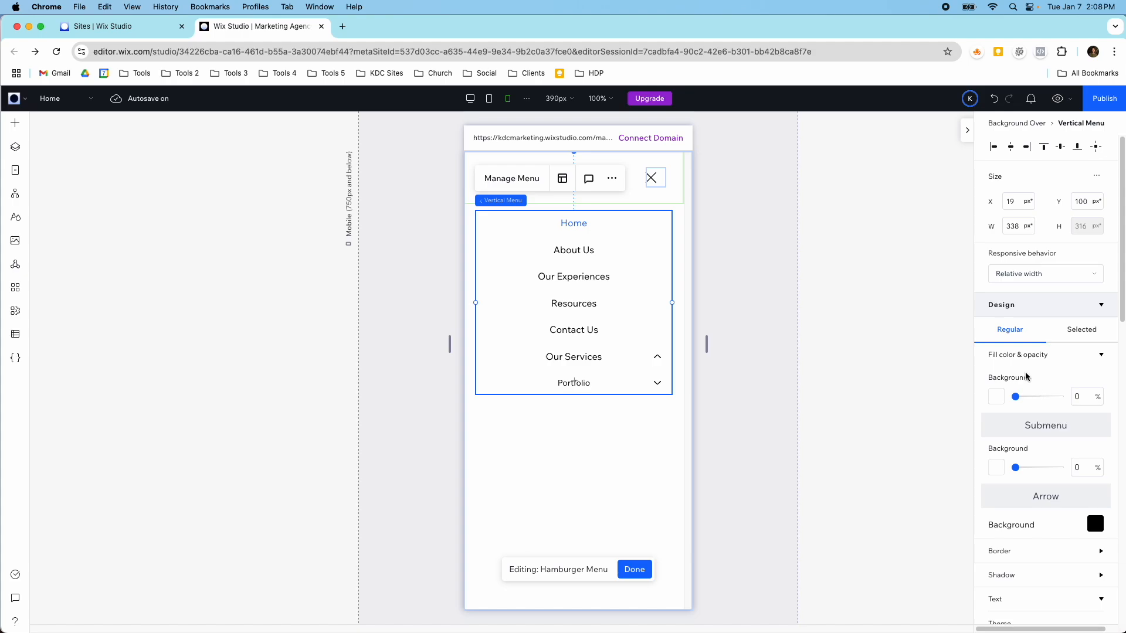
- Finish hamburger menu editing and switch to the Desktop breakpoint
left_click(633, 570)
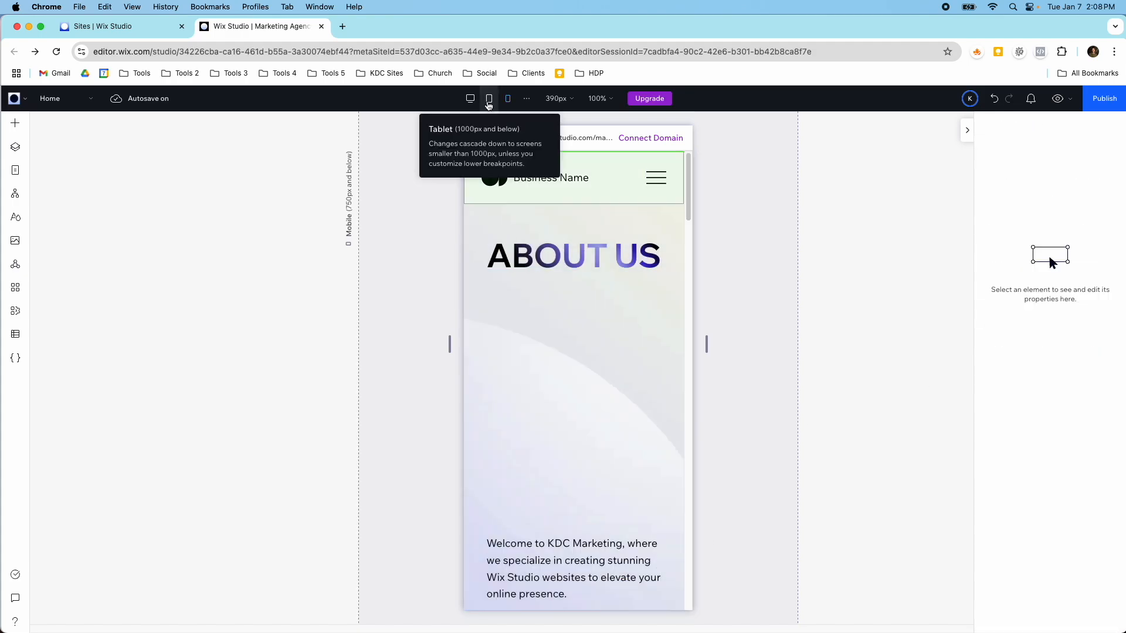
left_click(470, 98)
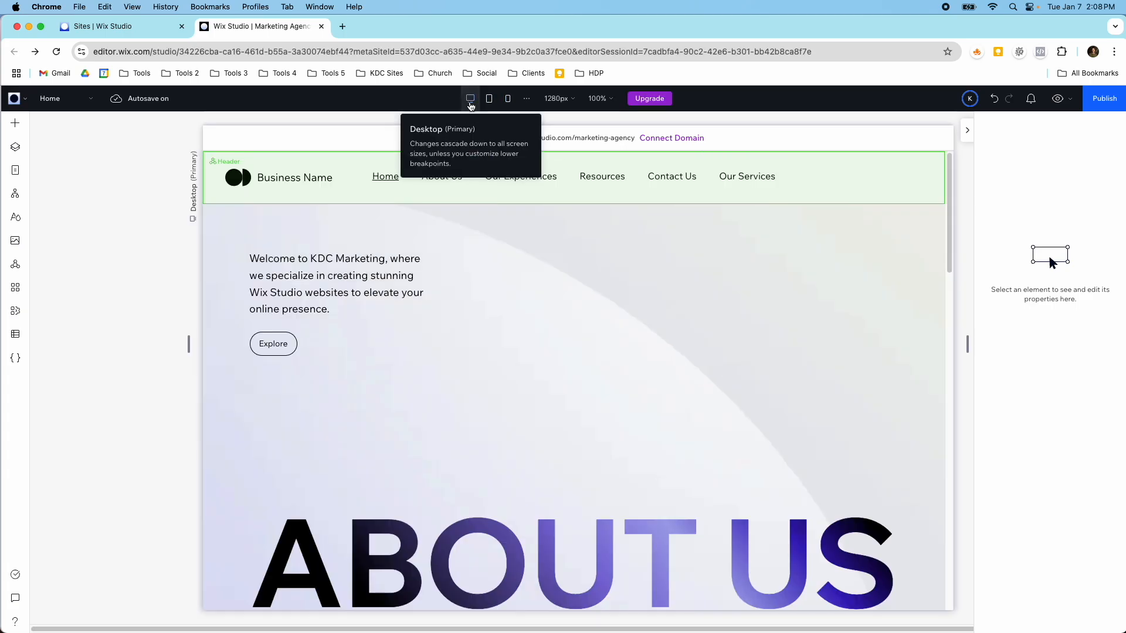